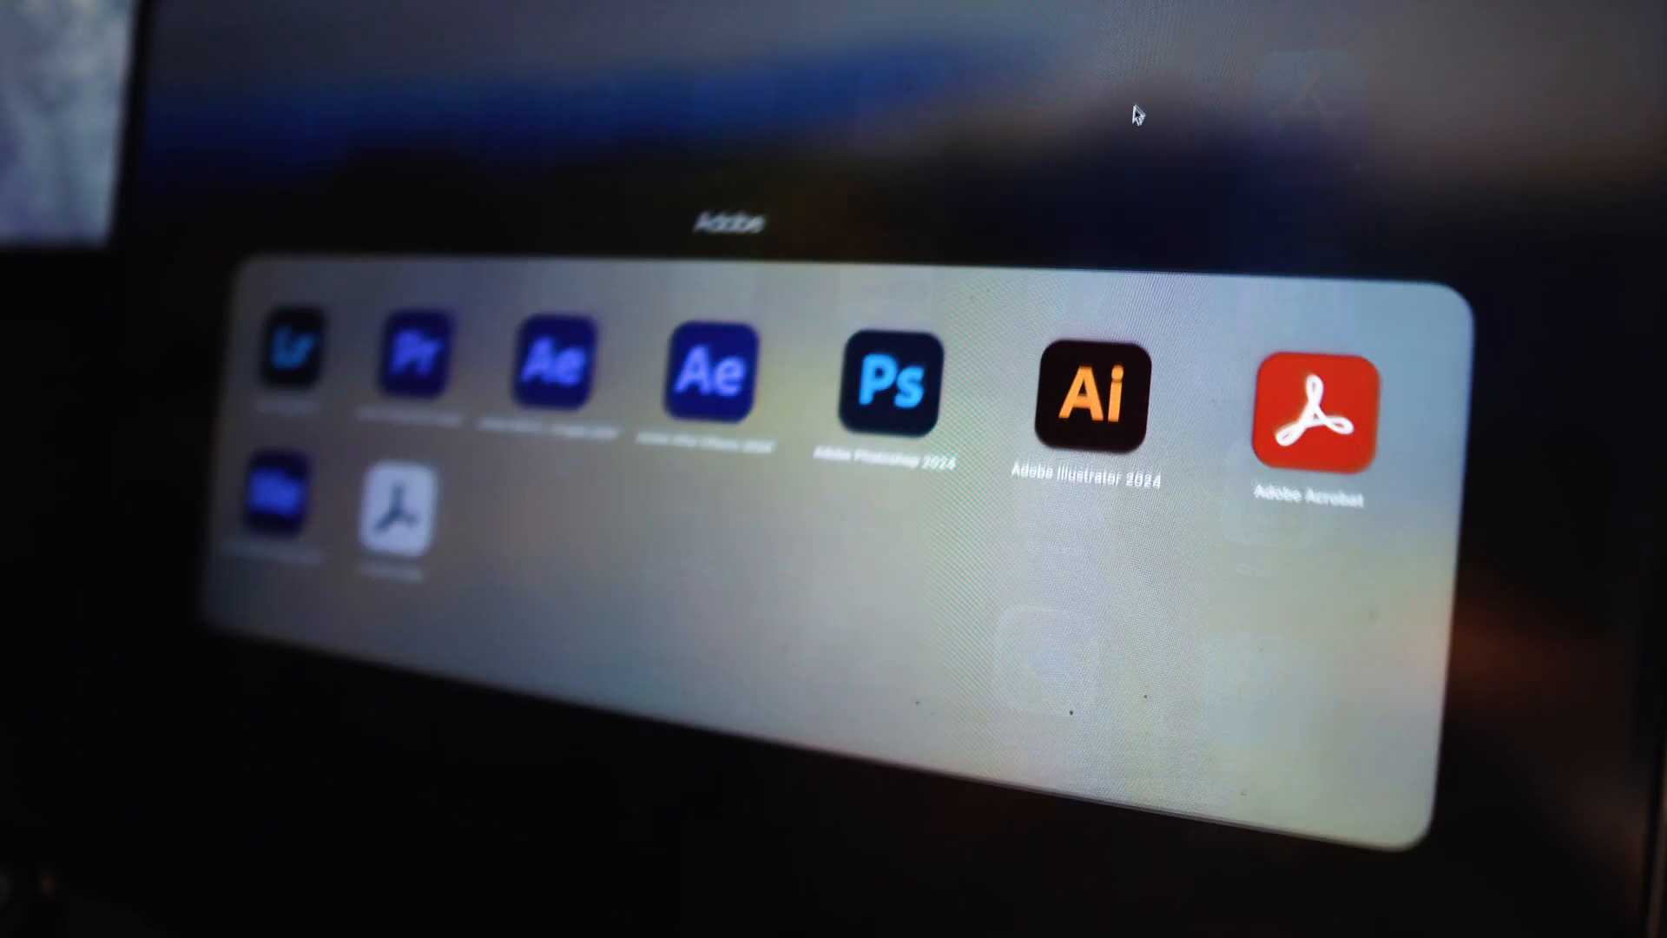
Launch Illustrator 2024 and open the jeans flat sketch document
left_click(1083, 399)
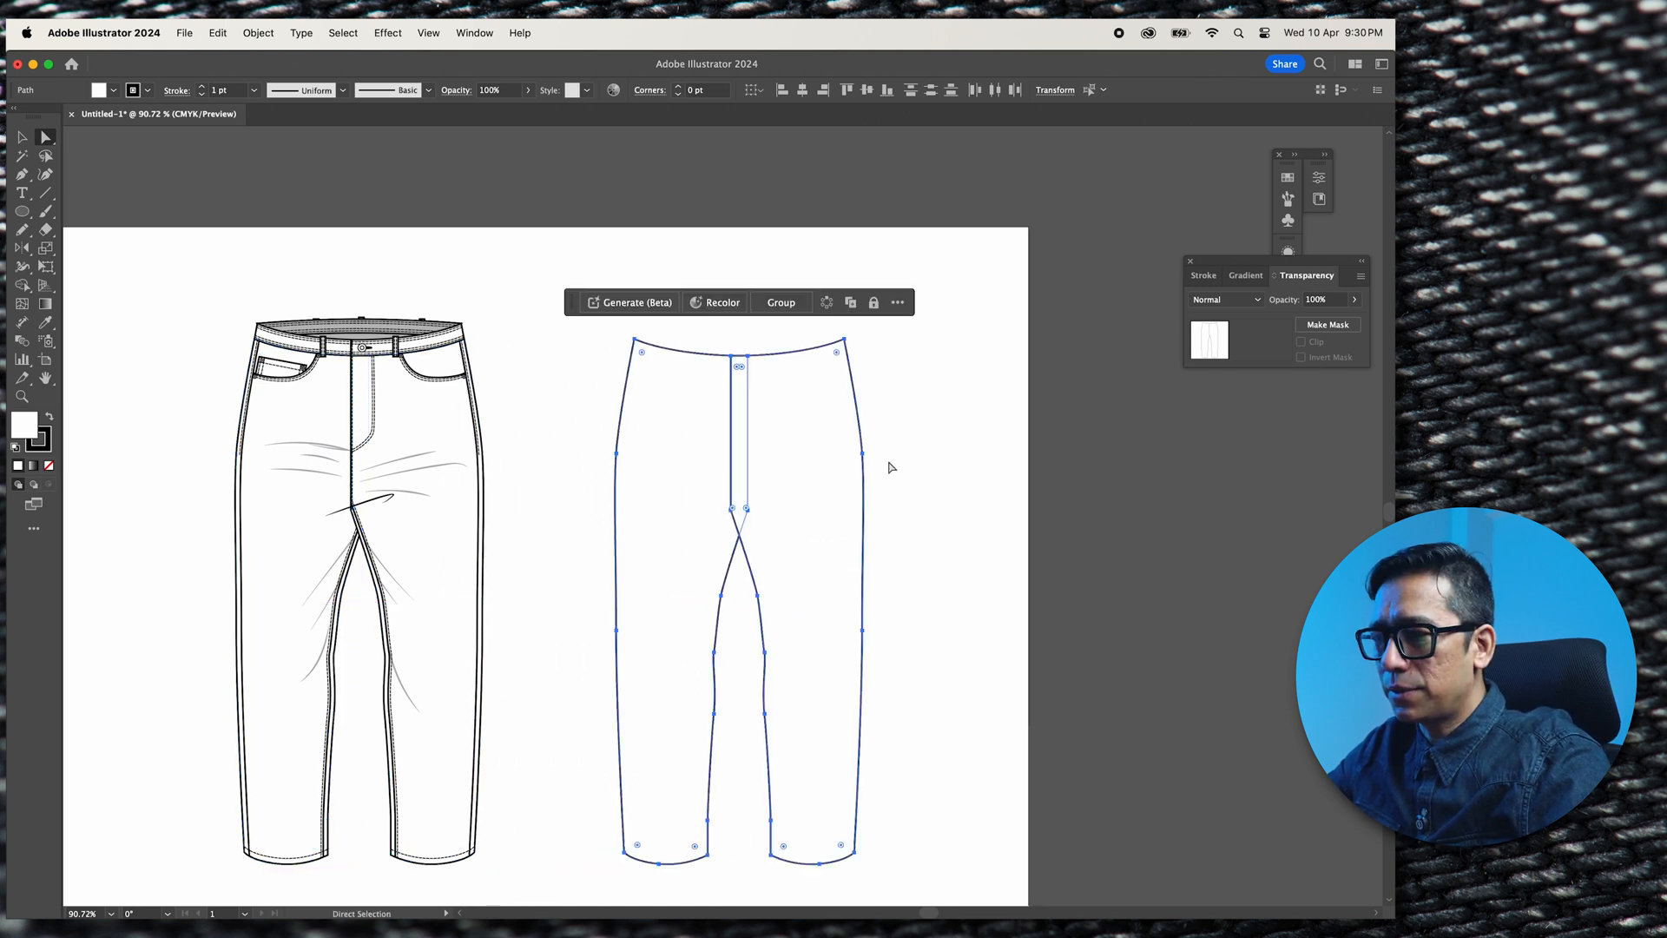
Join the back outline's centre seam anchors into one waist-to-crotch line, then deselect
left_click(936, 468)
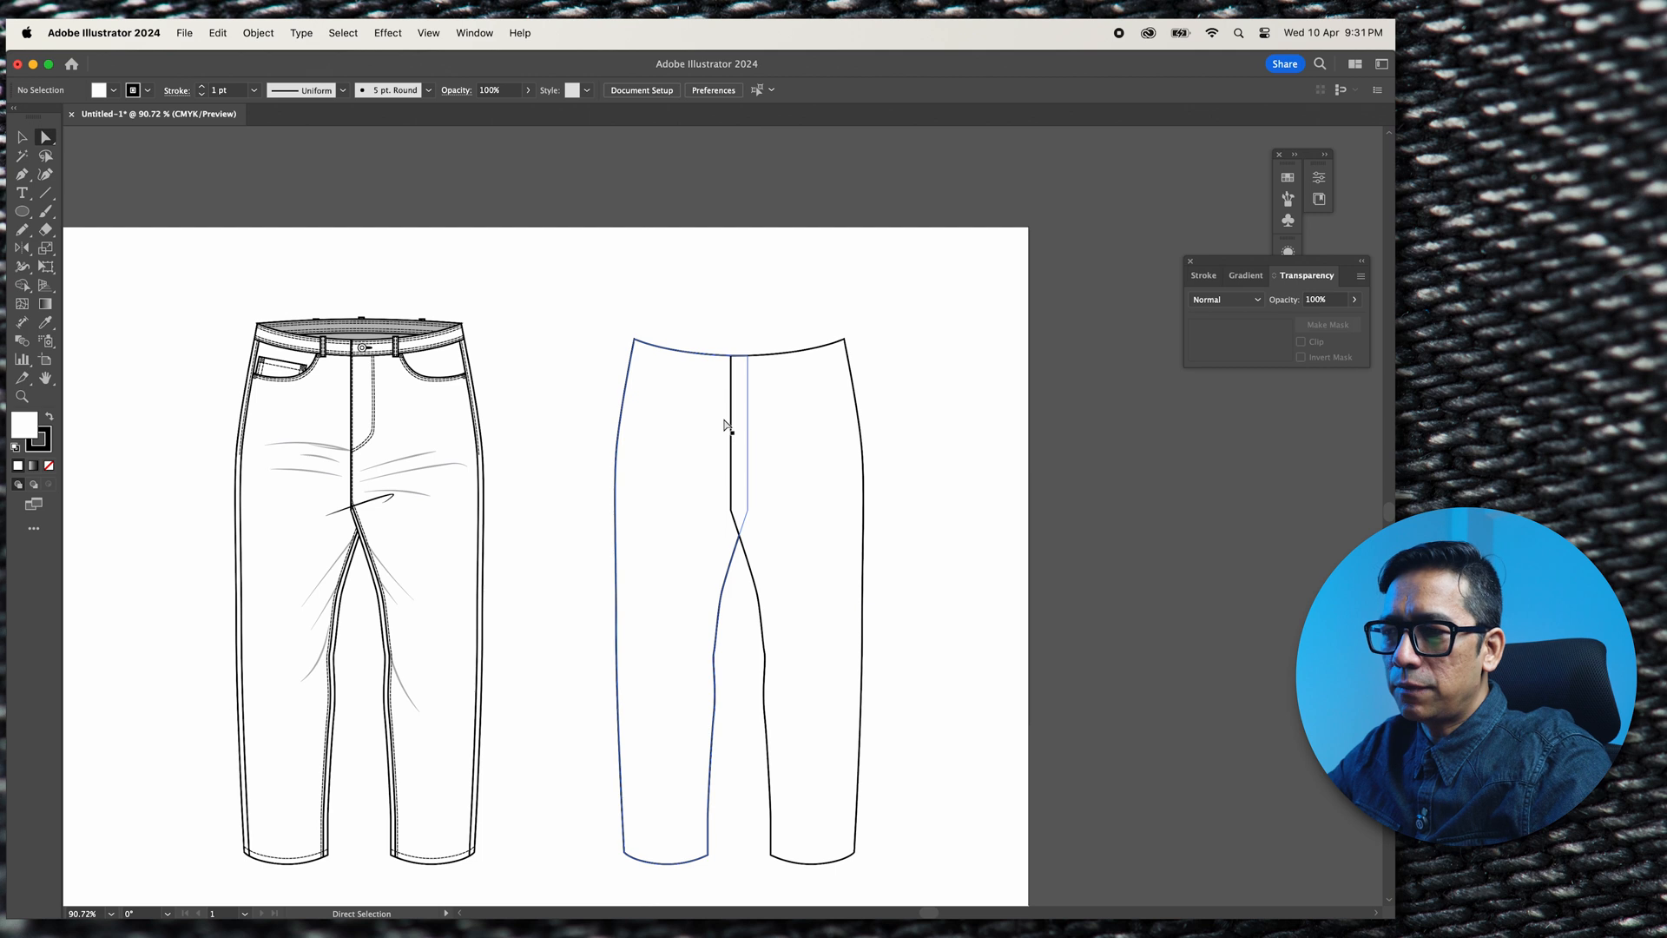
left_click(743, 535)
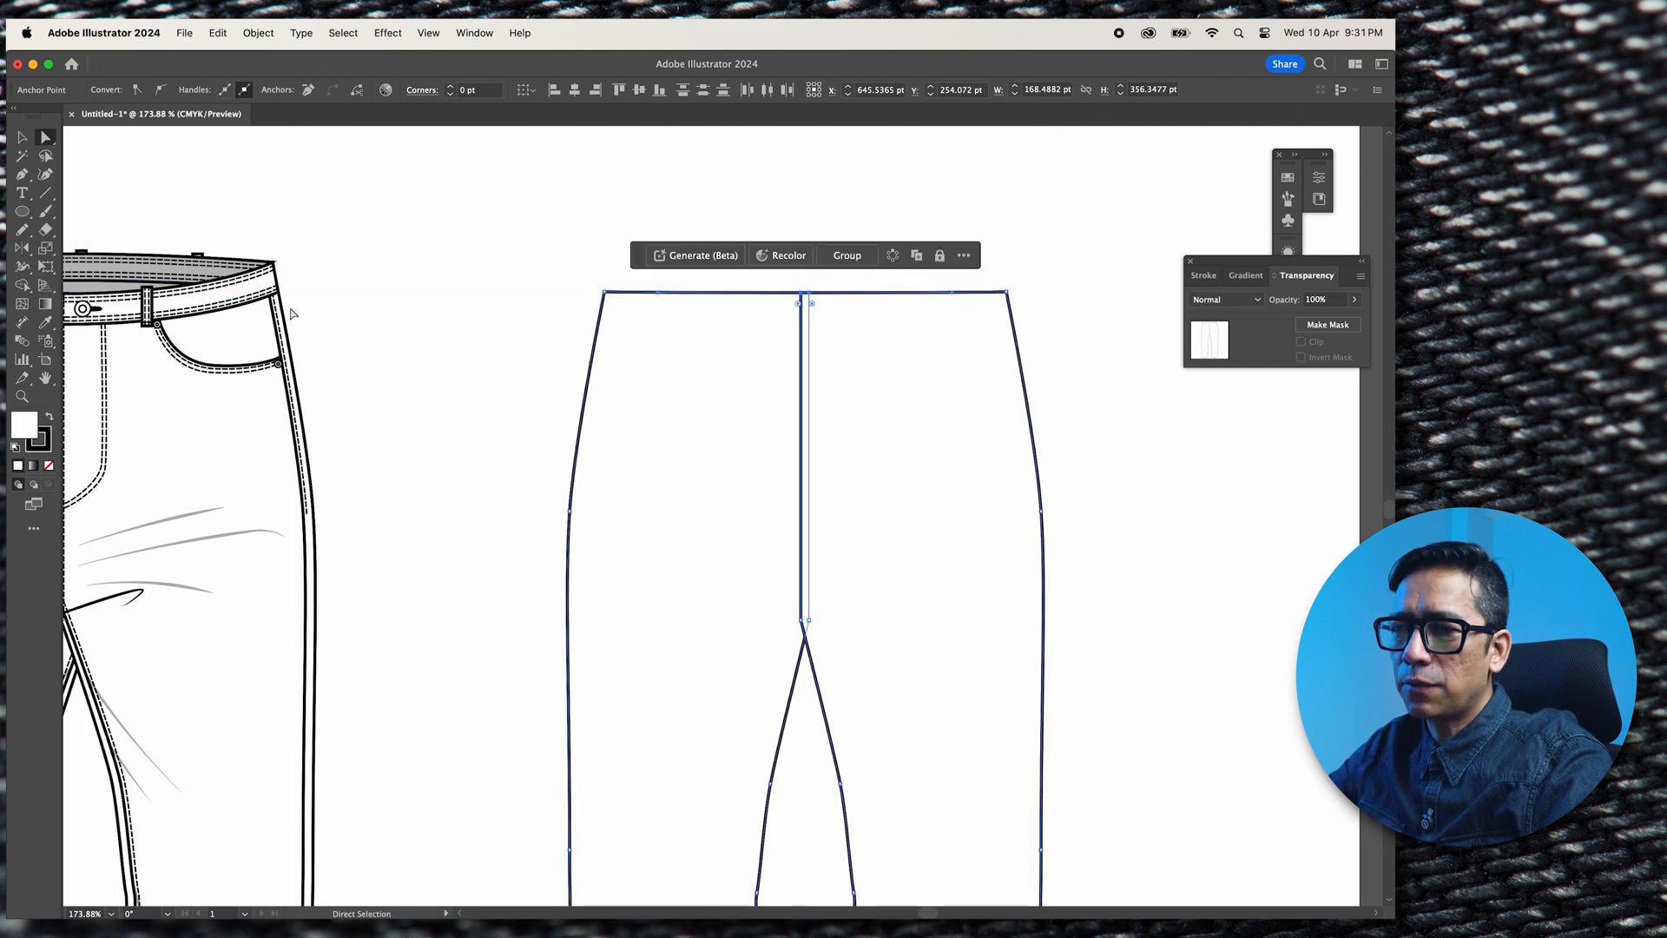
left_click(101, 234)
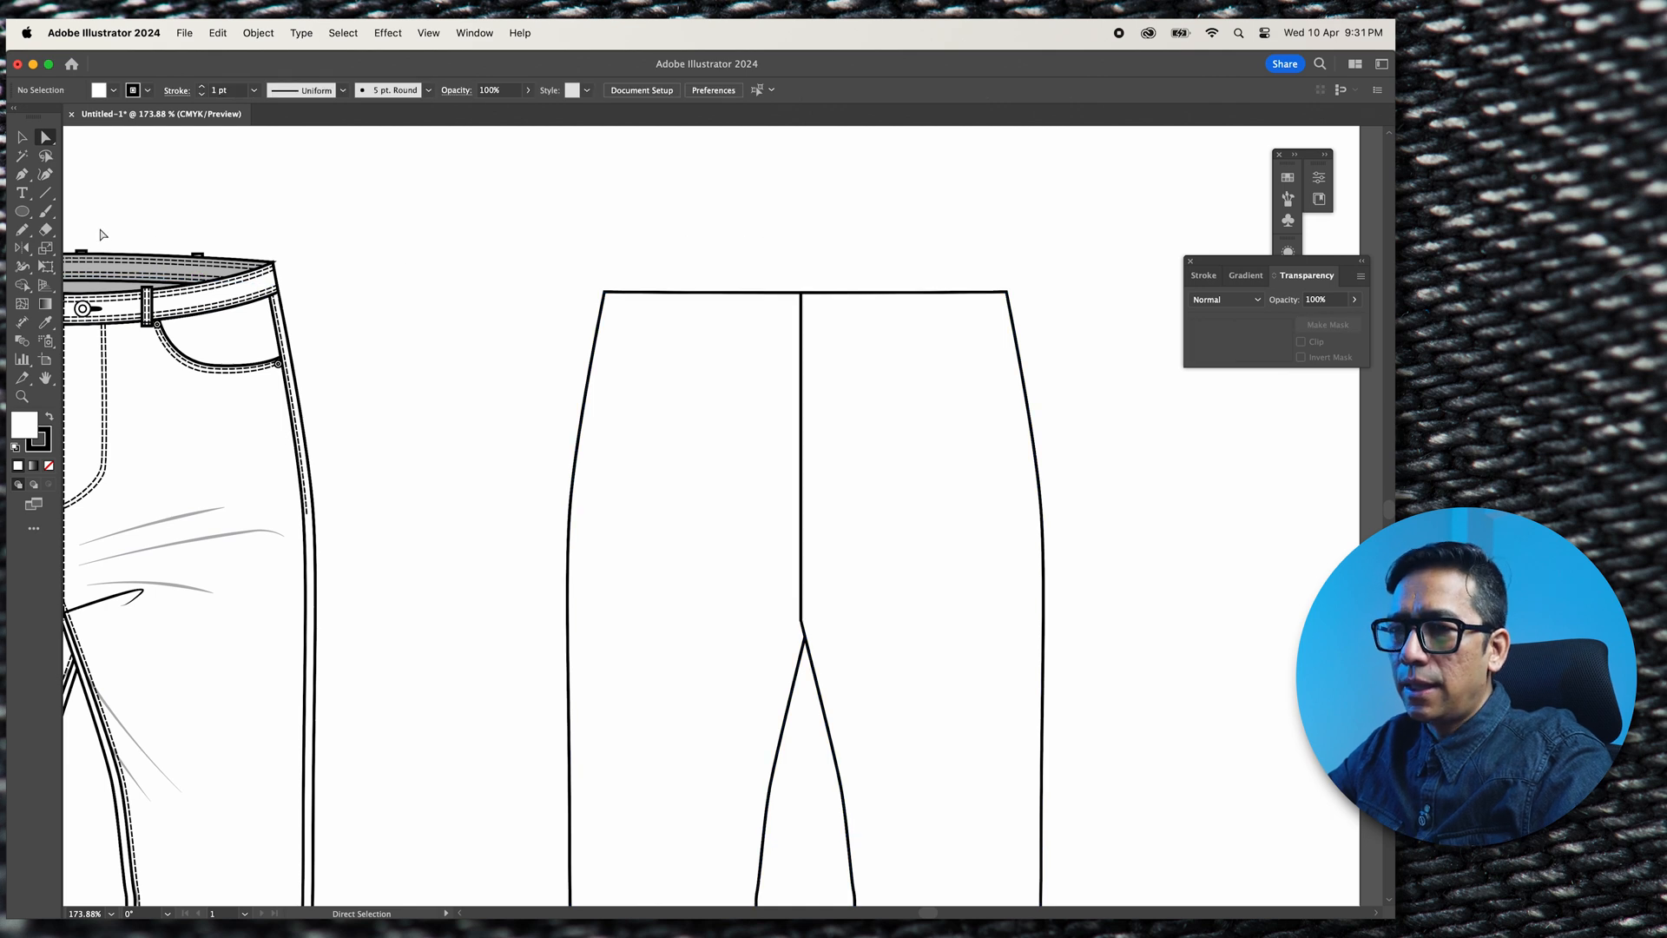
Draw the waistband rectangle across the back jeans and add its dashed stitch lines
left_click(21, 210)
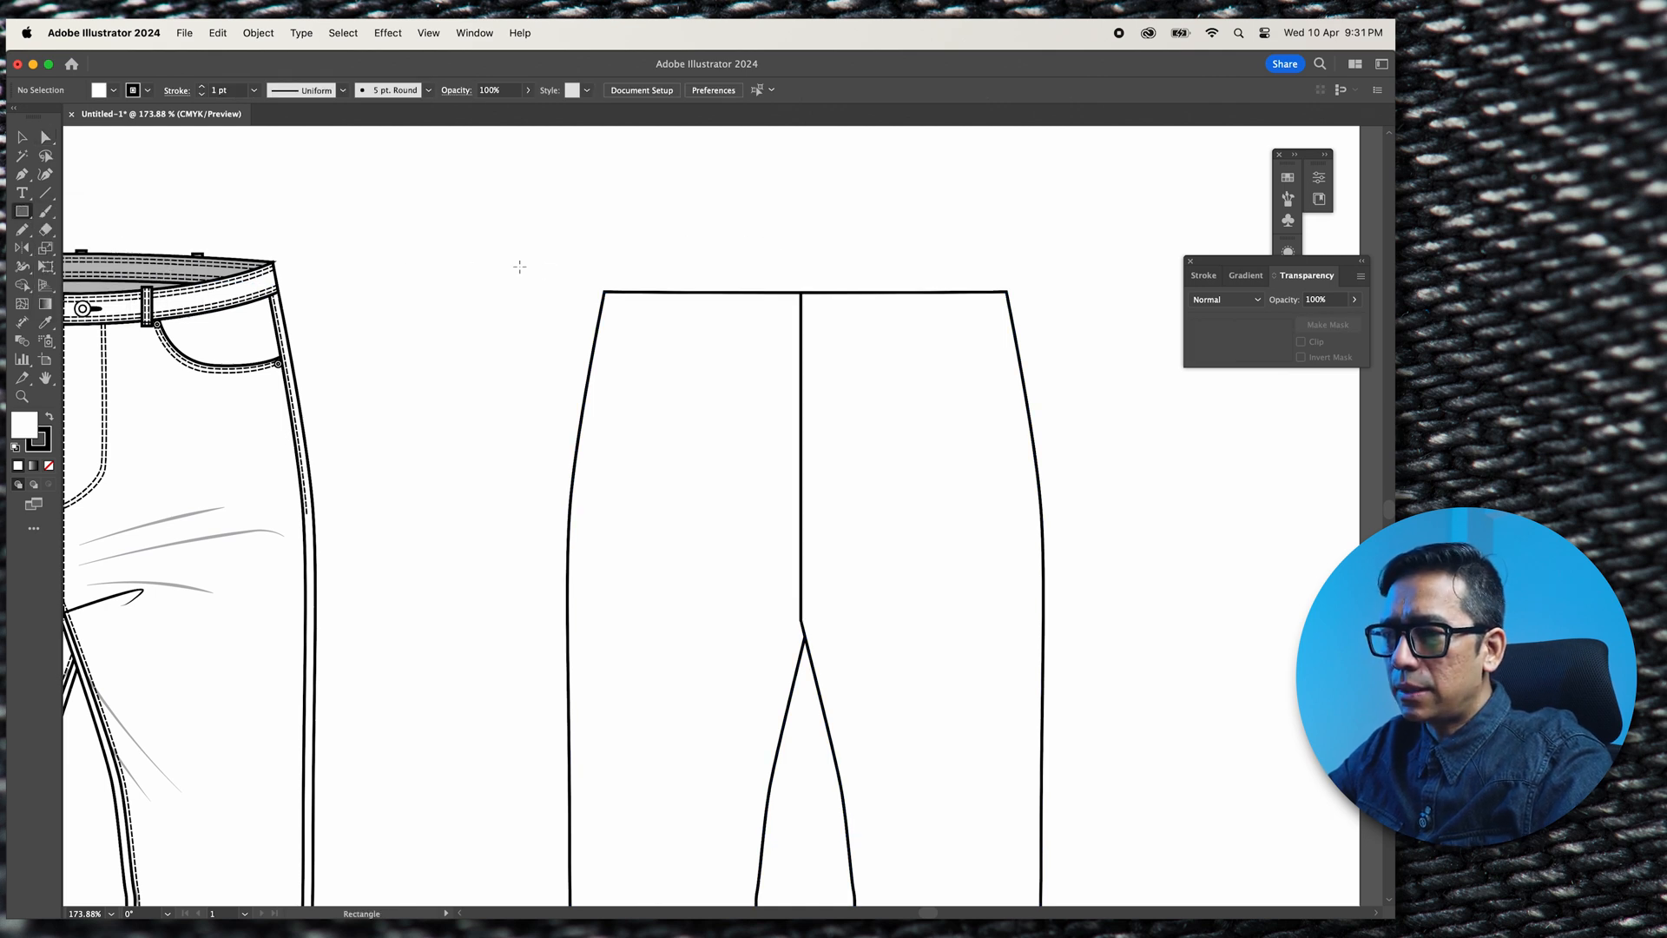
left_click(170, 264)
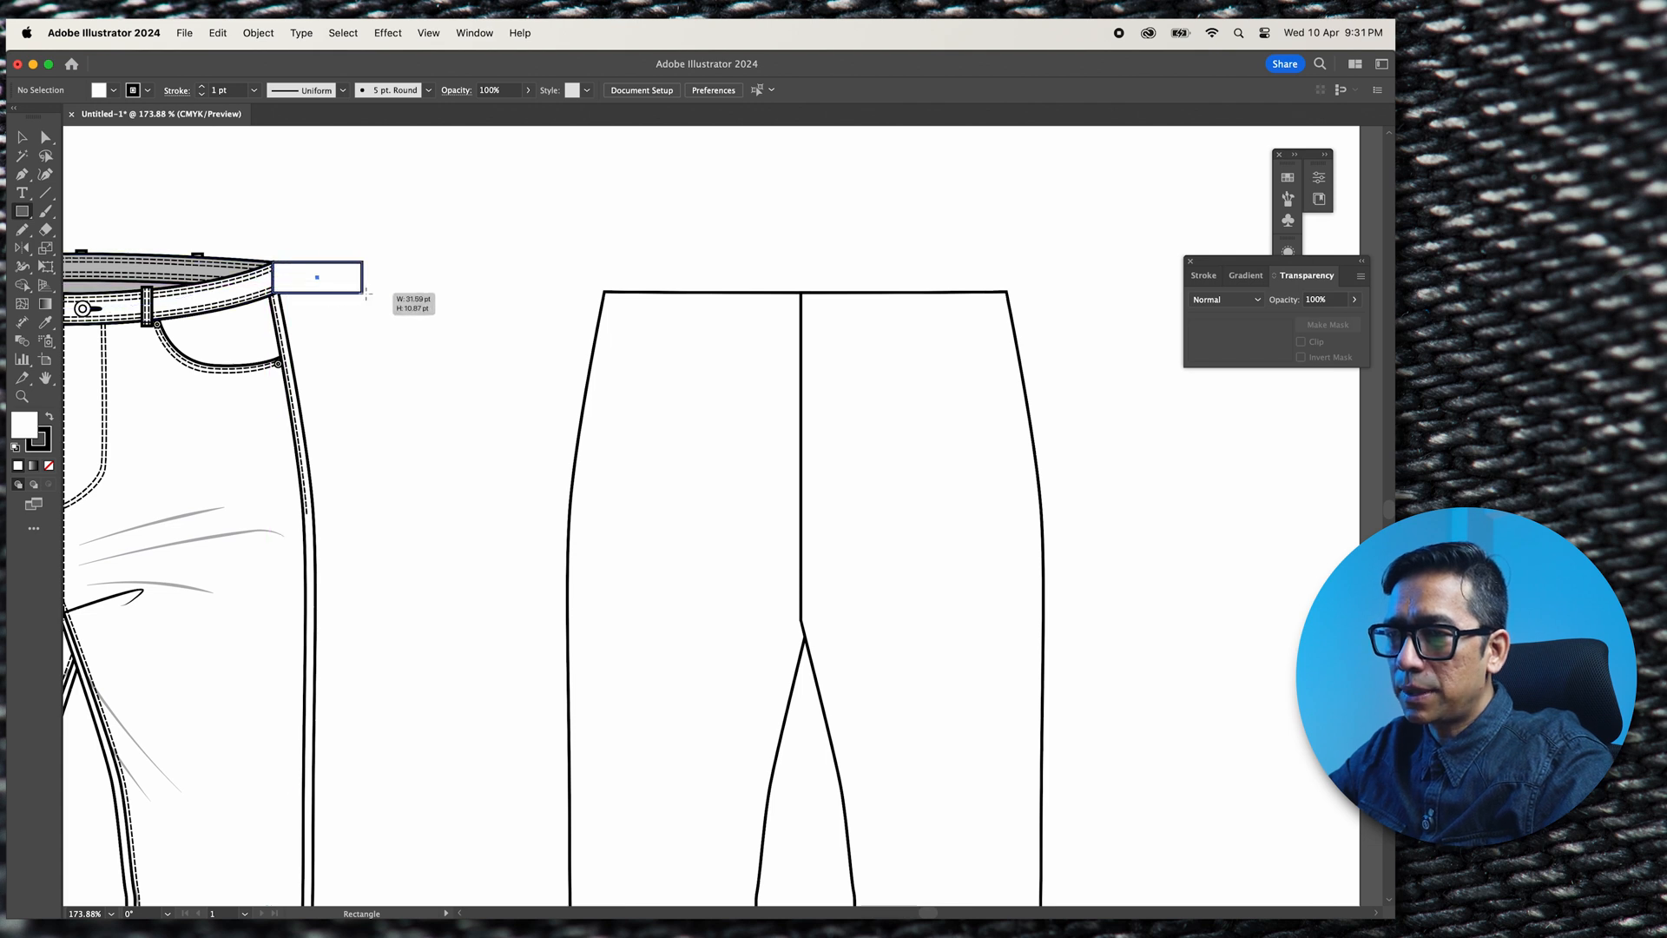
left_click_drag(274, 278, 510, 278)
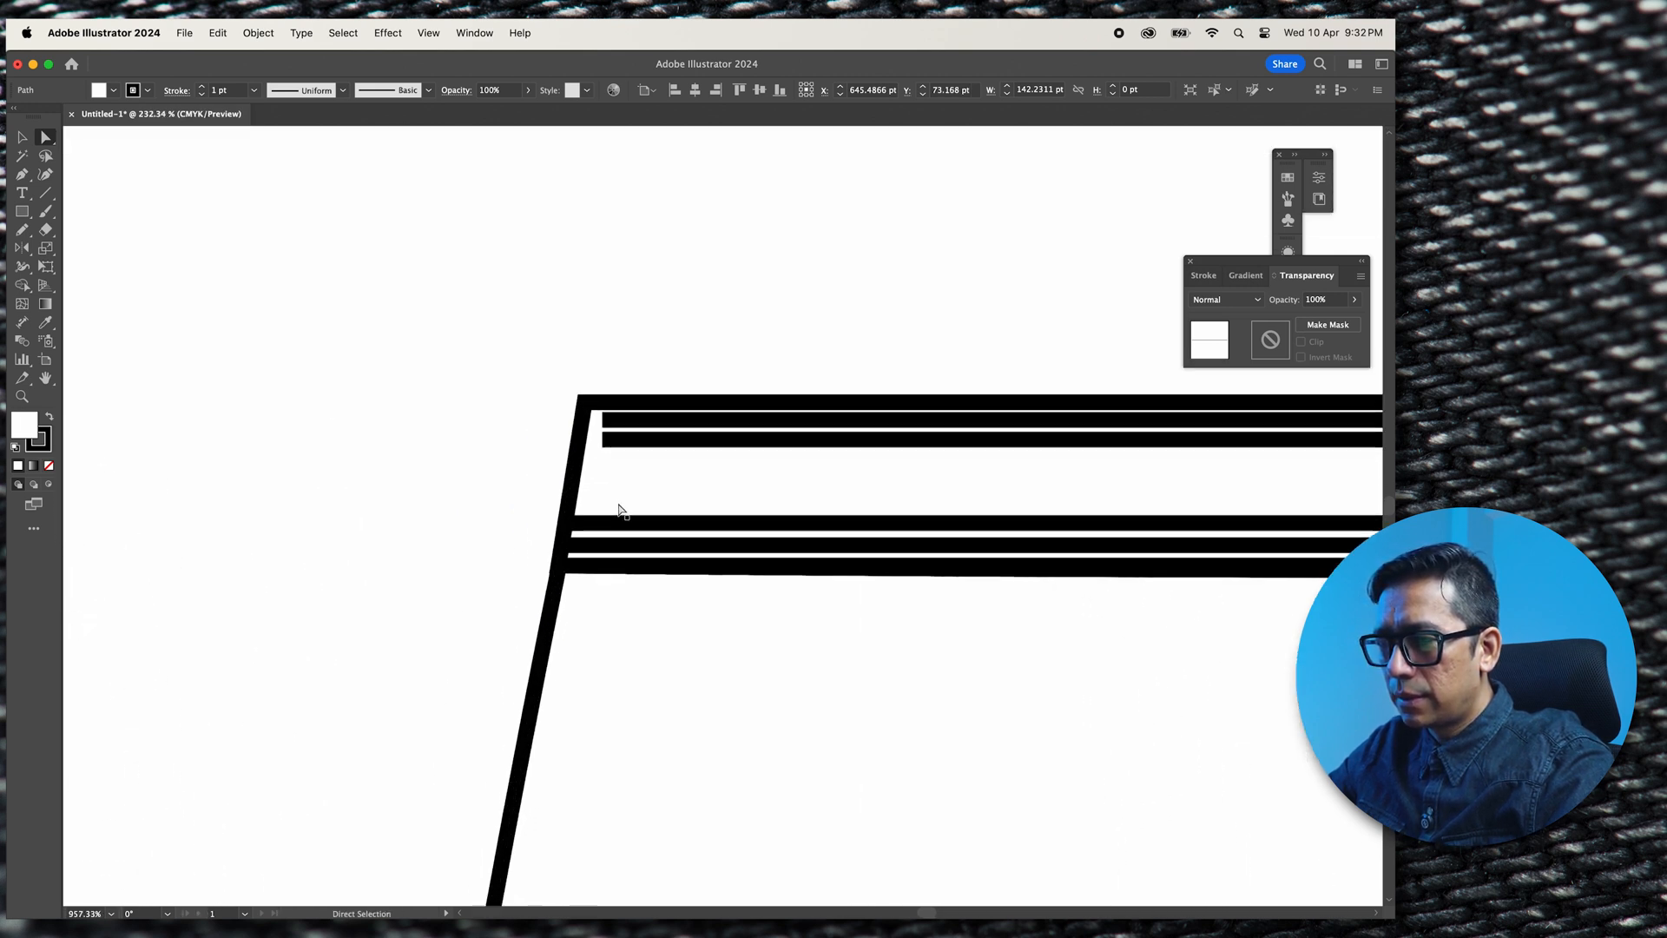
left_click(602, 423)
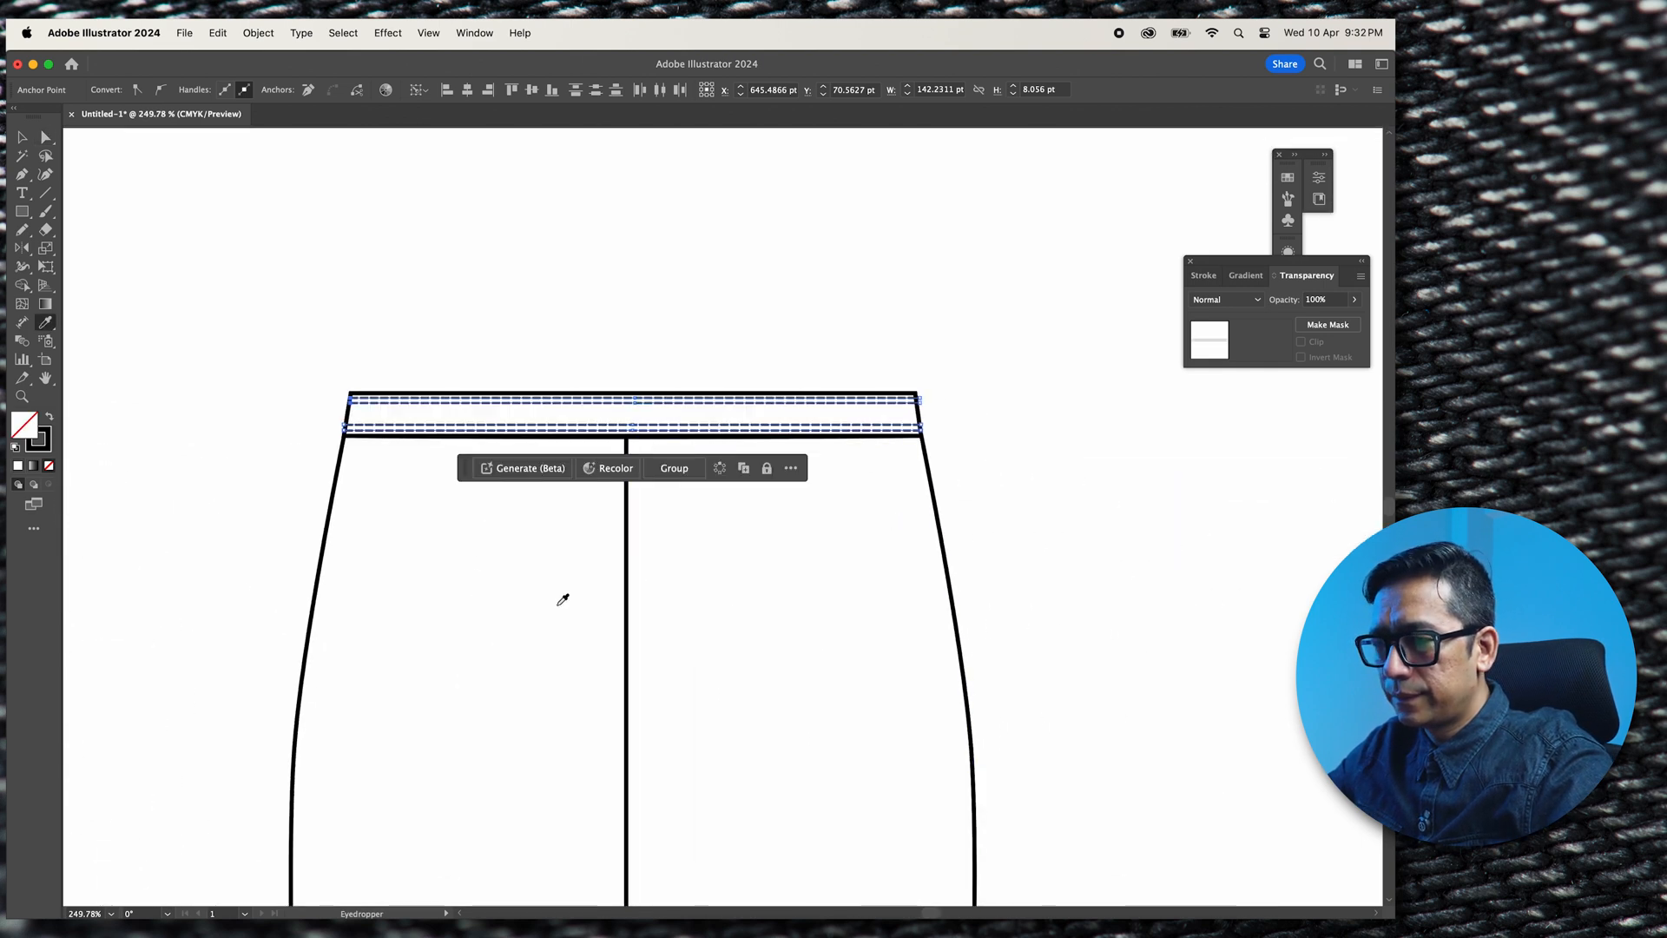
Apply the dashed stitch style and offset a copy of the centre seam as topstitching
left_click(622, 596)
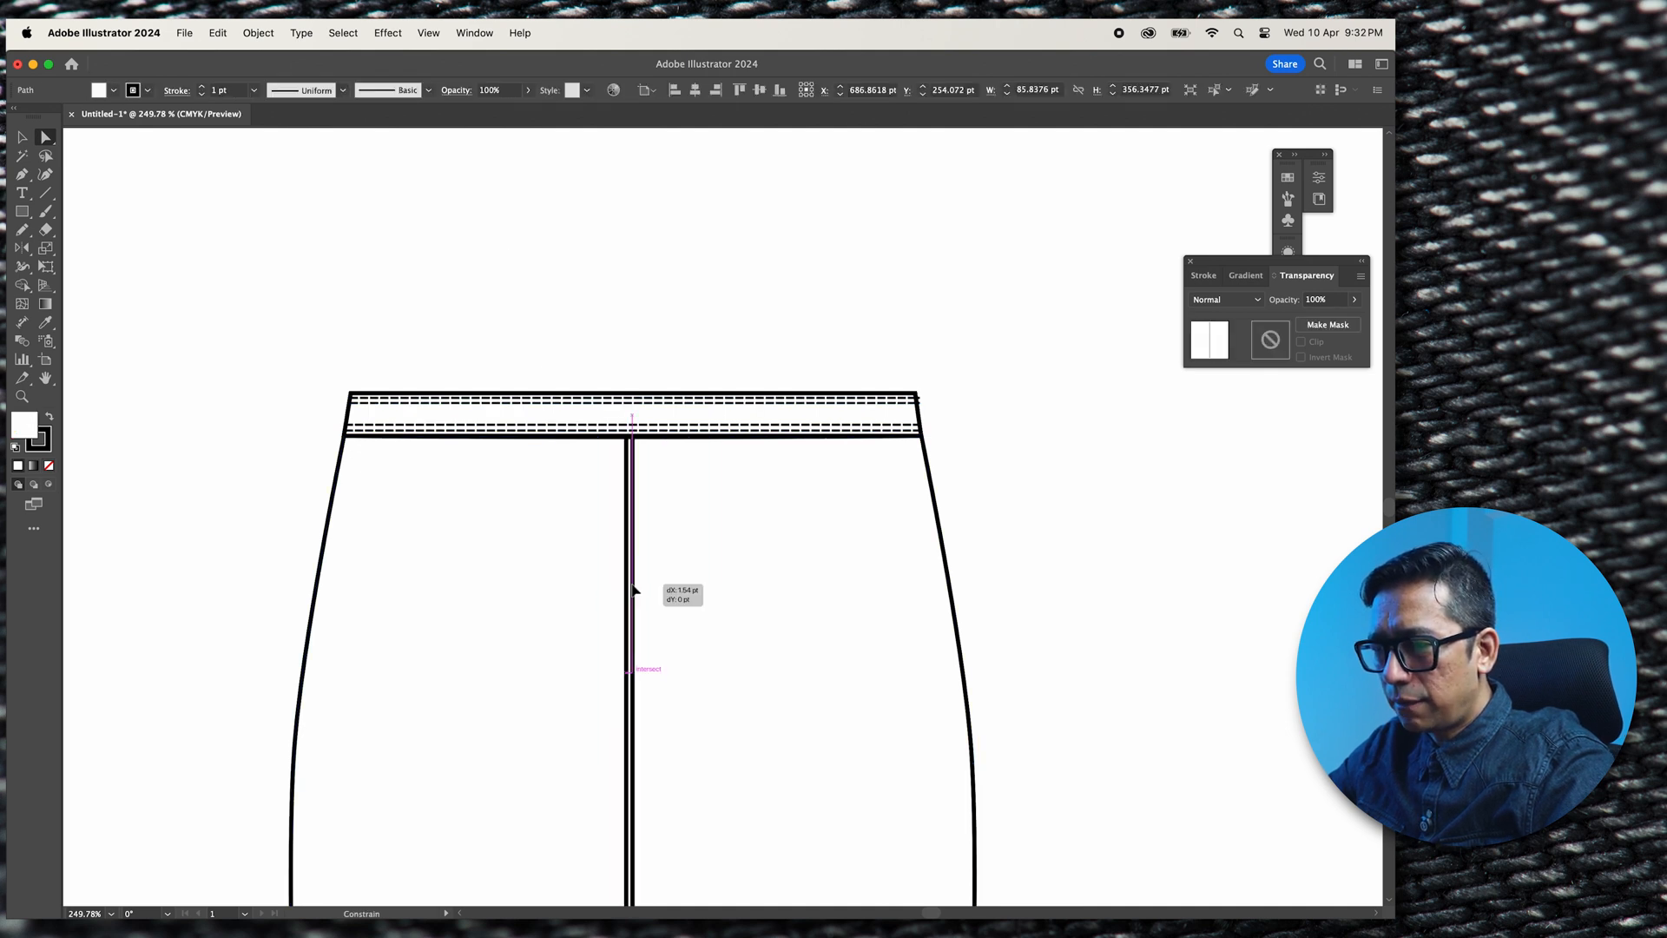
left_click_drag(629, 531, 641, 532)
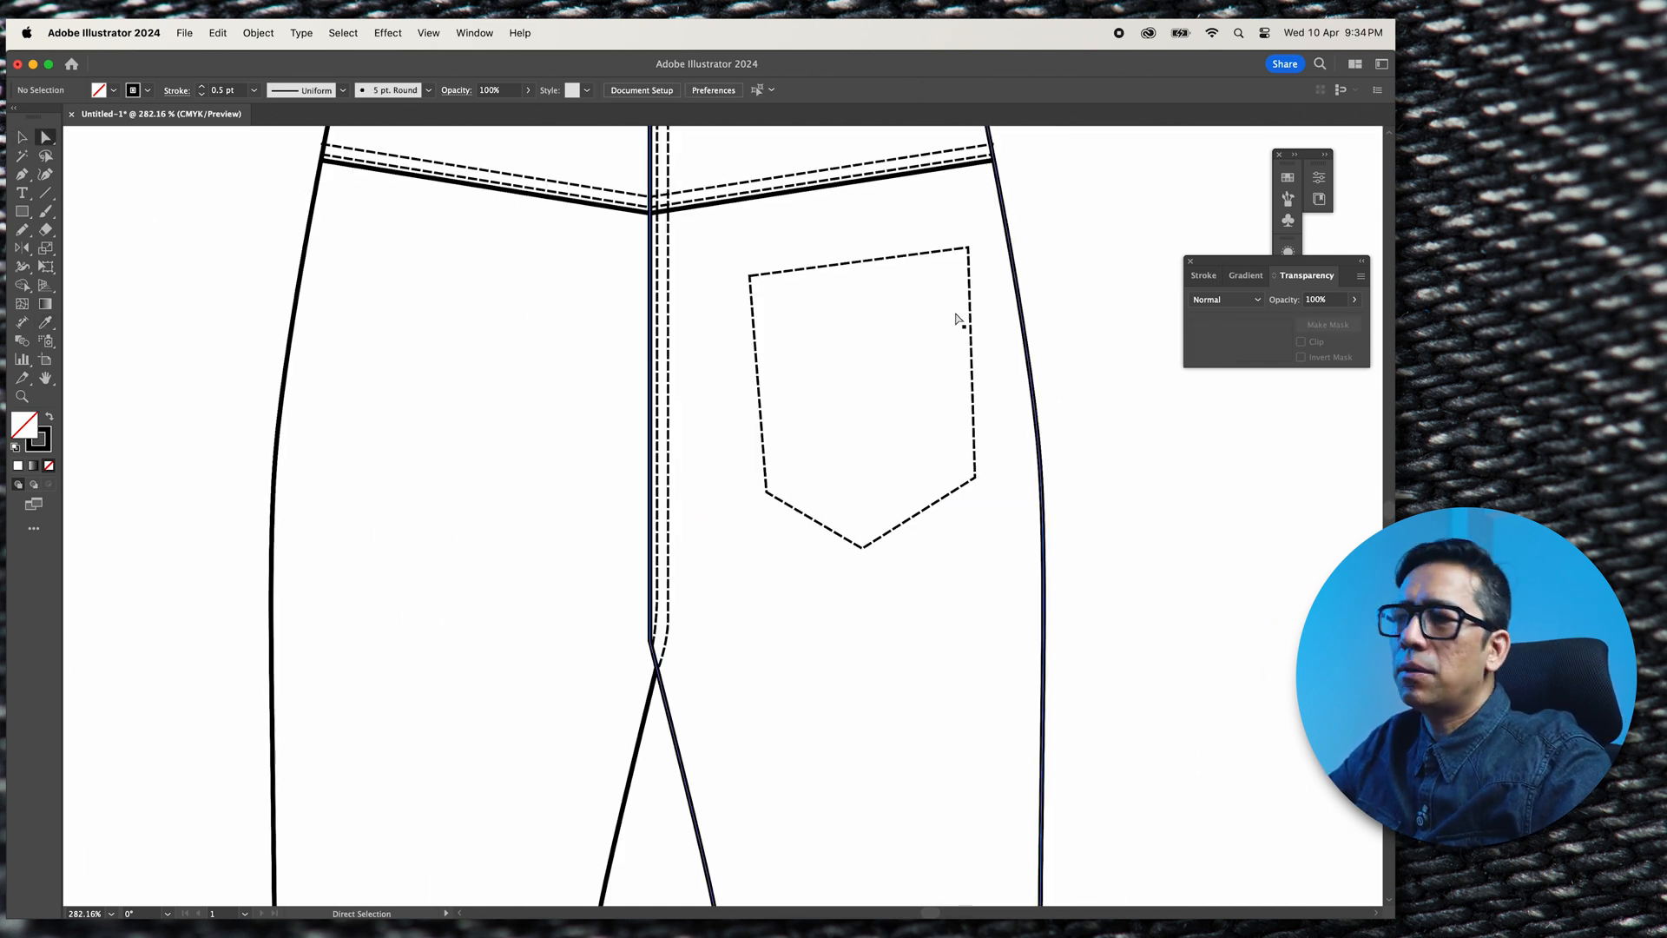
mouse_move(689, 306)
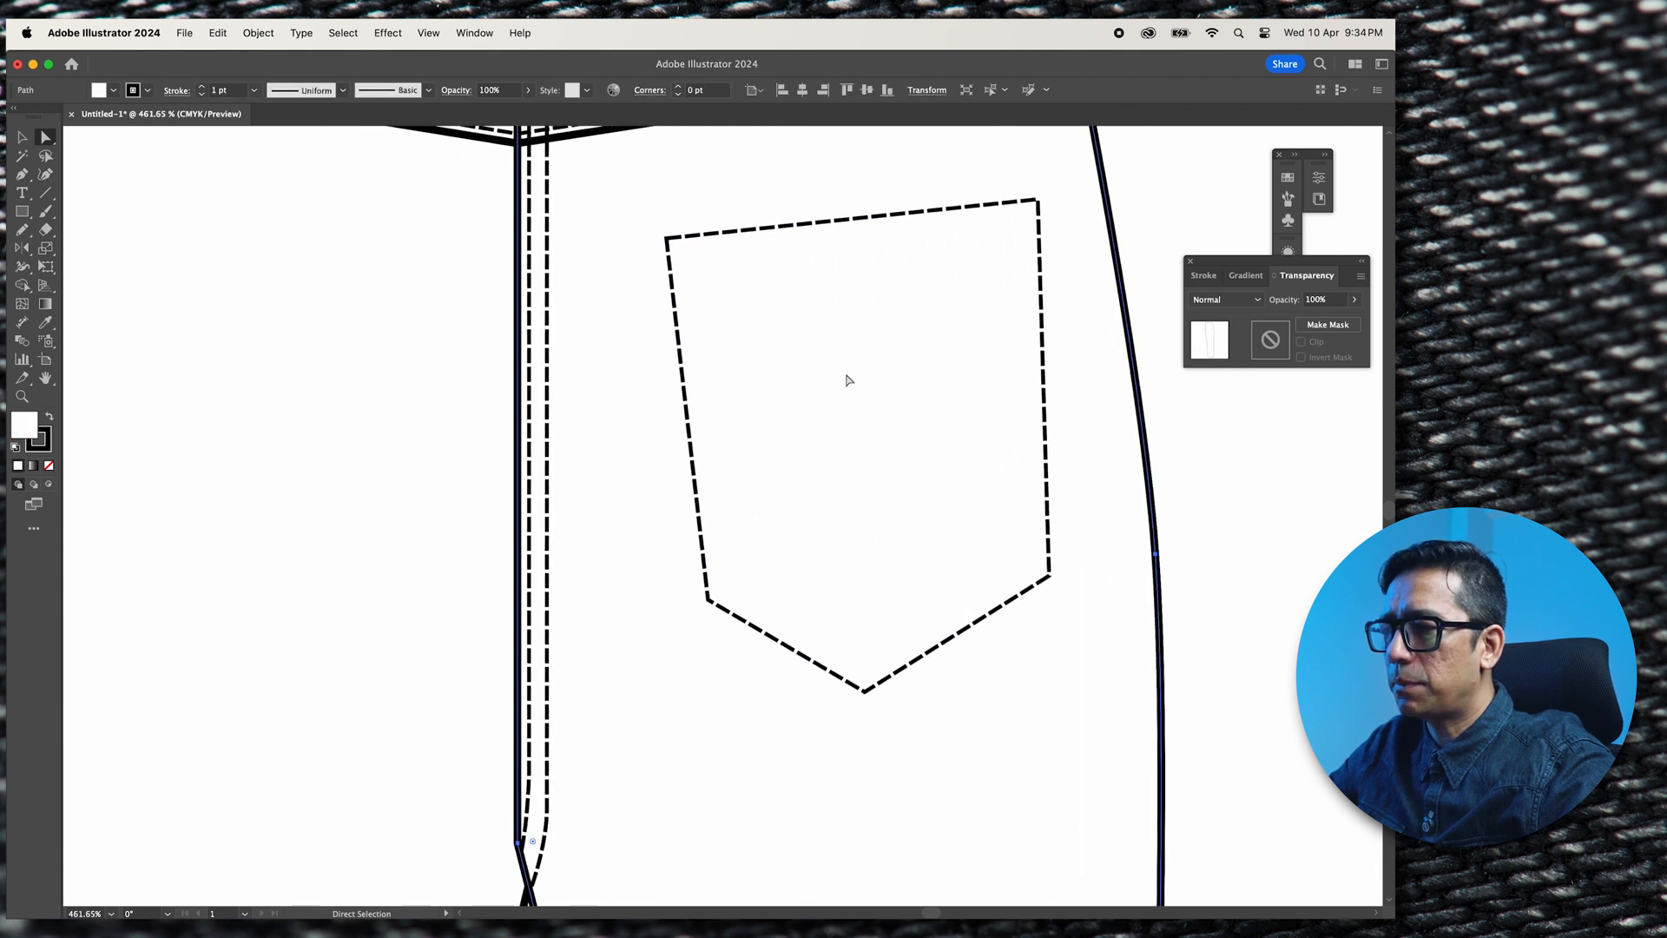
Give the pocket a solid outline, paste a copy in front, and extend stitching into the corner
left_click(686, 361)
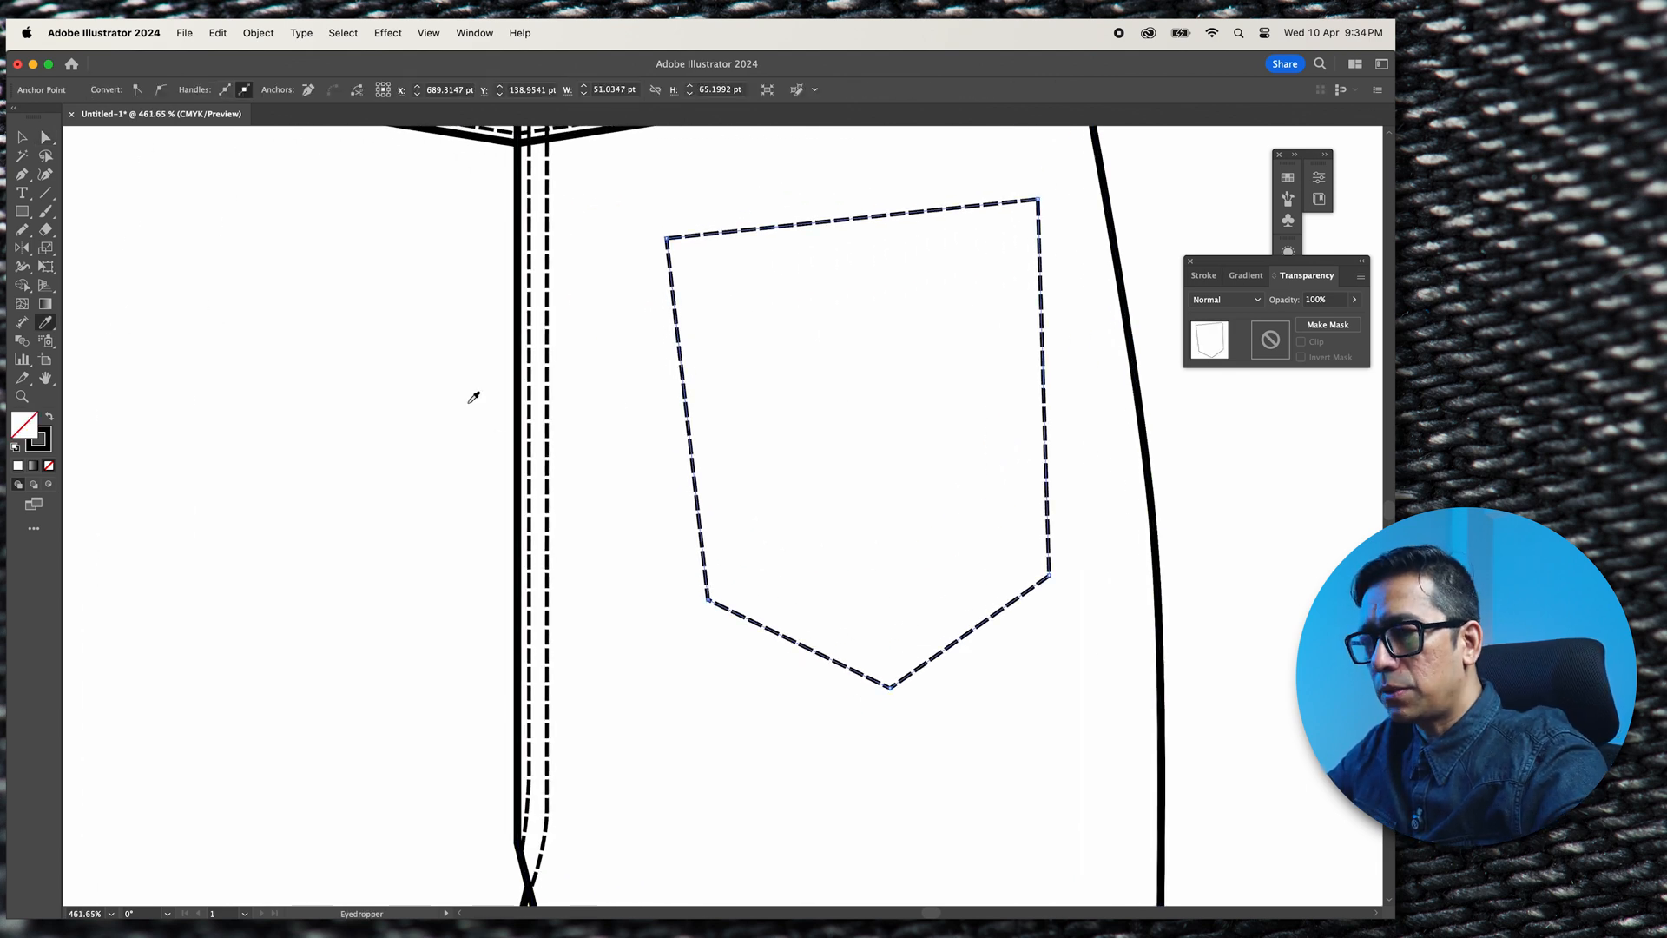
left_click(21, 137)
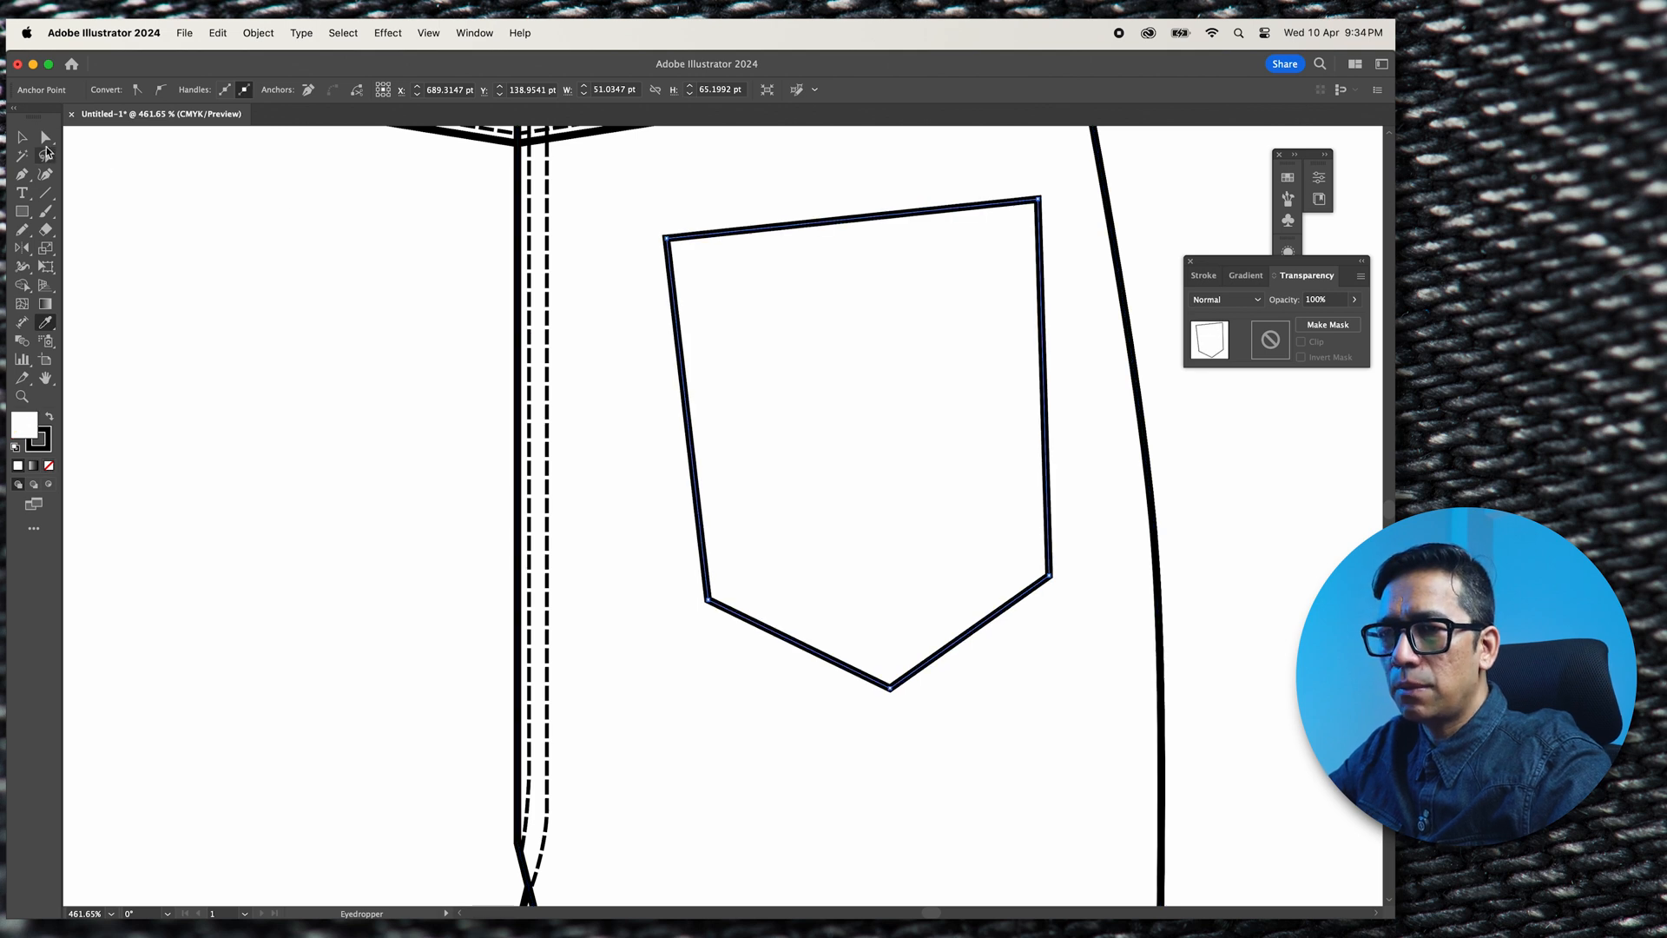
left_click(46, 136)
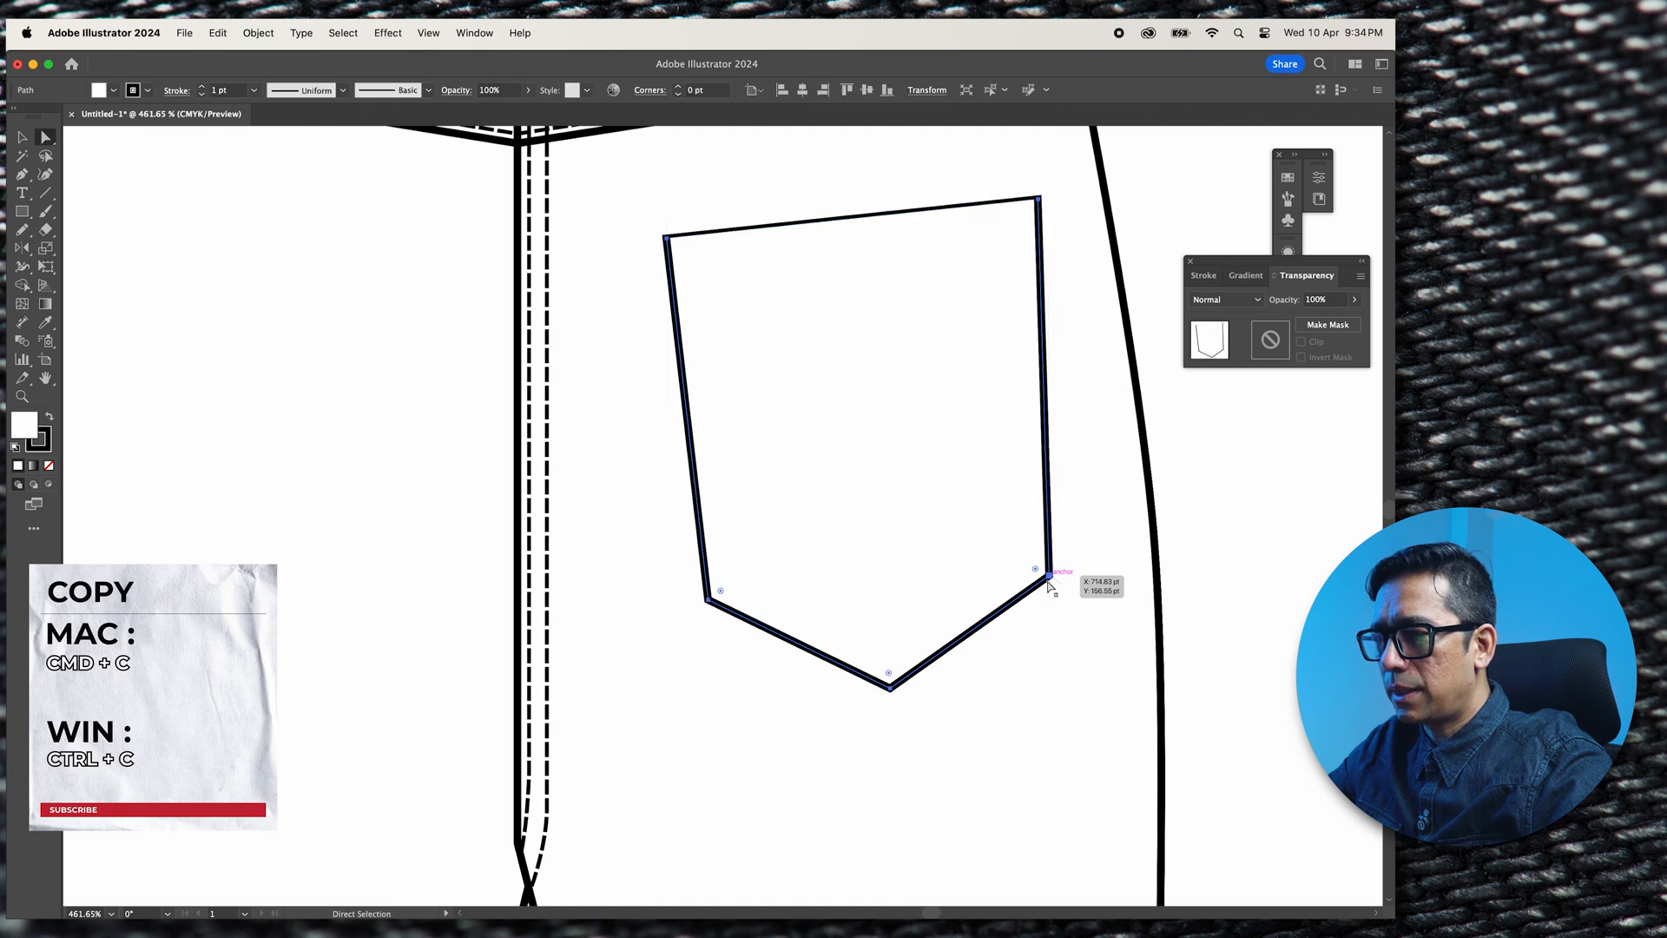
key("cmd+f")
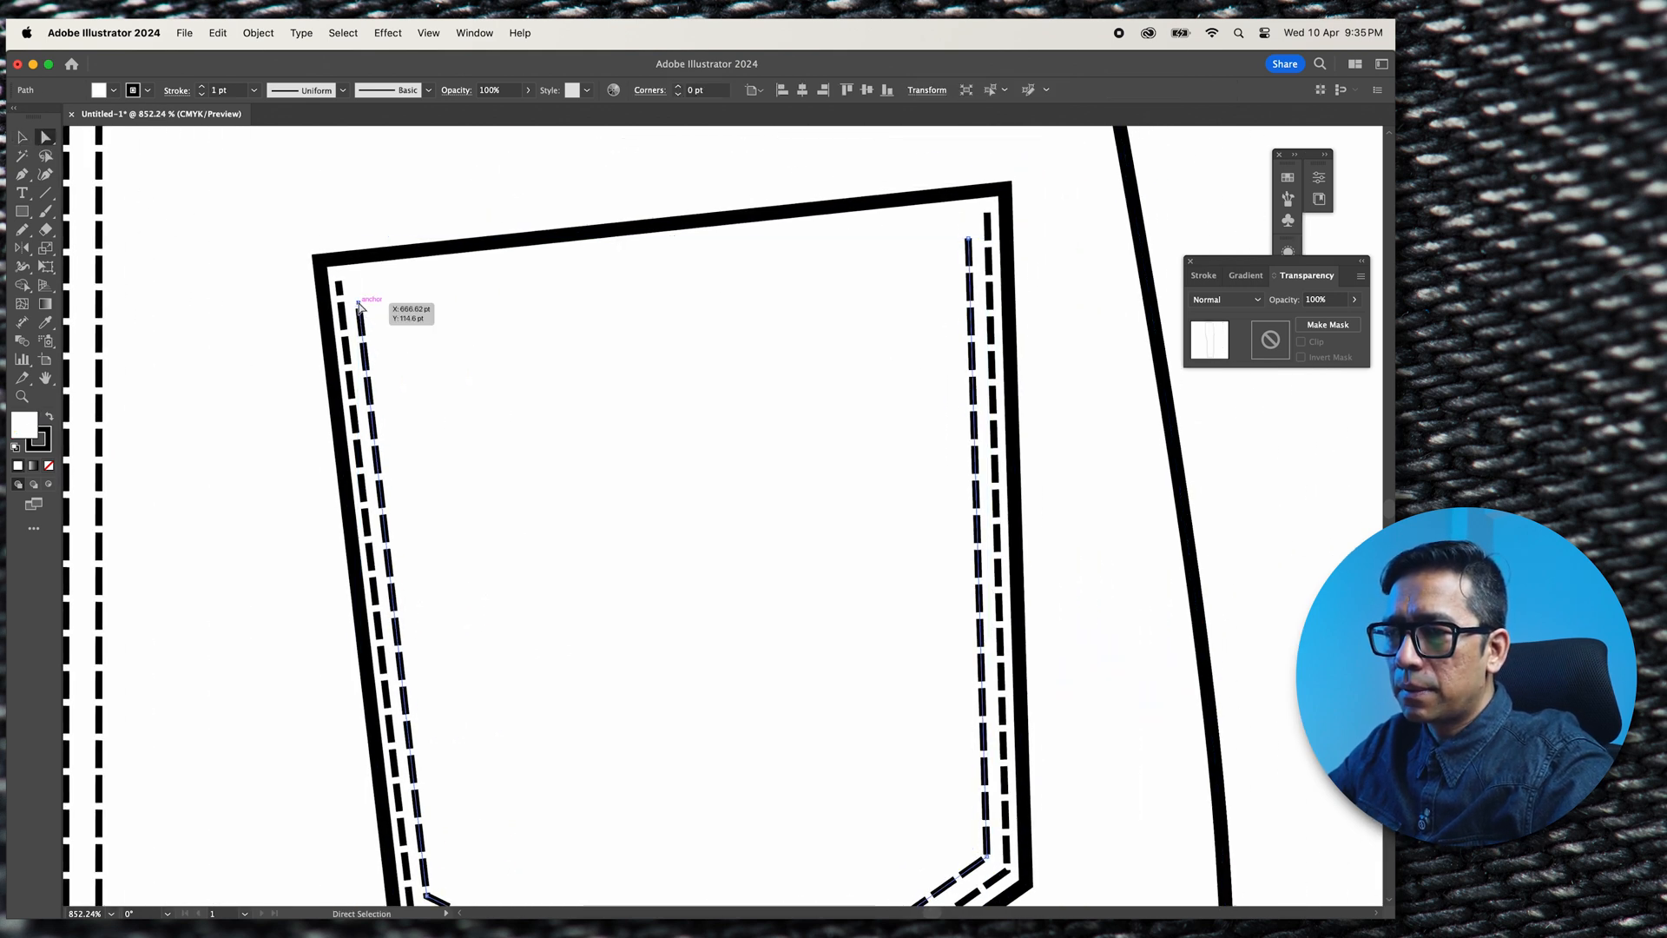
left_click_drag(364, 307, 365, 264)
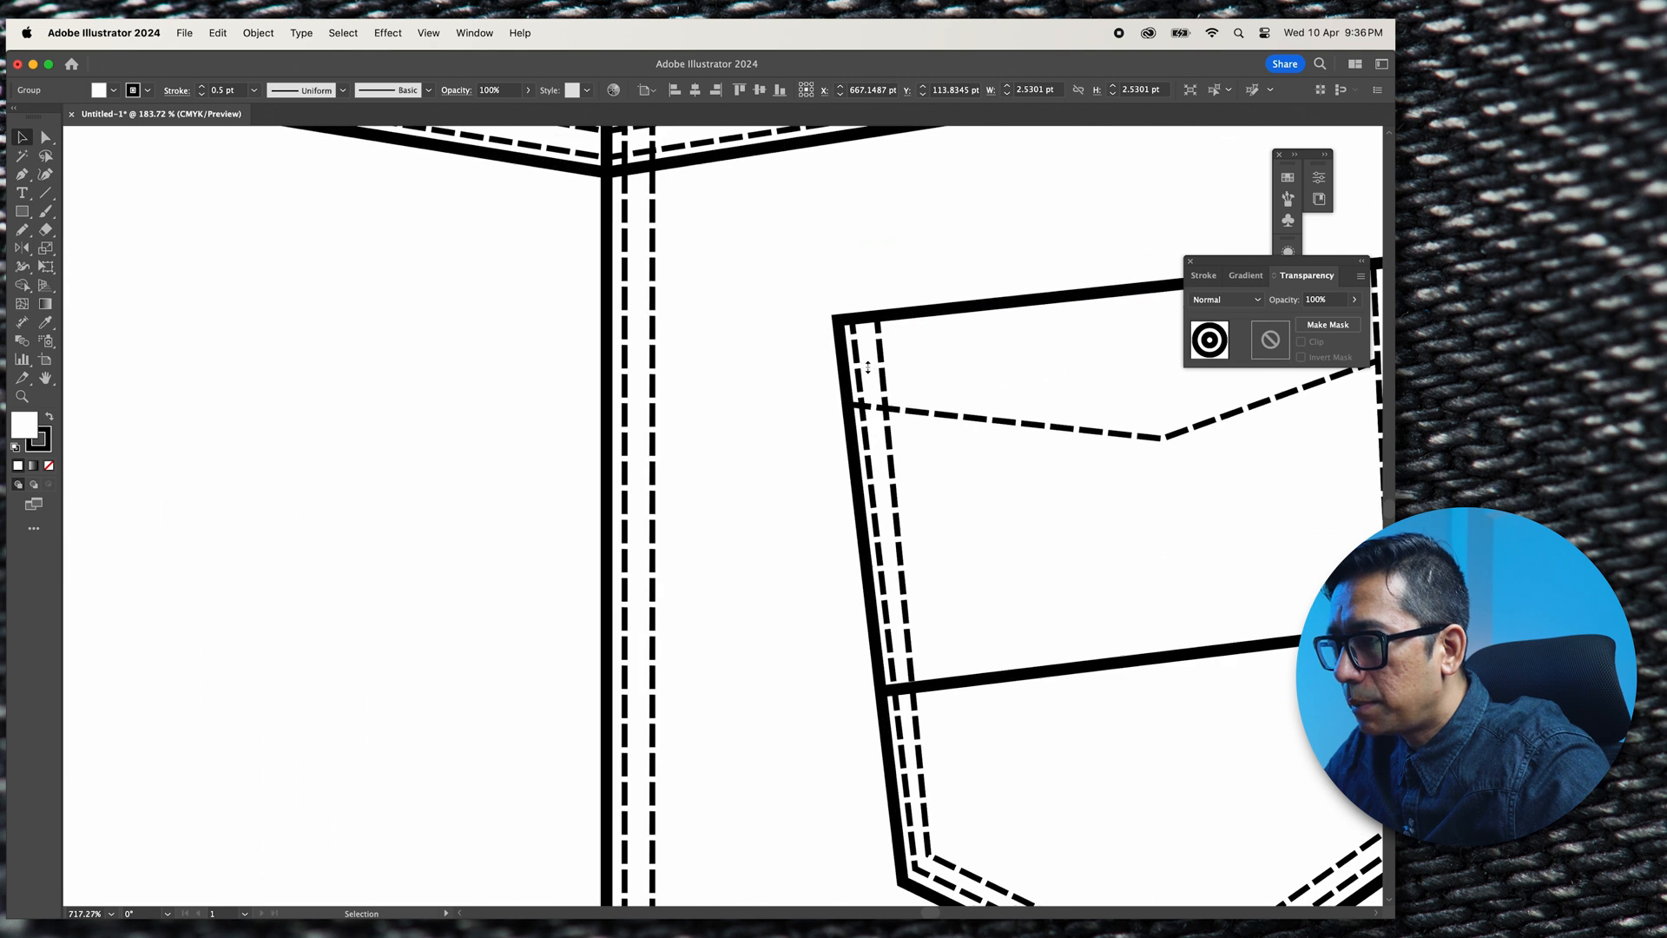
Select the pocket stitching group together with the crossbar and V-stitch details
left_click(871, 348)
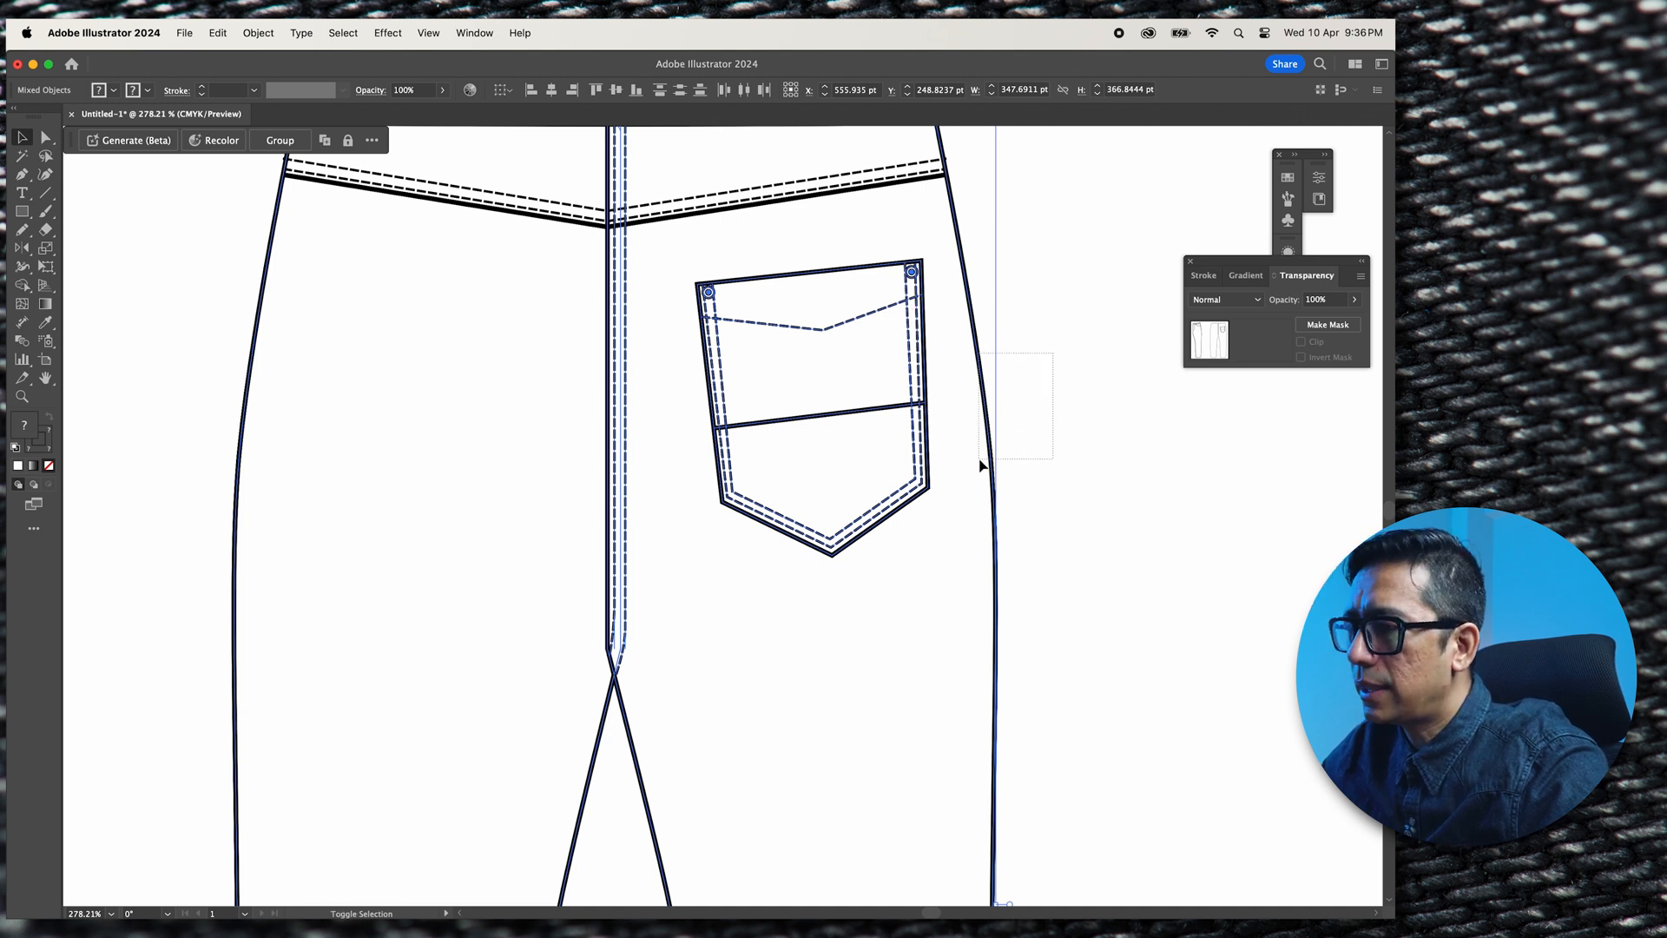
left_click(814, 404)
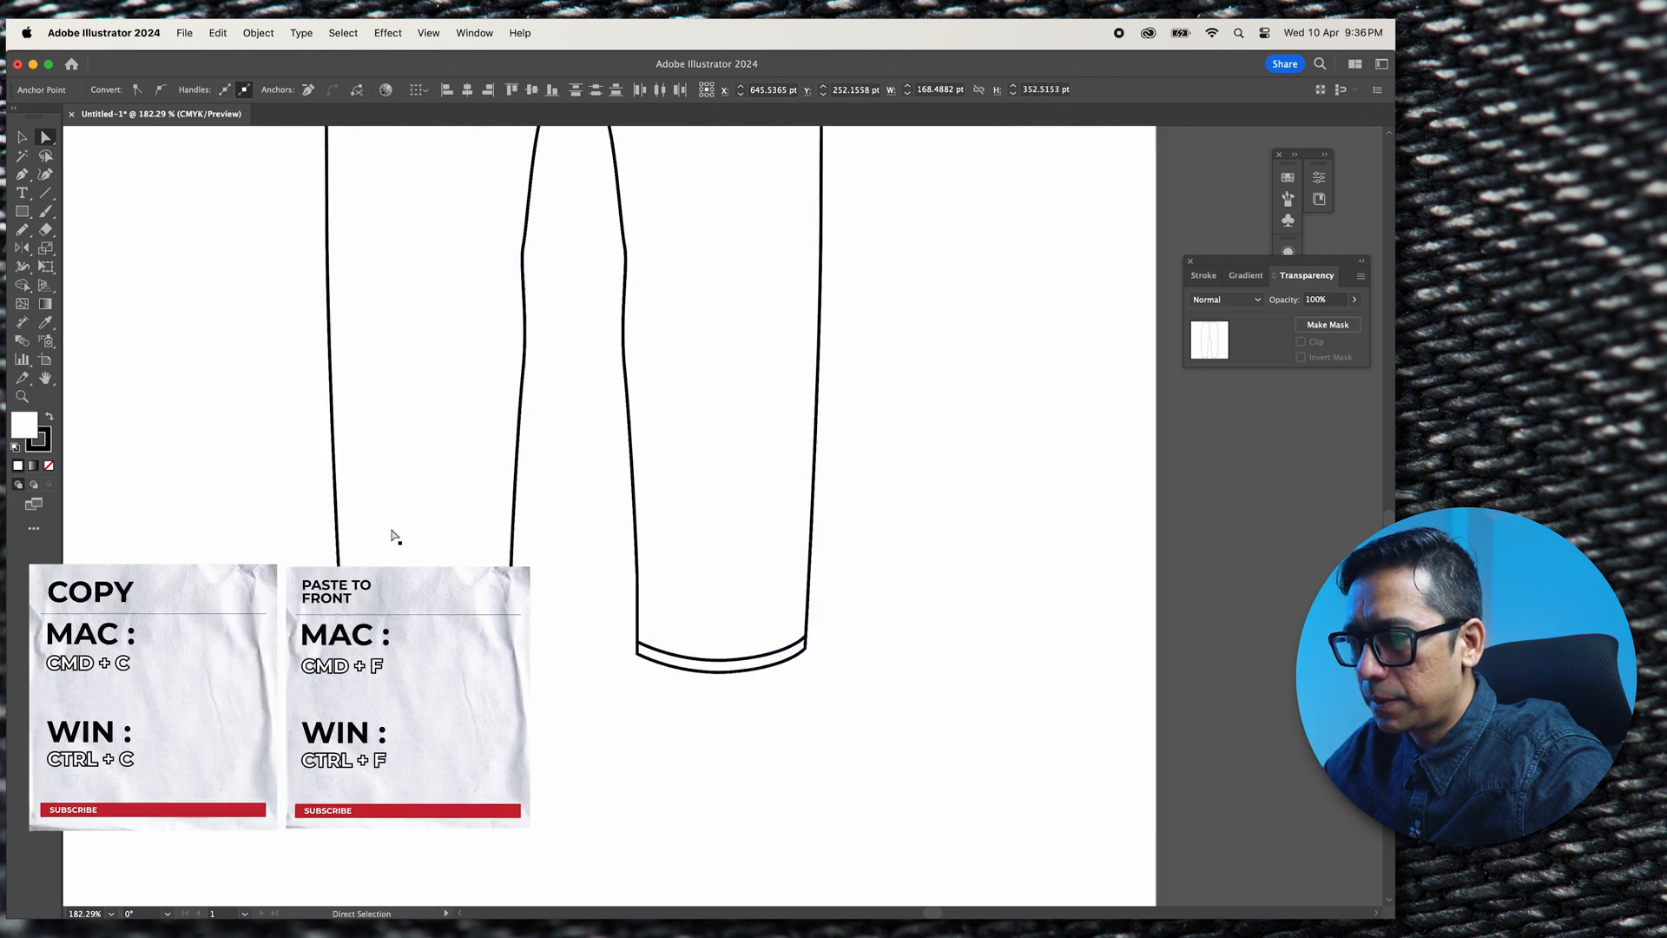
Paste a copy of the hem line in front to form the doubled hem
key("cmd+f")
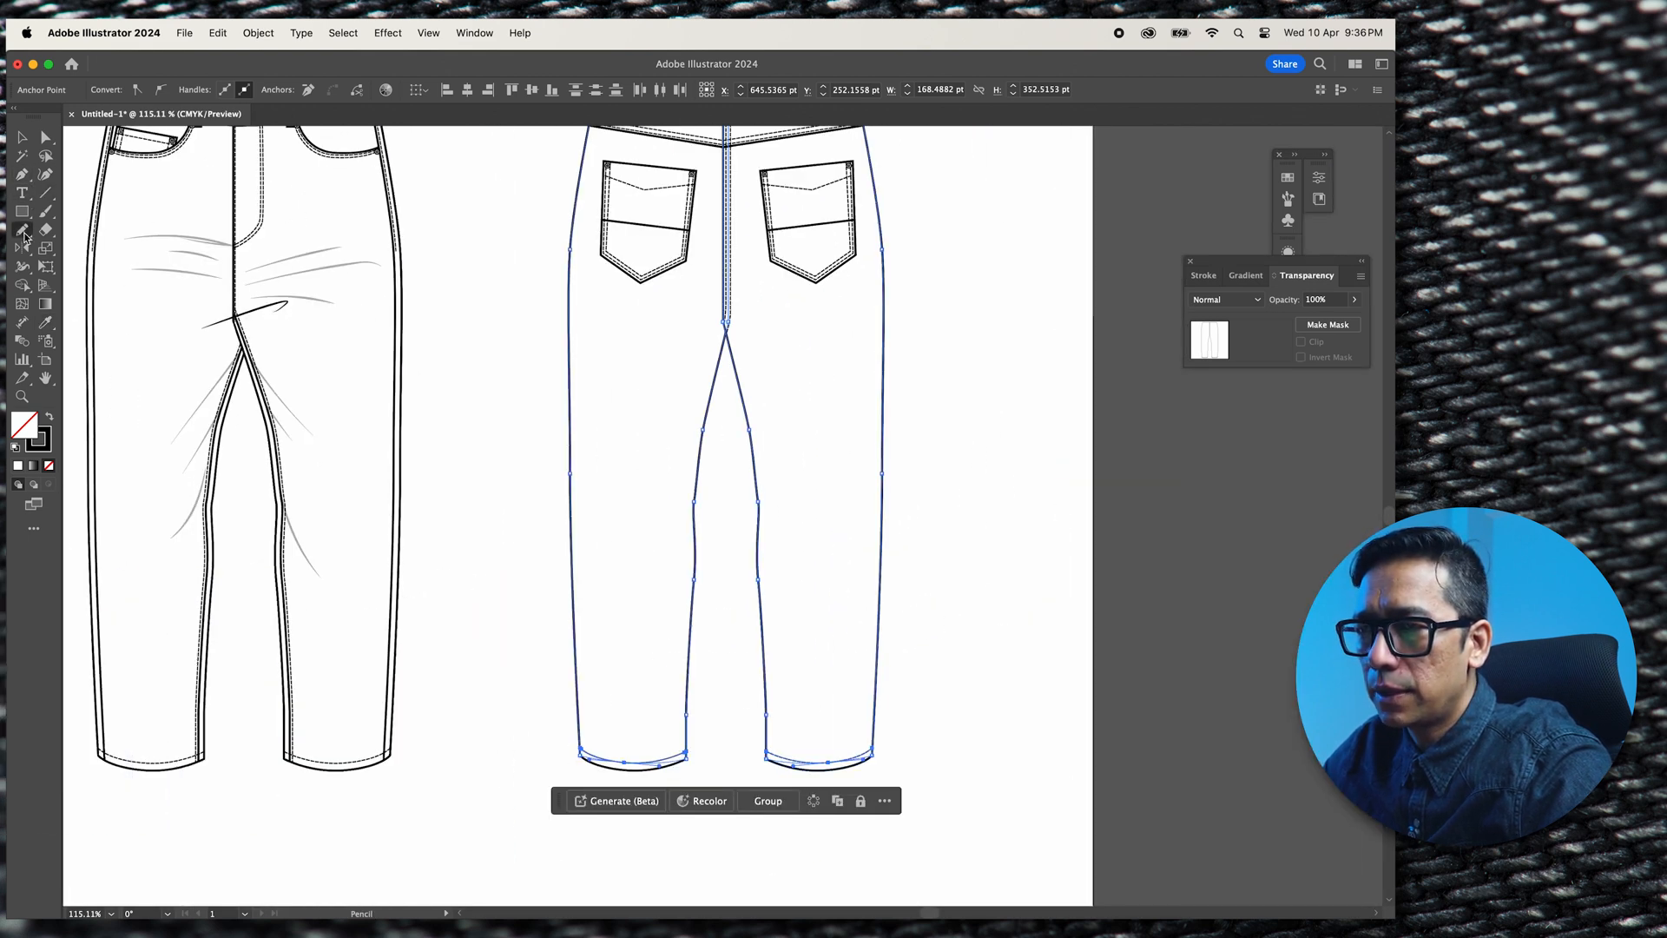
mouse_move(761, 446)
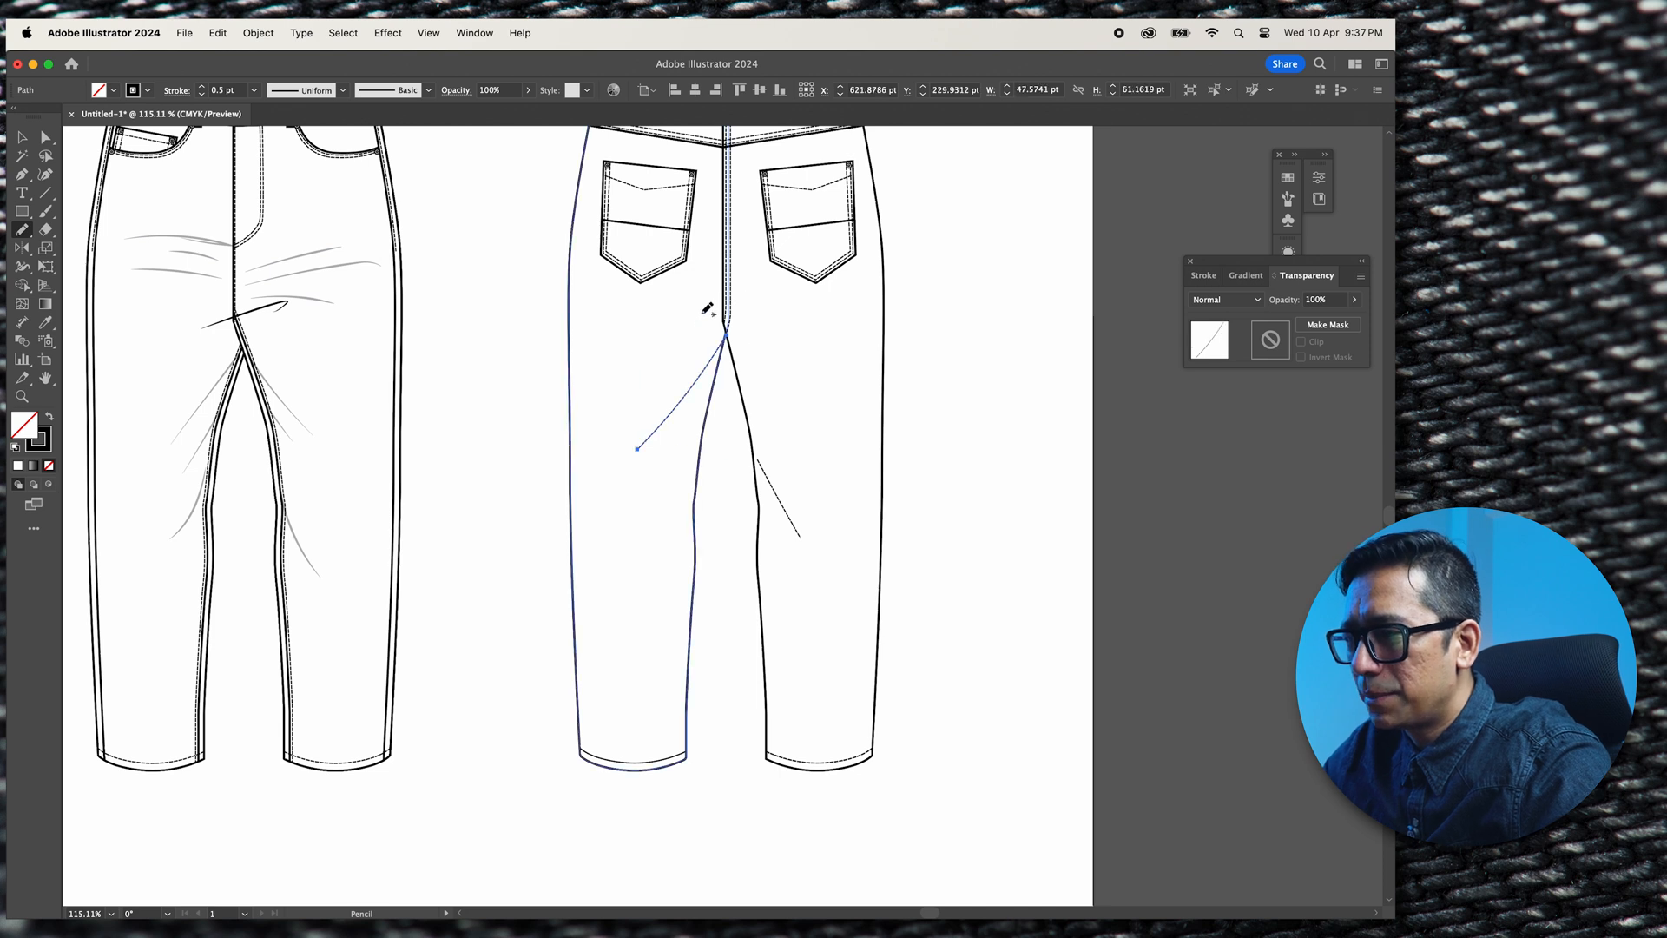
mouse_move(664, 323)
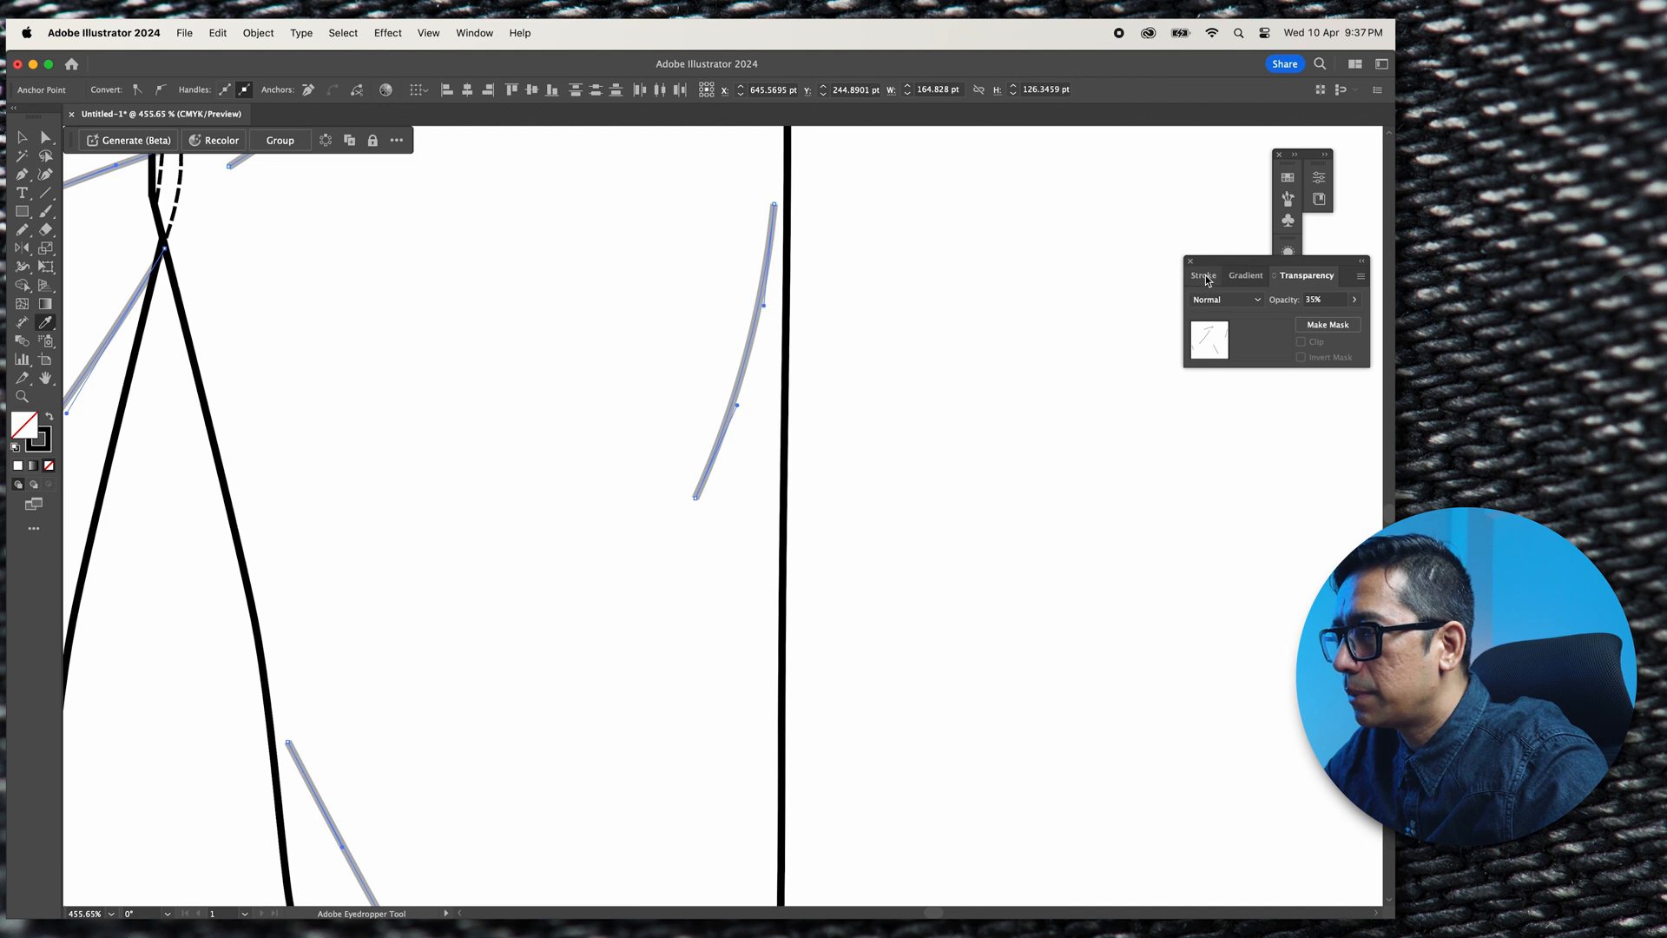
Open the Stroke panel's width profile list for the crease lines
left_click(1204, 275)
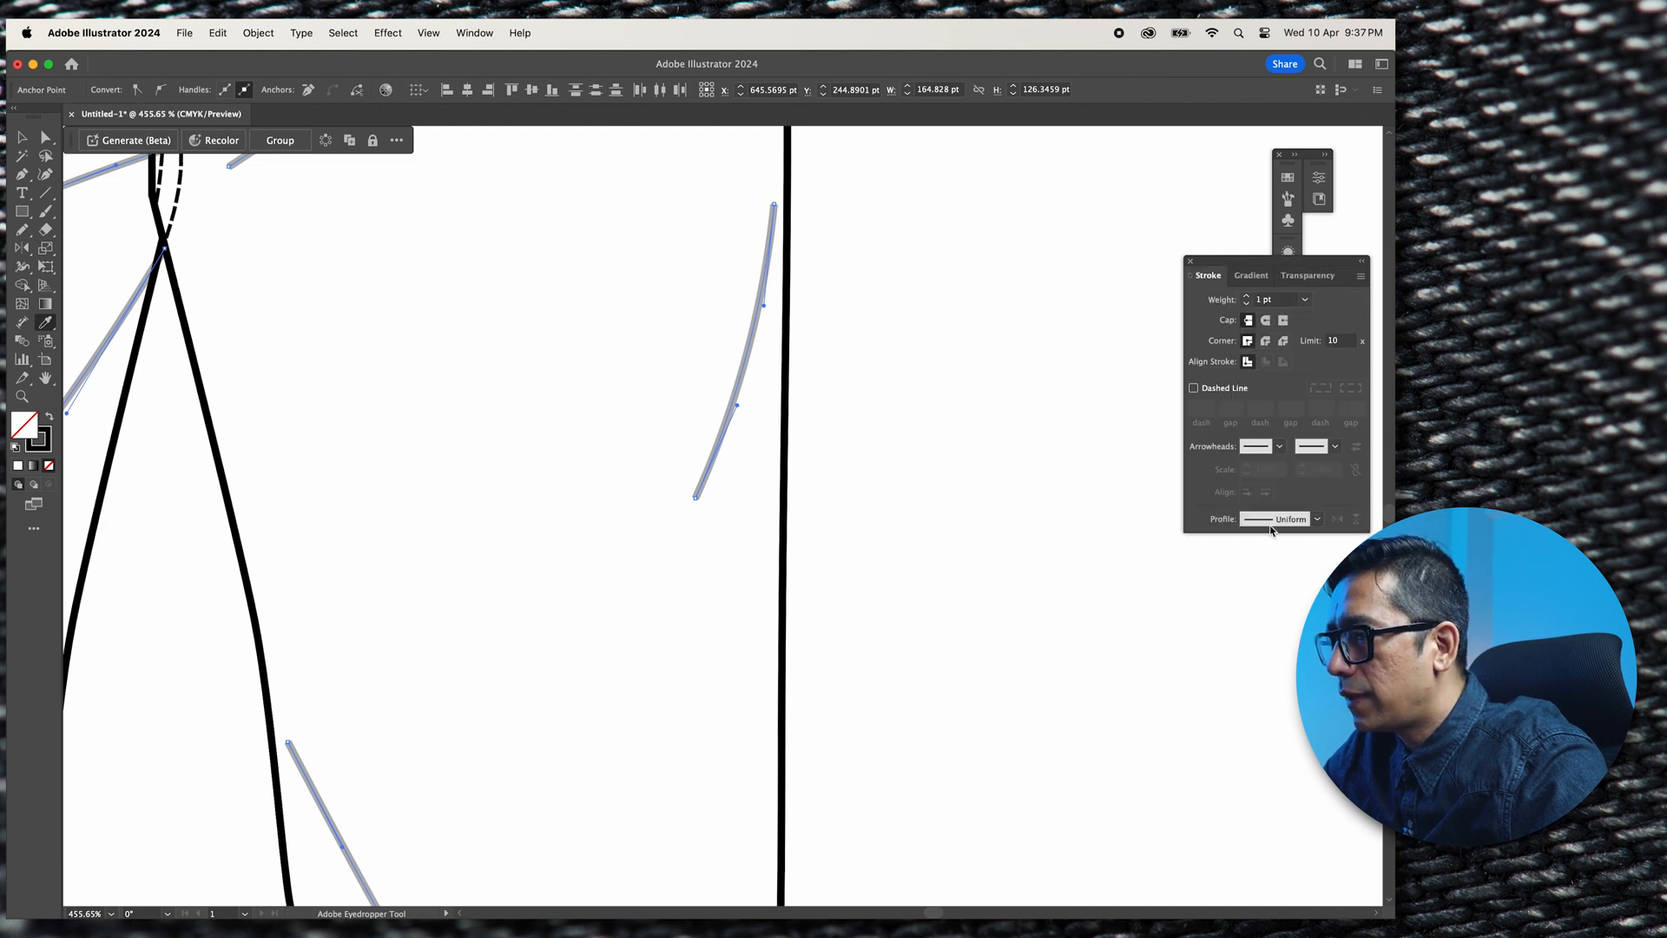
left_click(1316, 520)
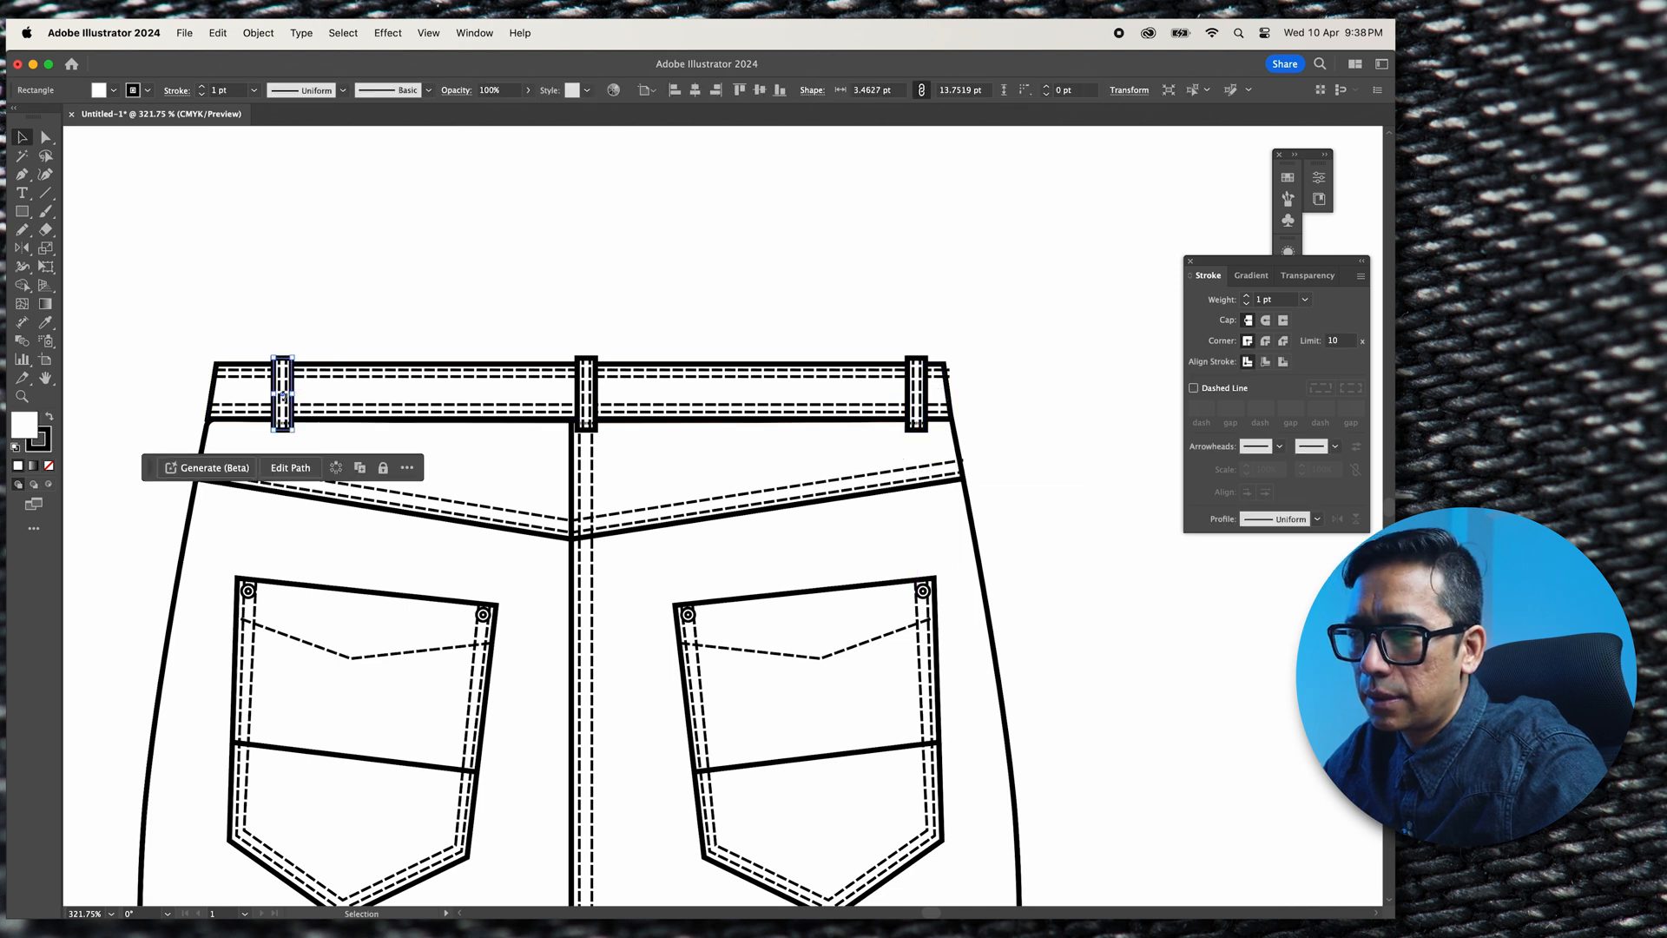
Select the left belt loop together with its dashed stitch lines
left_click(345, 336)
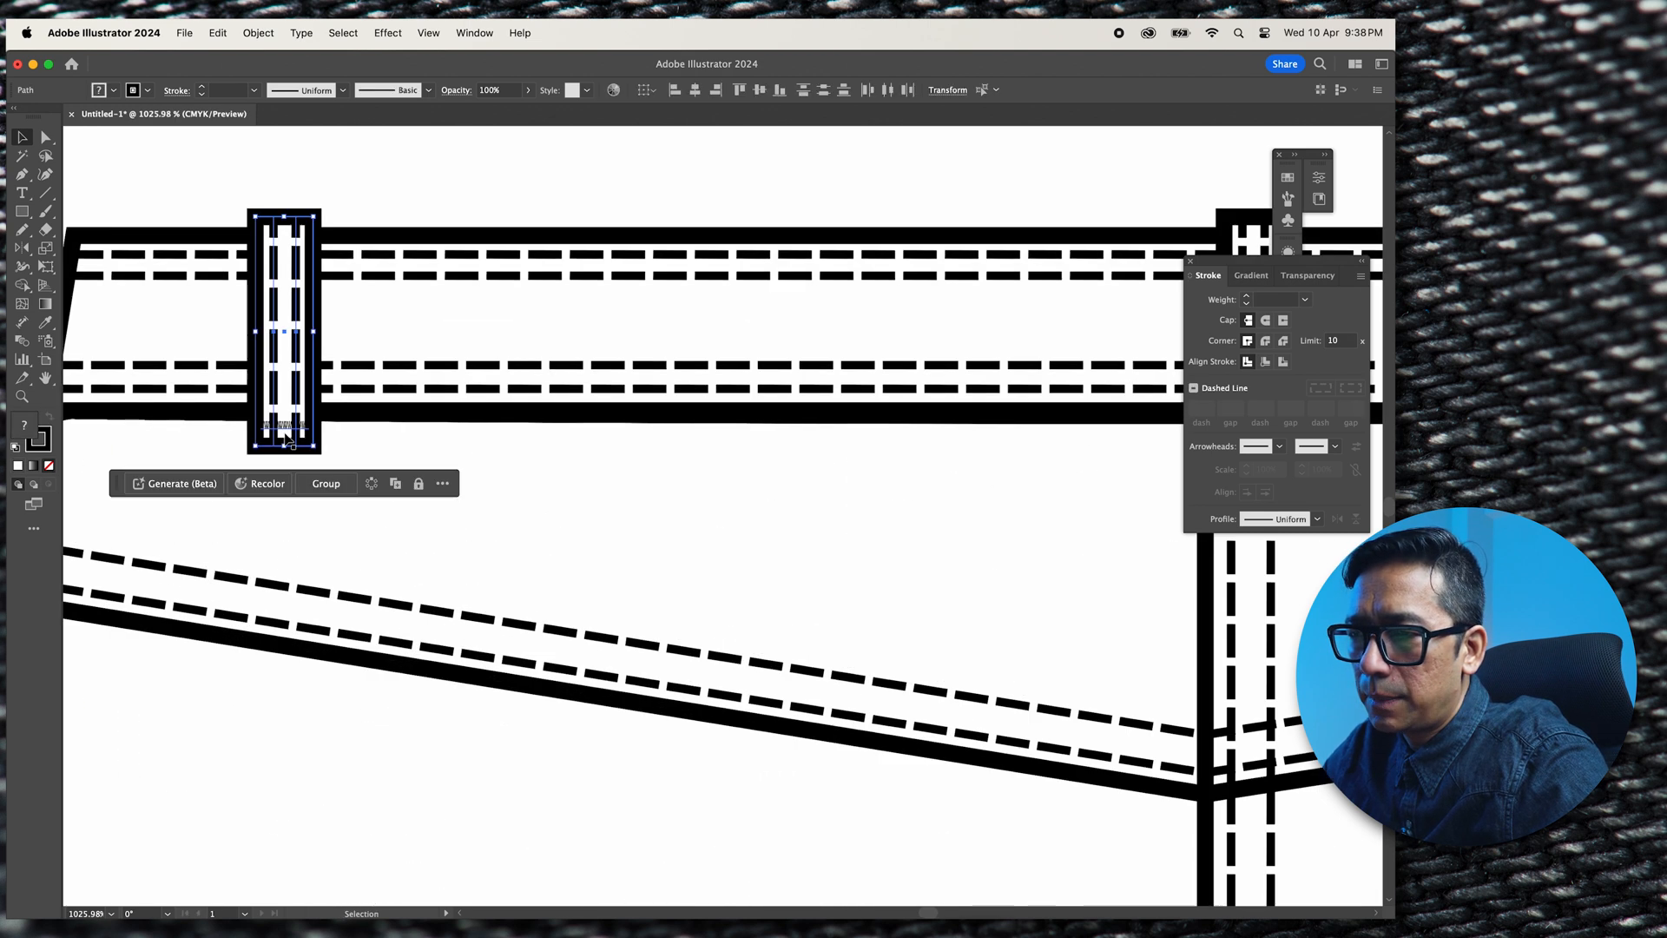
left_click_drag(288, 324, 175, 324)
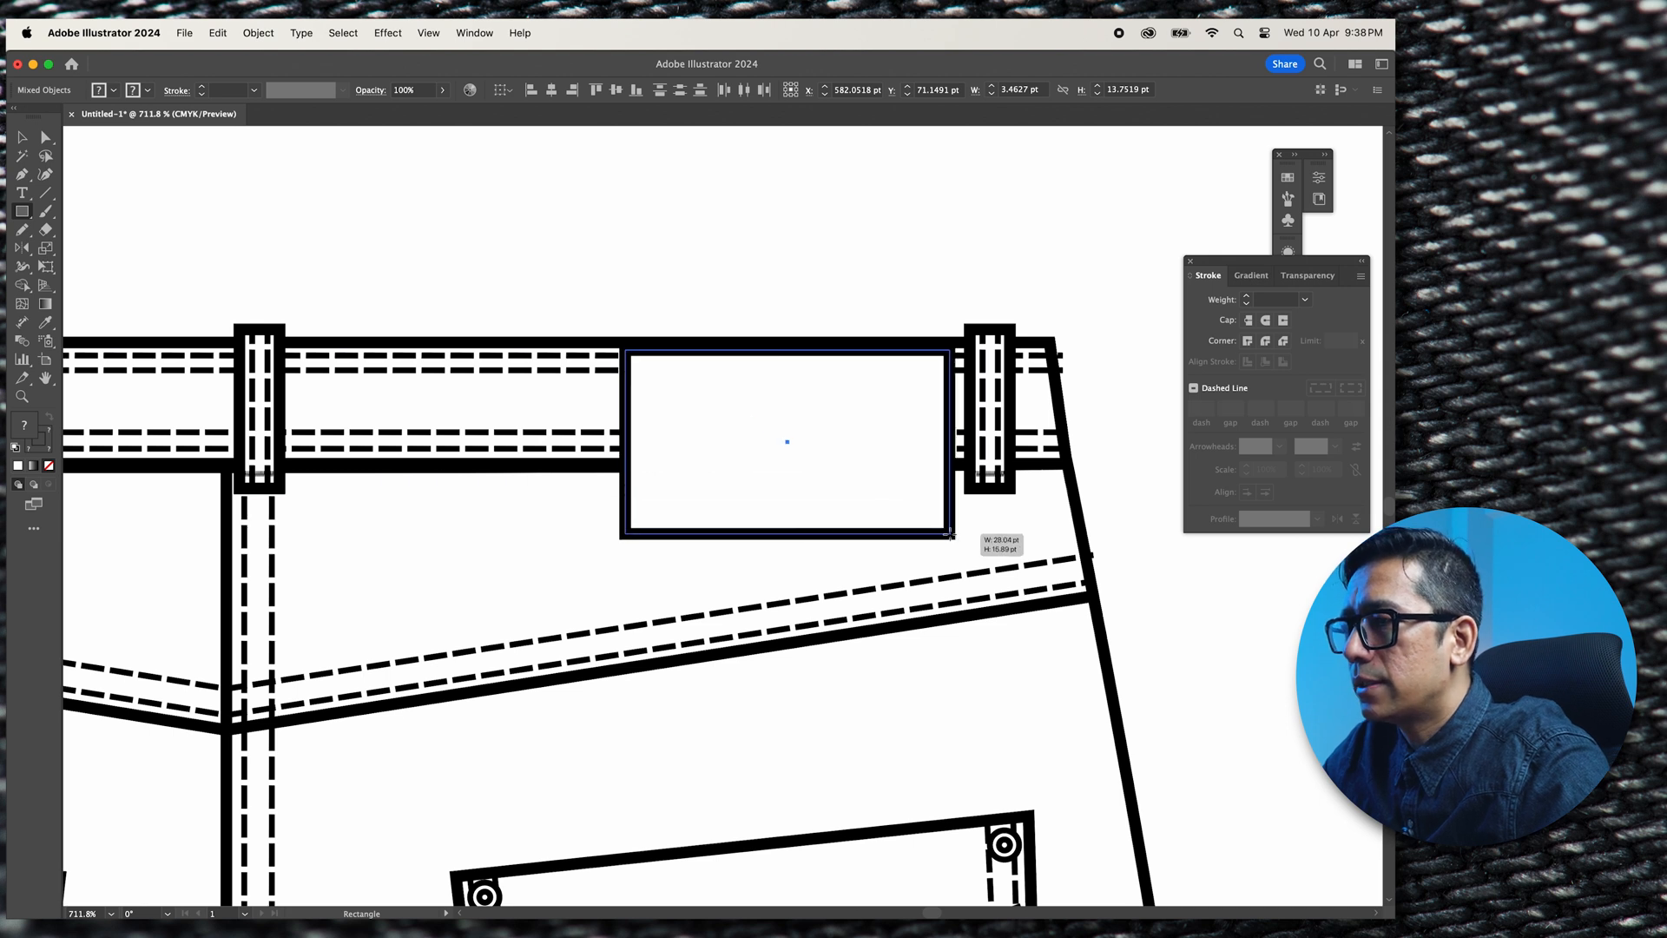
Draw the small back patch rectangle on the waistband beside the right belt loop
left_click(683, 294)
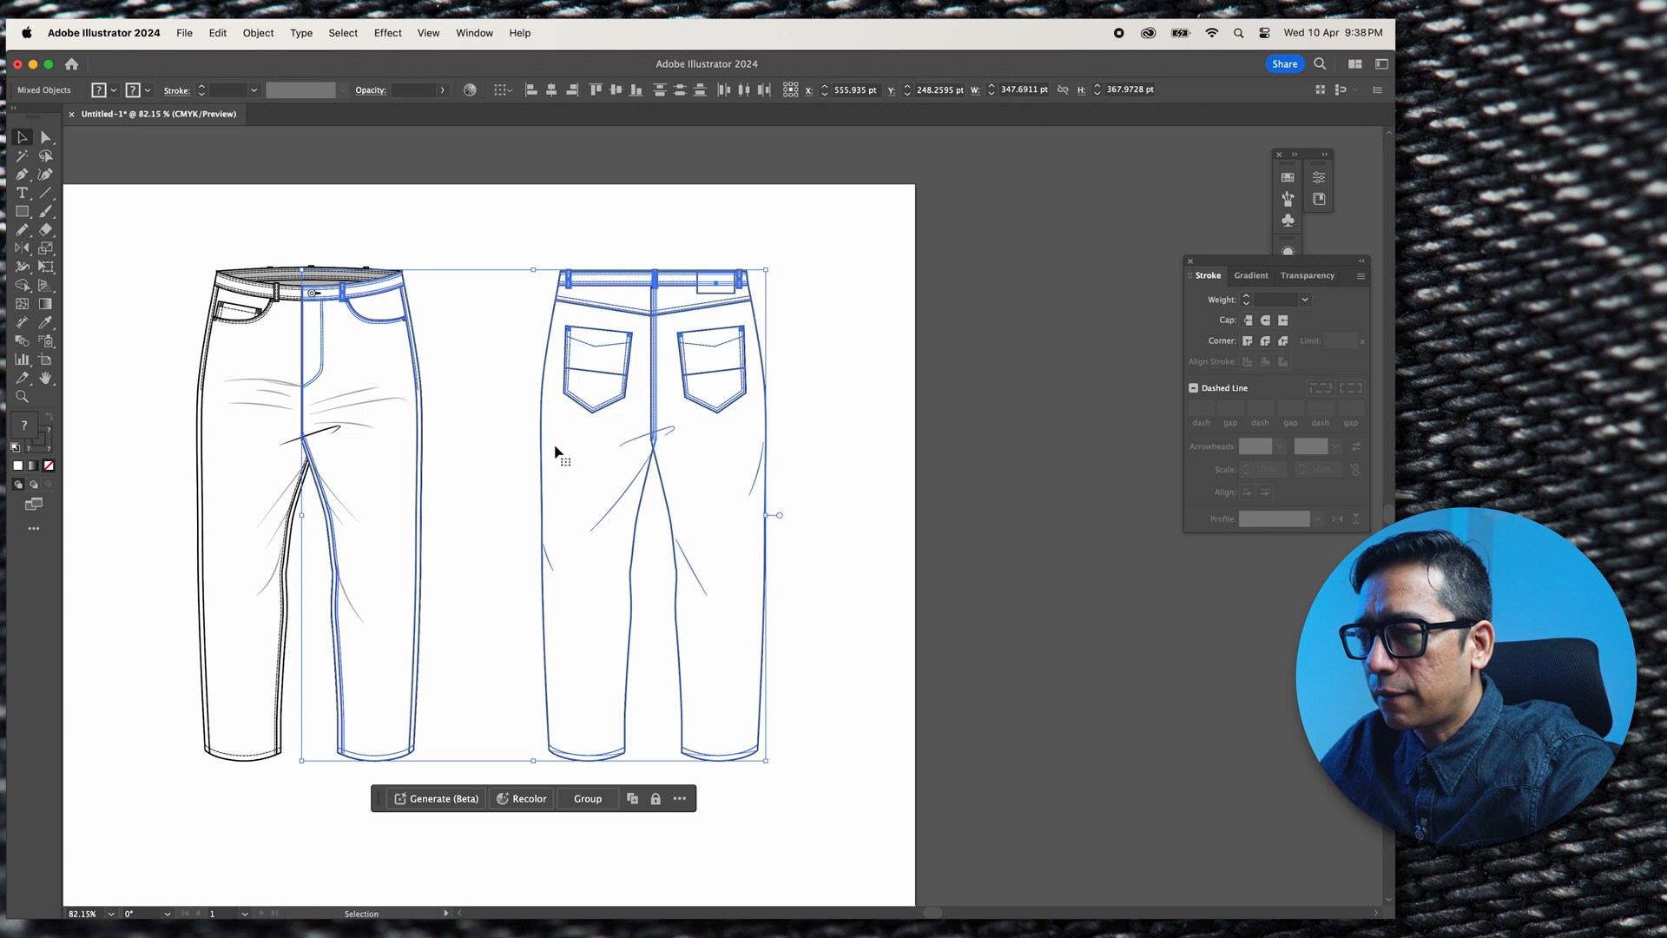
Duplicate the back jeans outer outline paths via the context menu and move them right
right_click(553, 452)
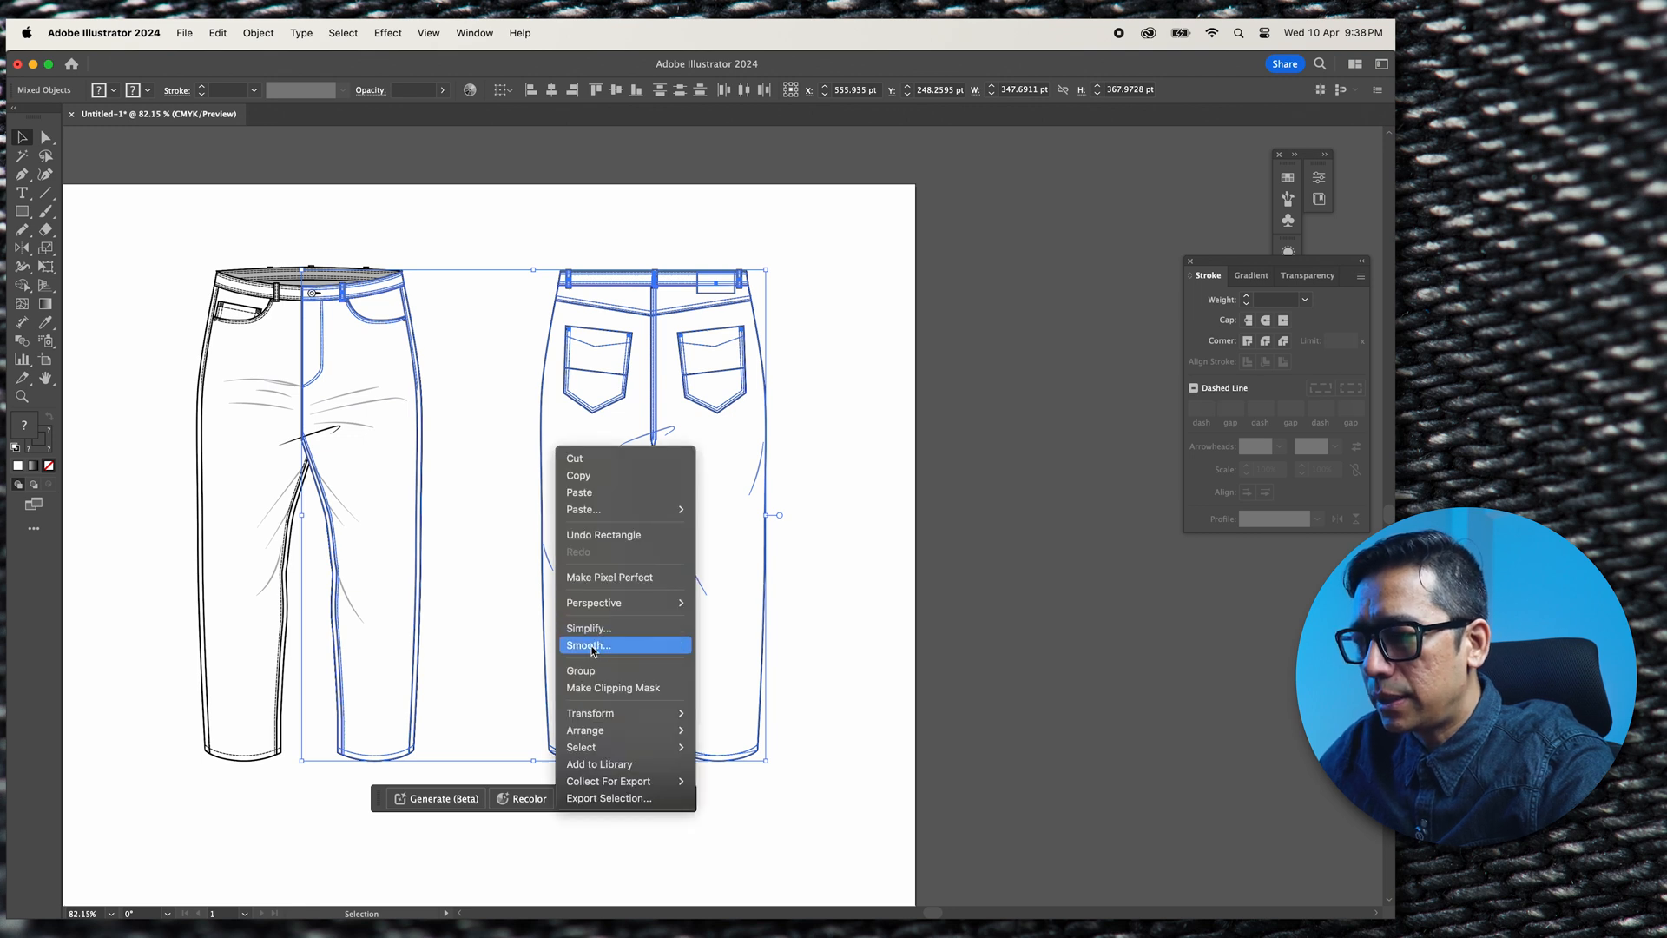
left_click(587, 645)
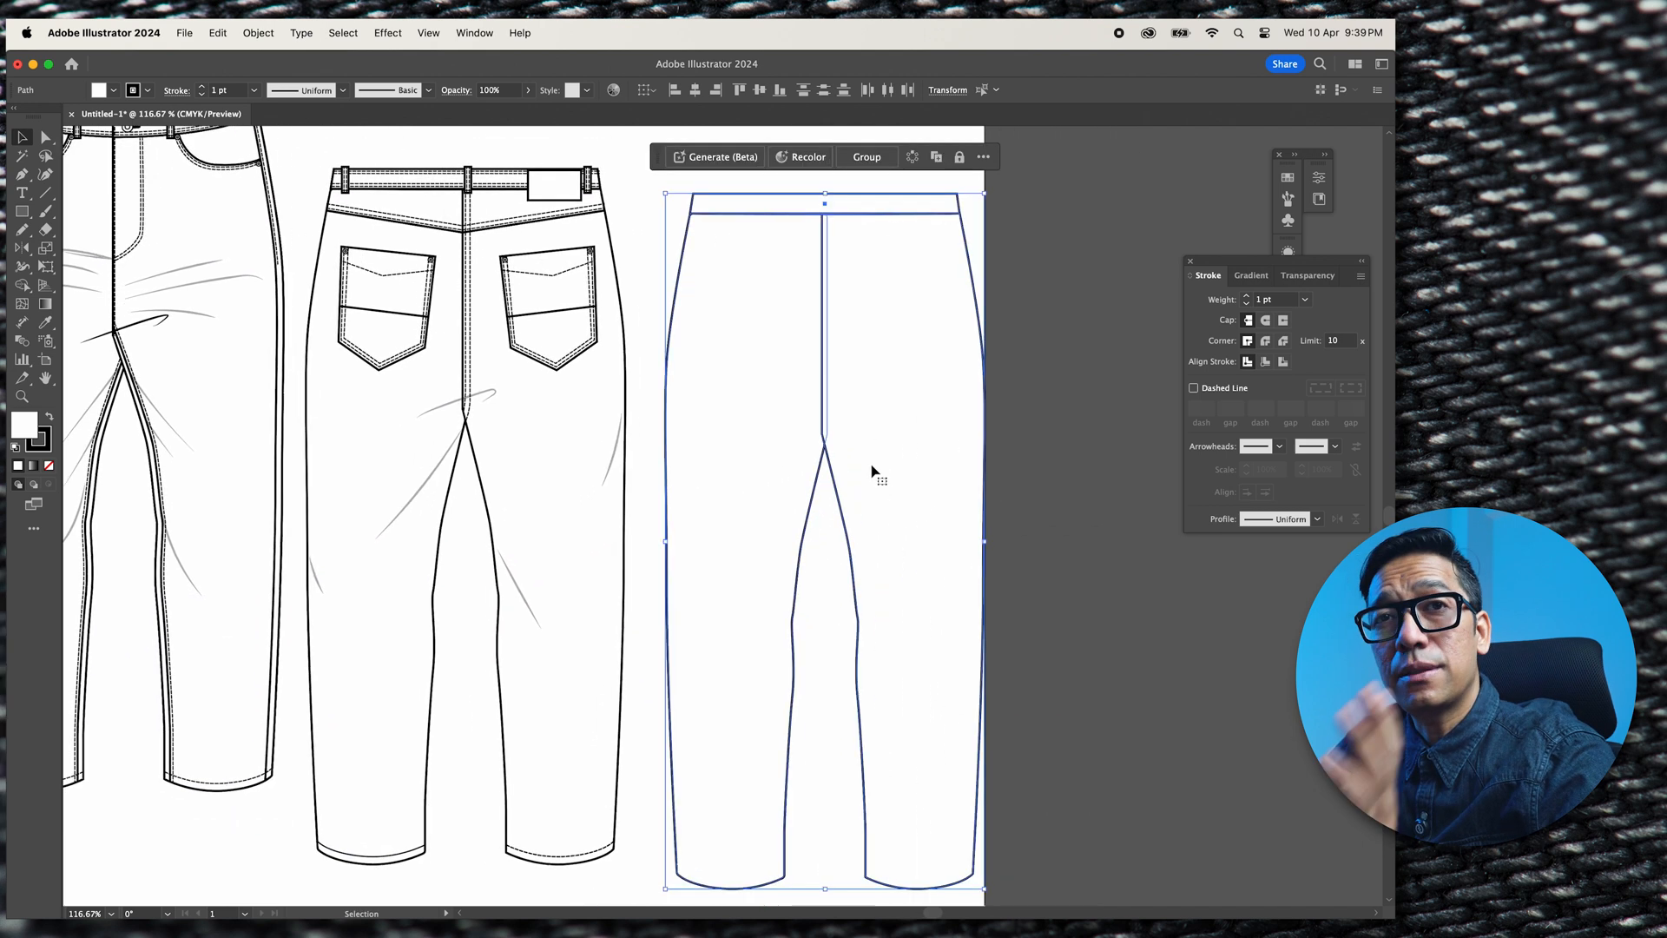
mouse_move(800, 359)
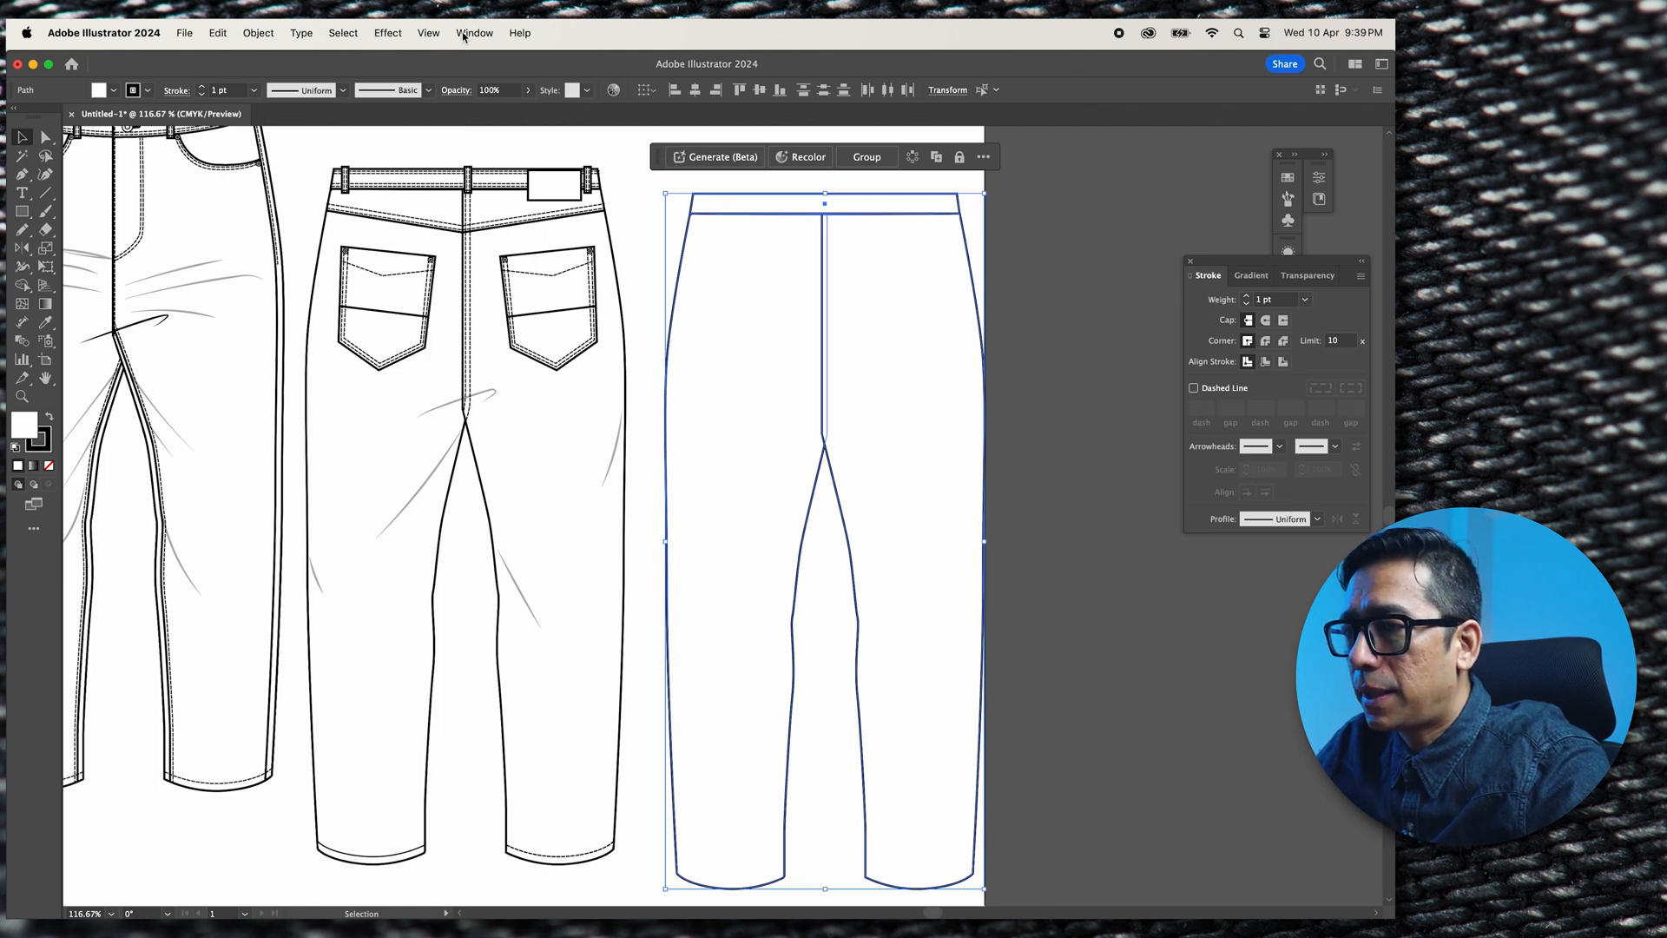
Show the Pathfinder panel from the Window menu for the copied silhouette
left_click(474, 33)
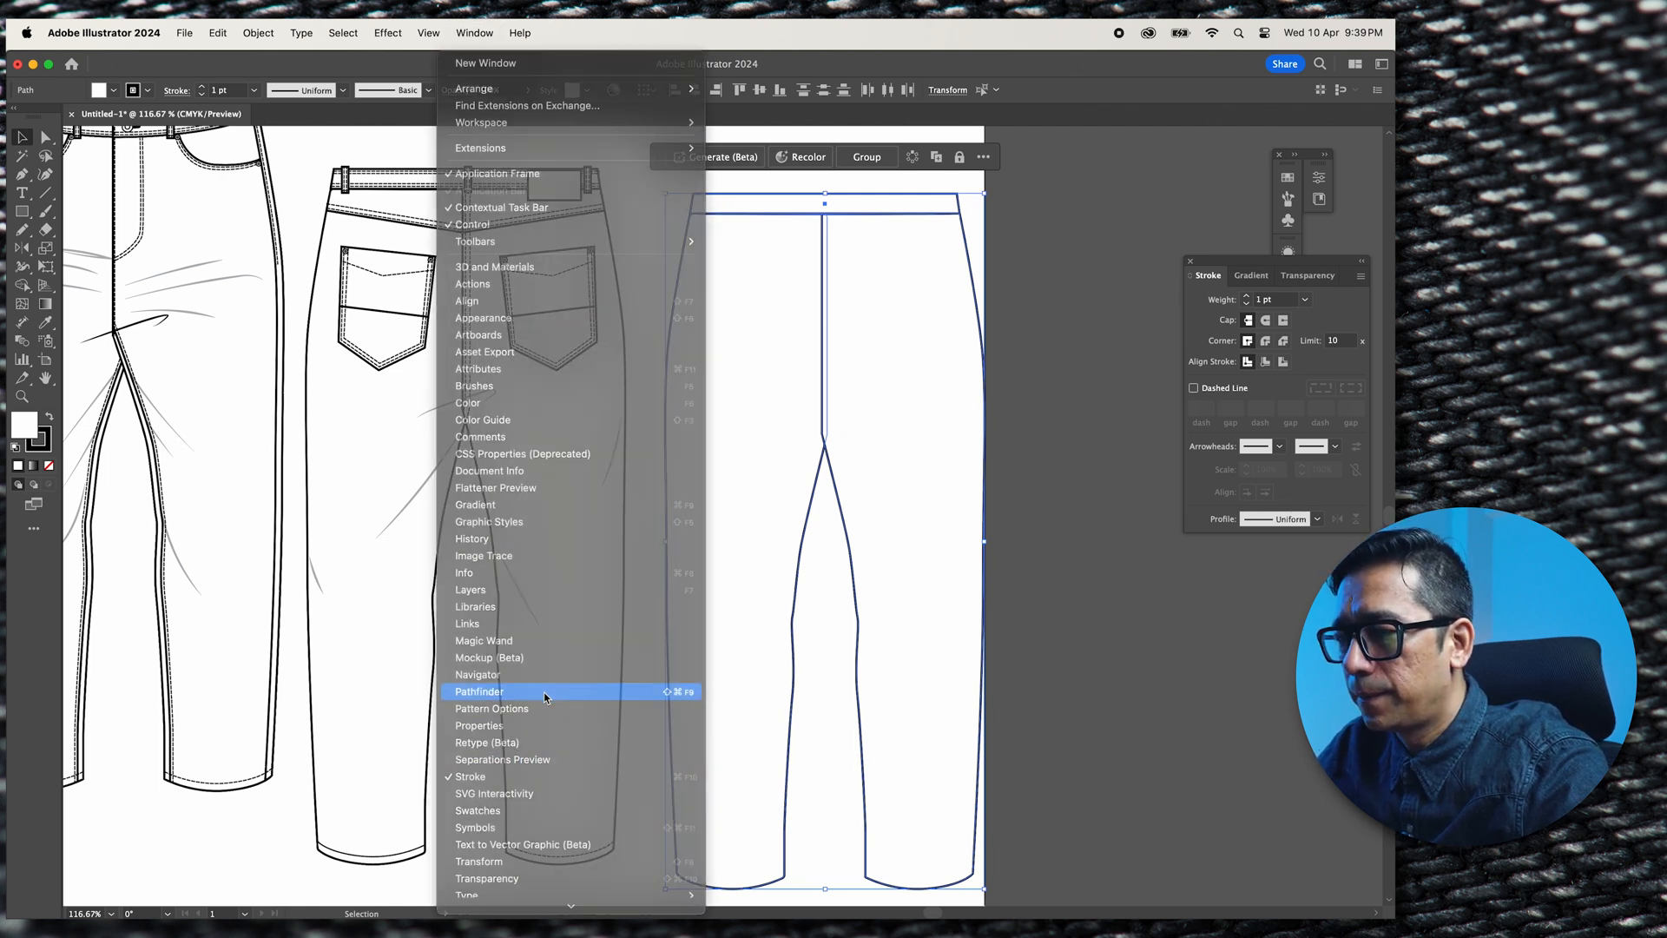
left_click(479, 692)
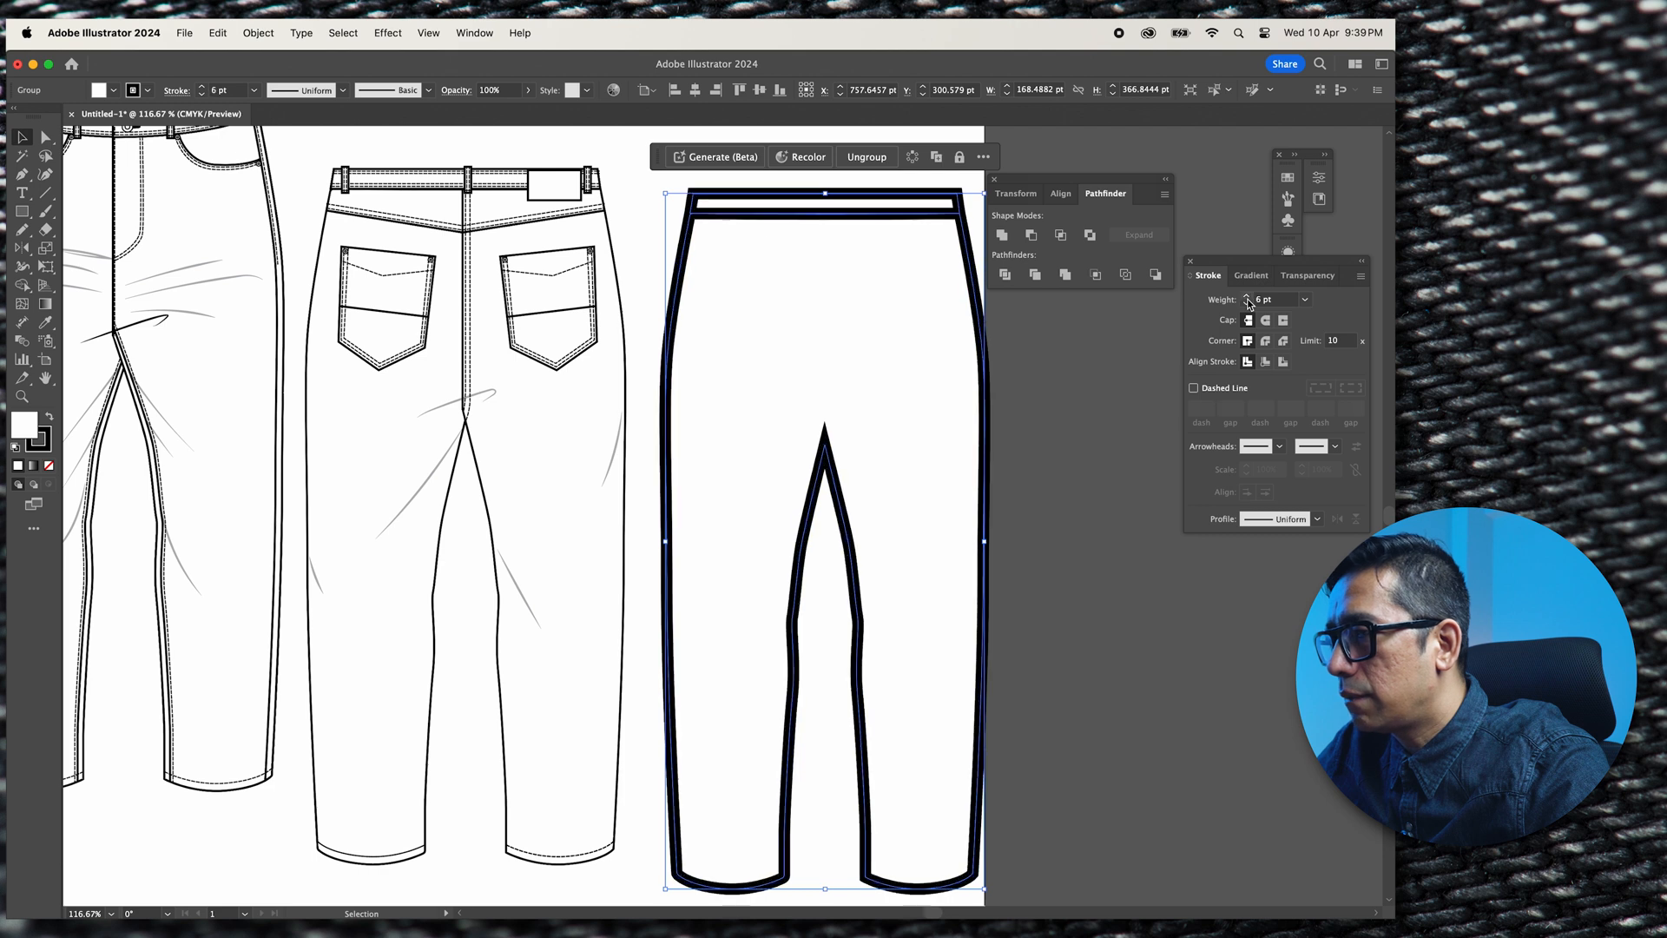
mouse_move(877, 279)
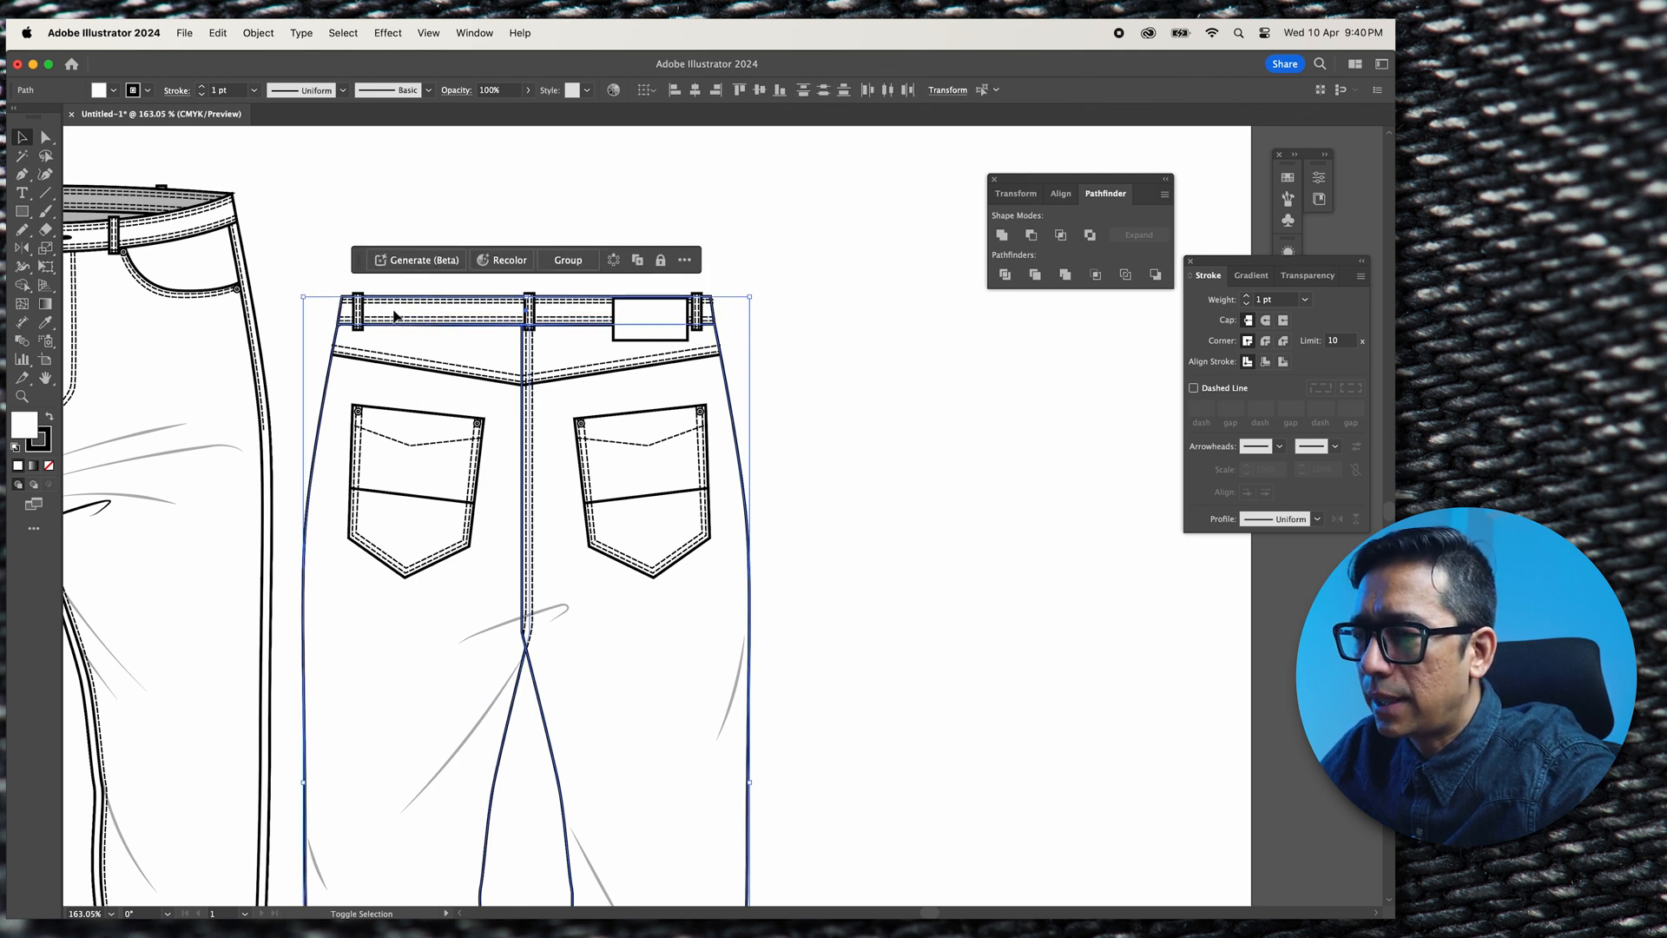
Select the silhouette outline group over the back jeans and set its stroke to 7 pt
left_click(44, 137)
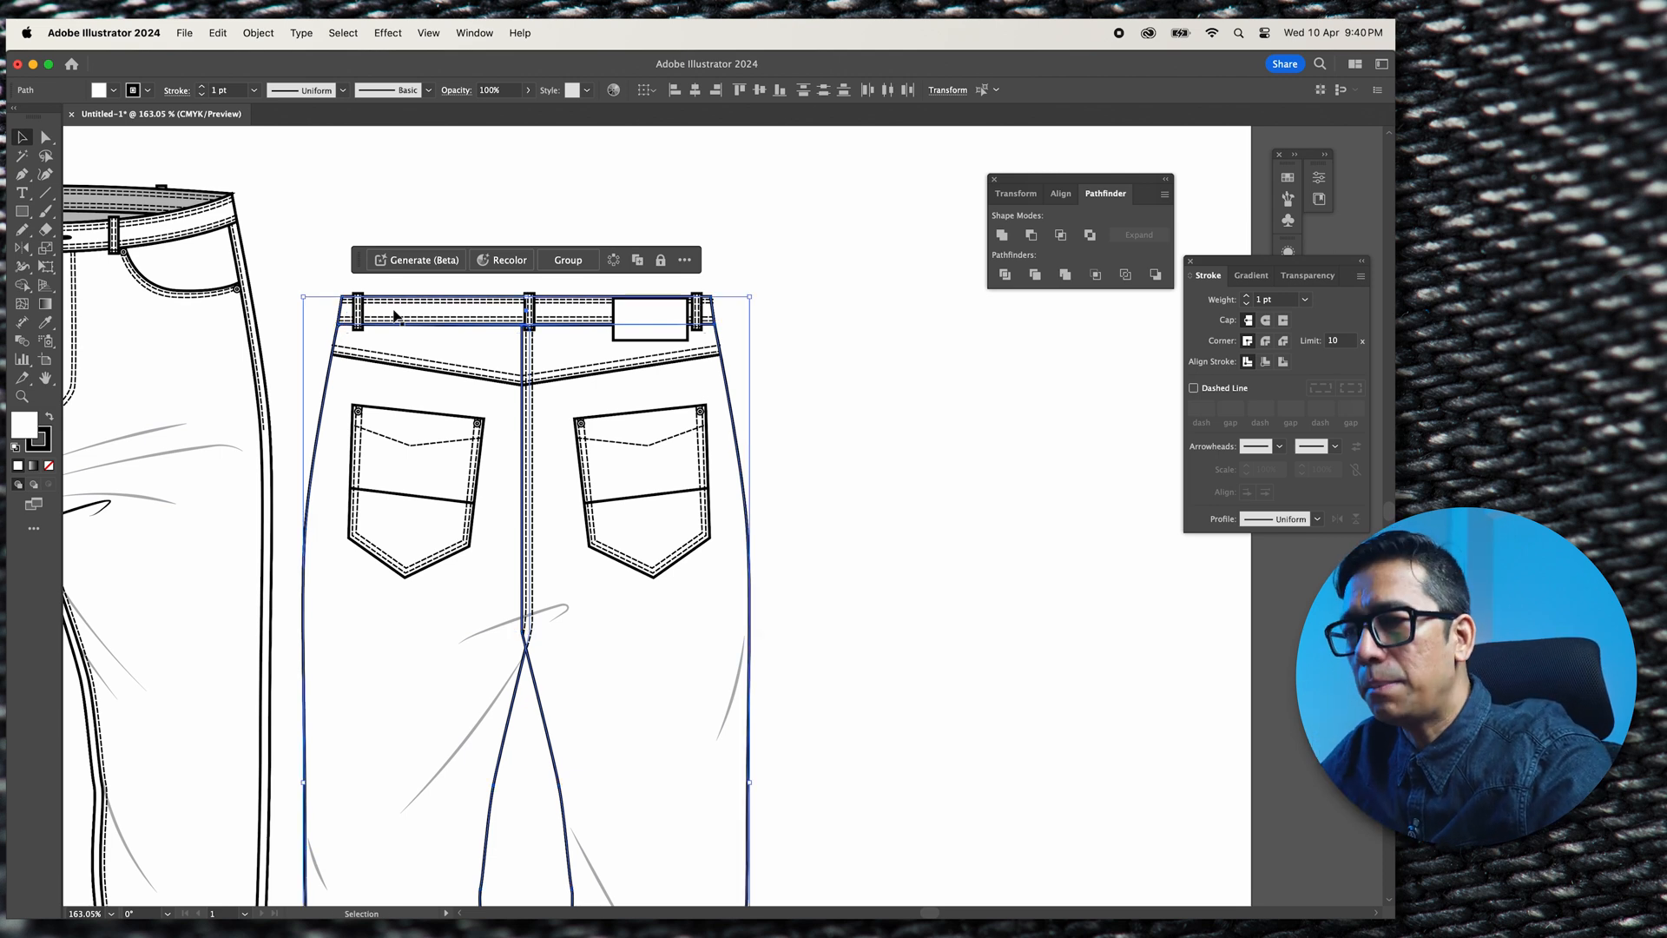
mouse_move(622, 322)
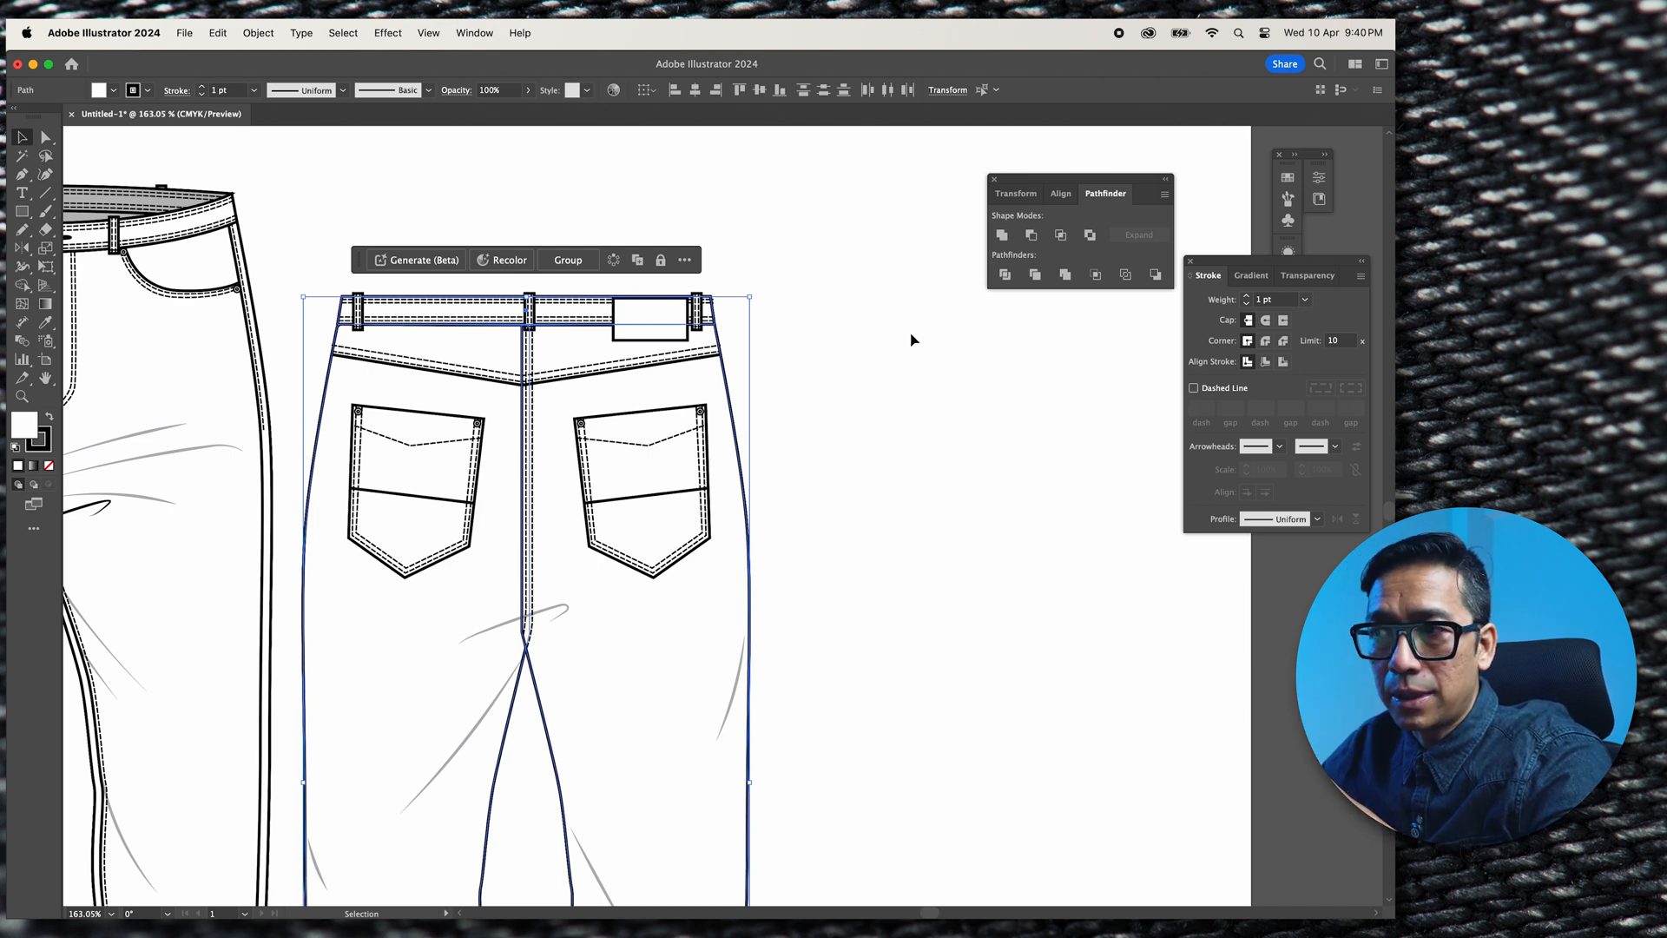
mouse_move(828, 337)
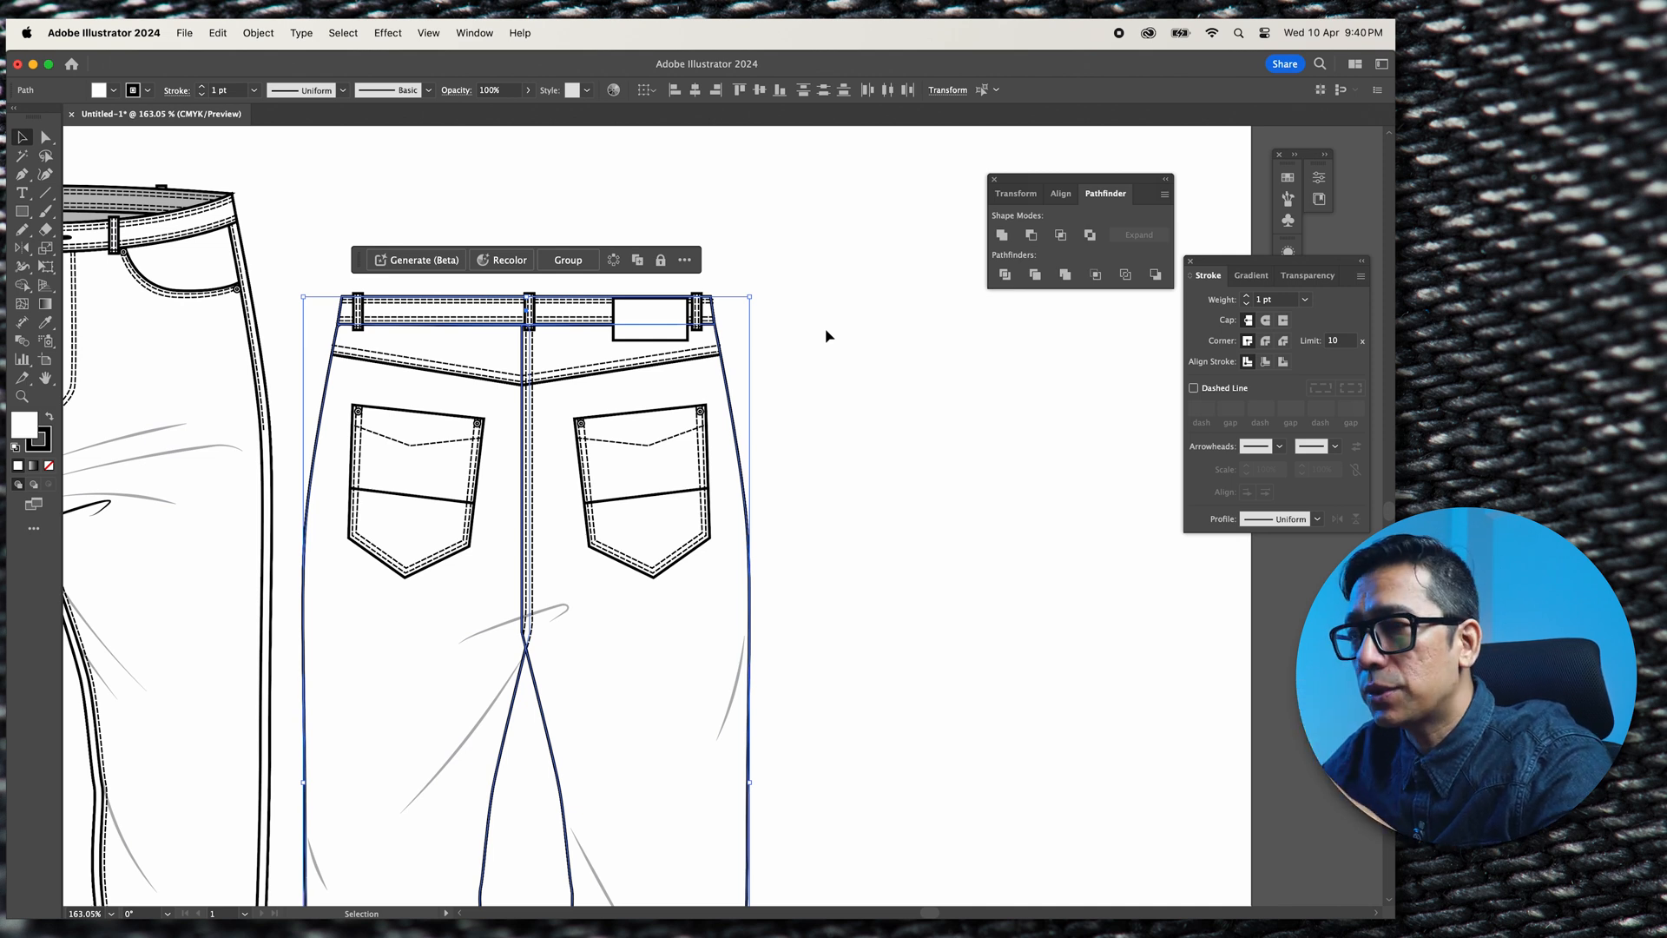
mouse_move(965, 252)
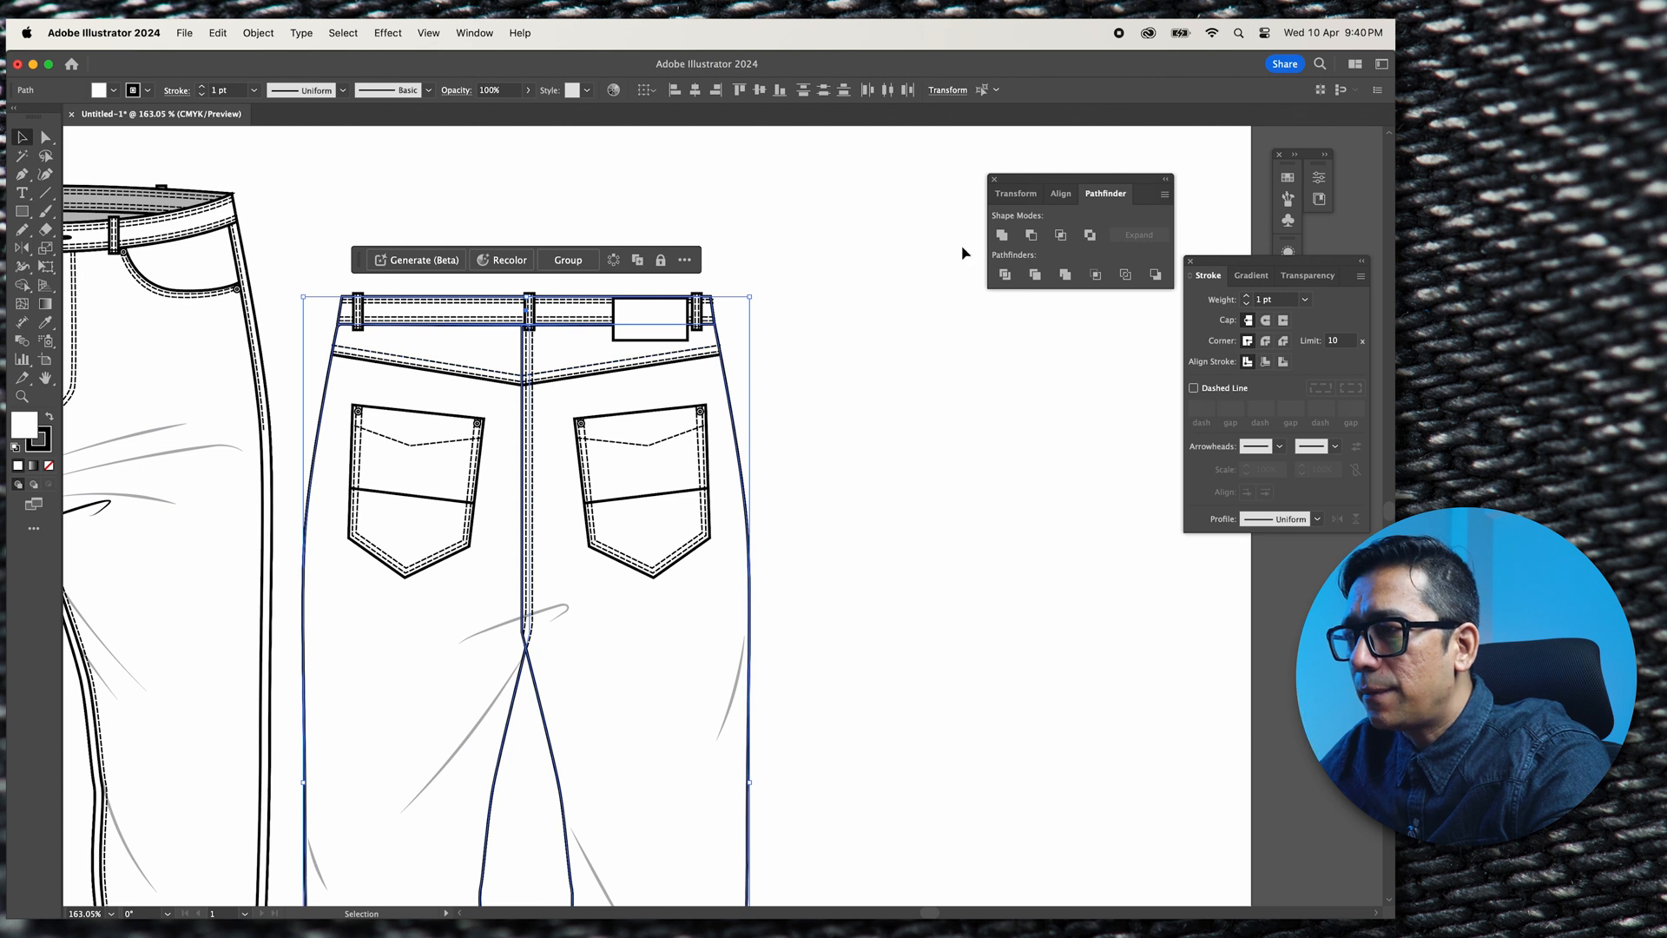
left_click(1002, 235)
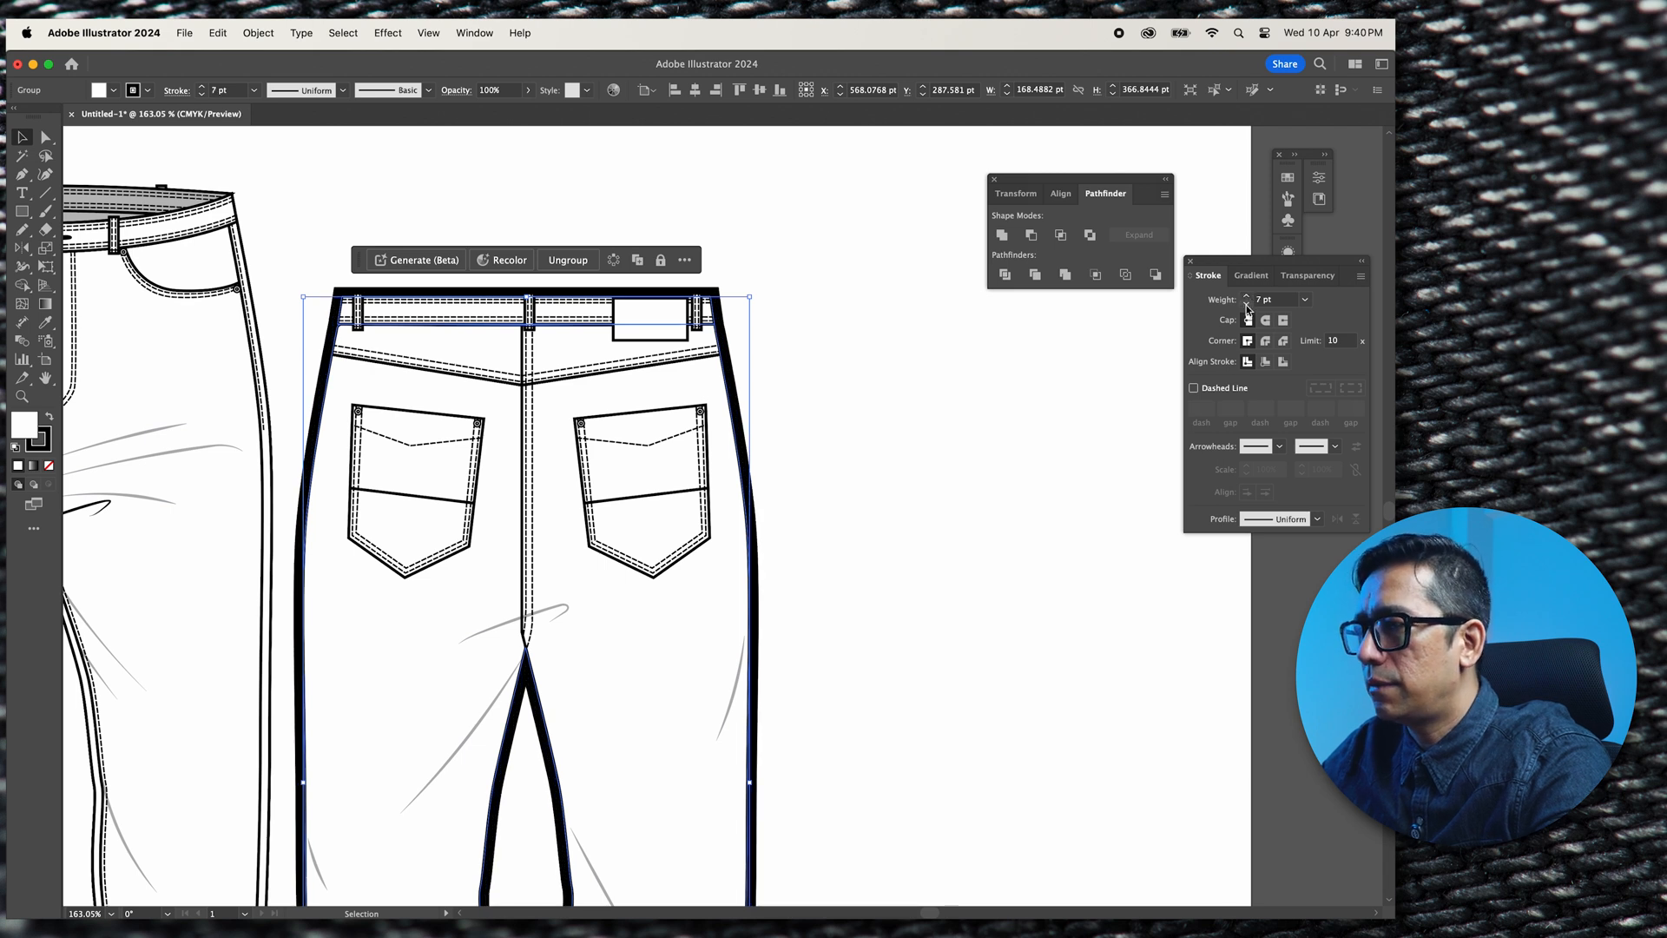
left_click(1246, 303)
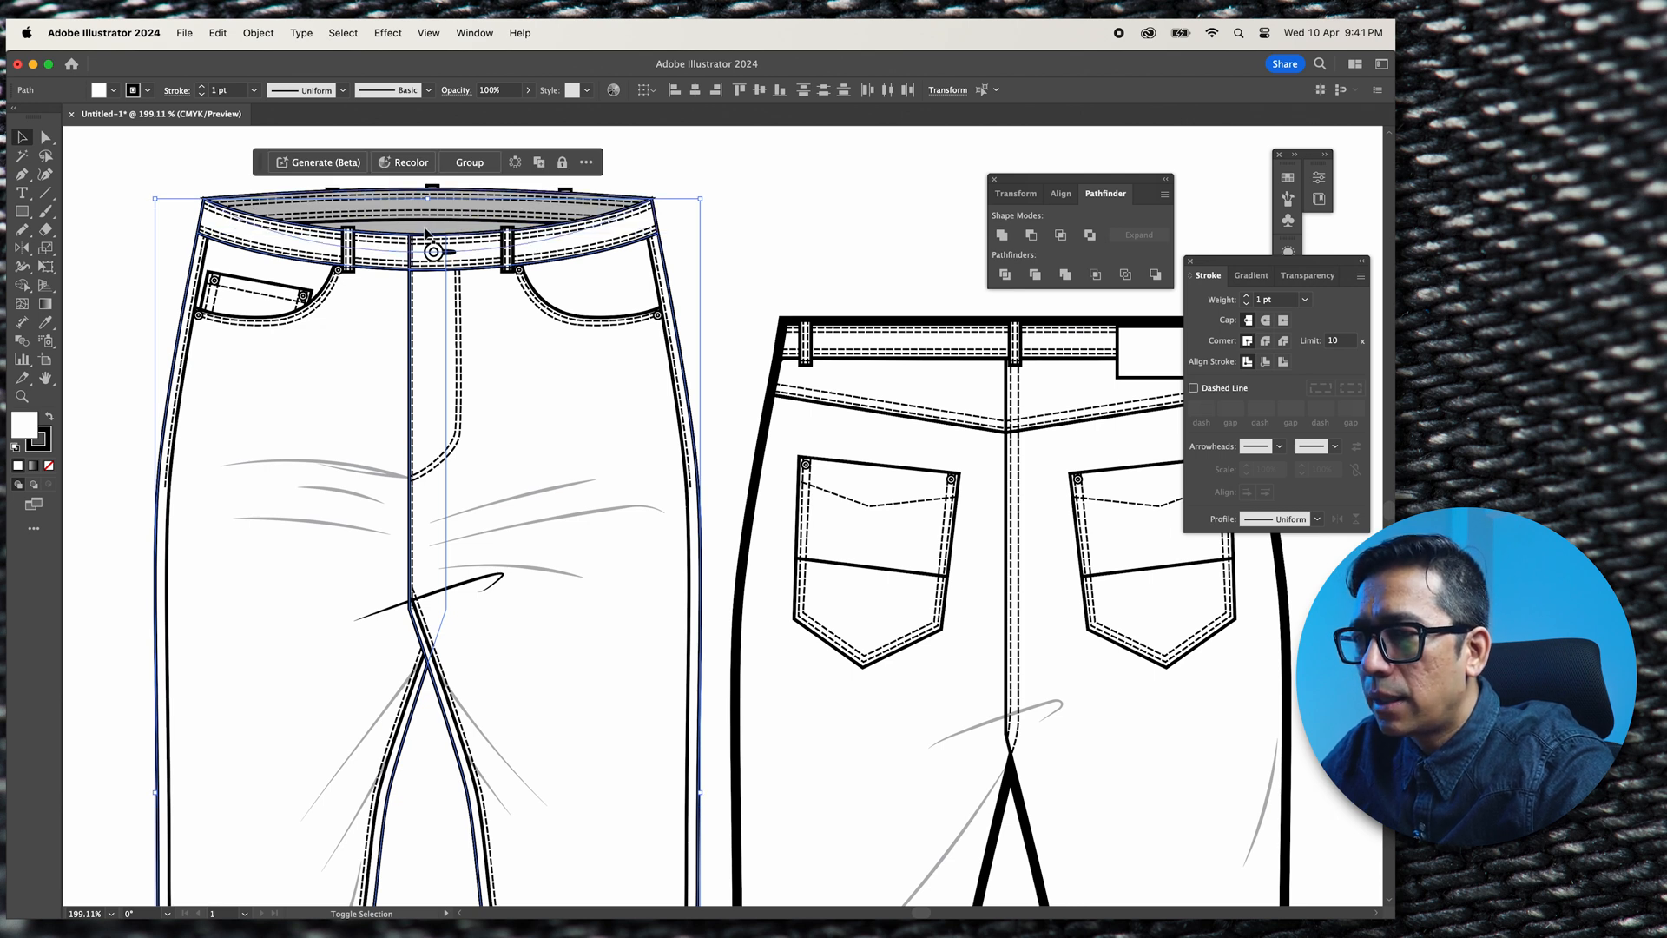
Unite the selected front outline pieces in Pathfinder and give them a 5 pt stroke
left_click(402, 309)
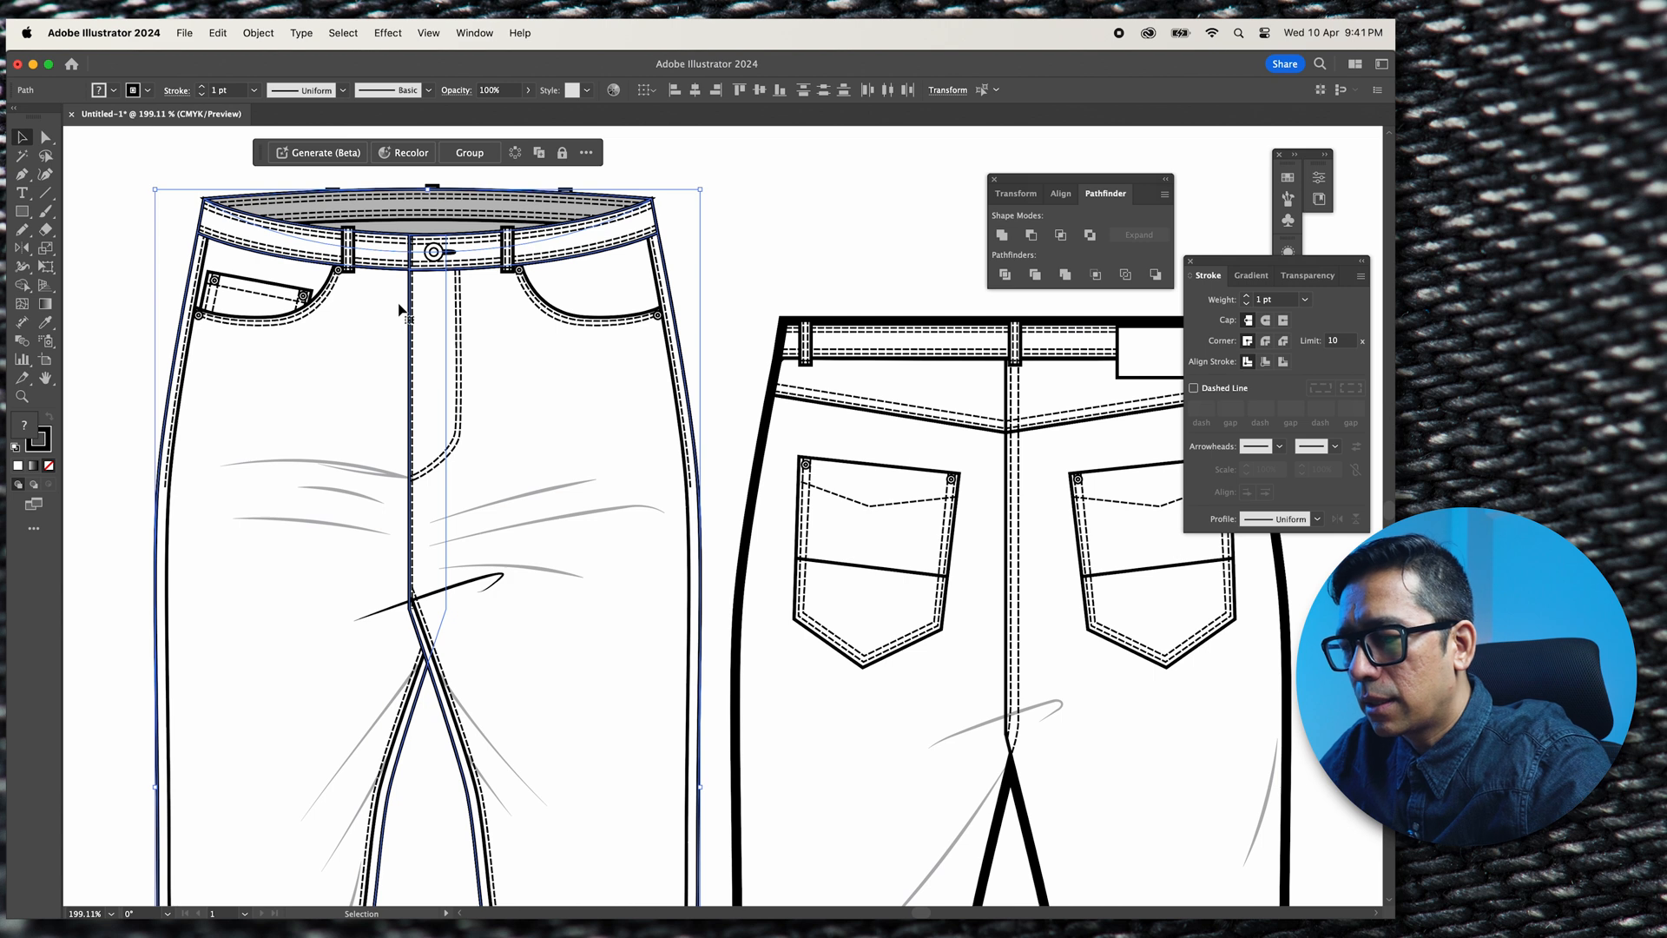
left_click(23, 155)
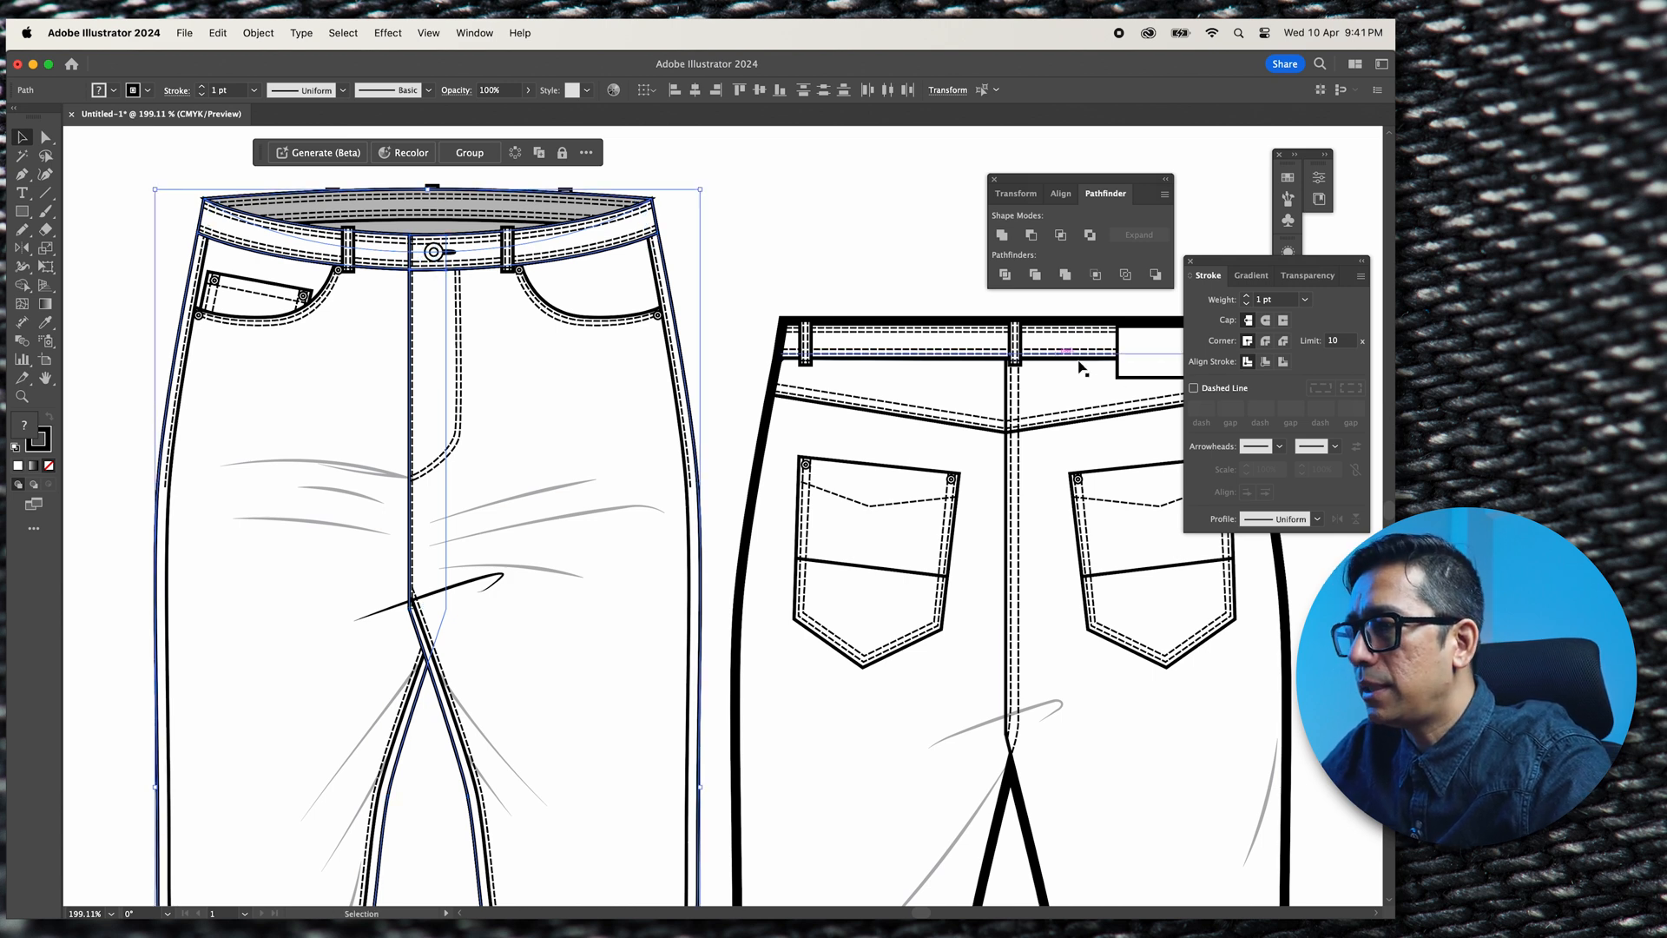
mouse_move(1001, 235)
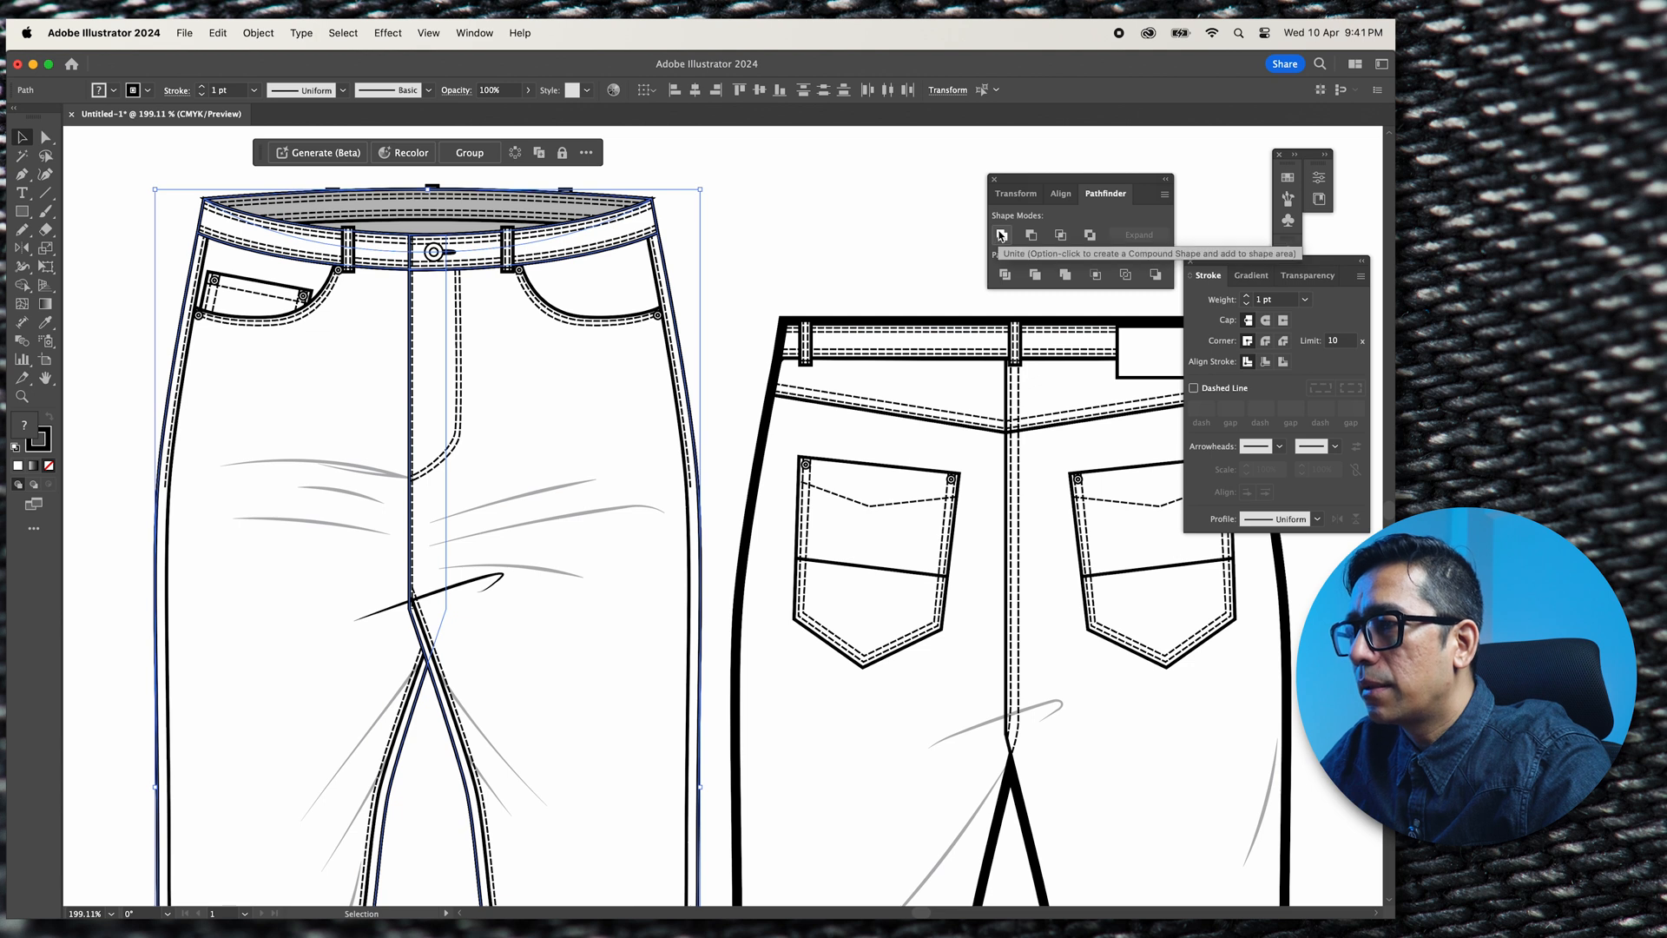
left_click(1001, 234)
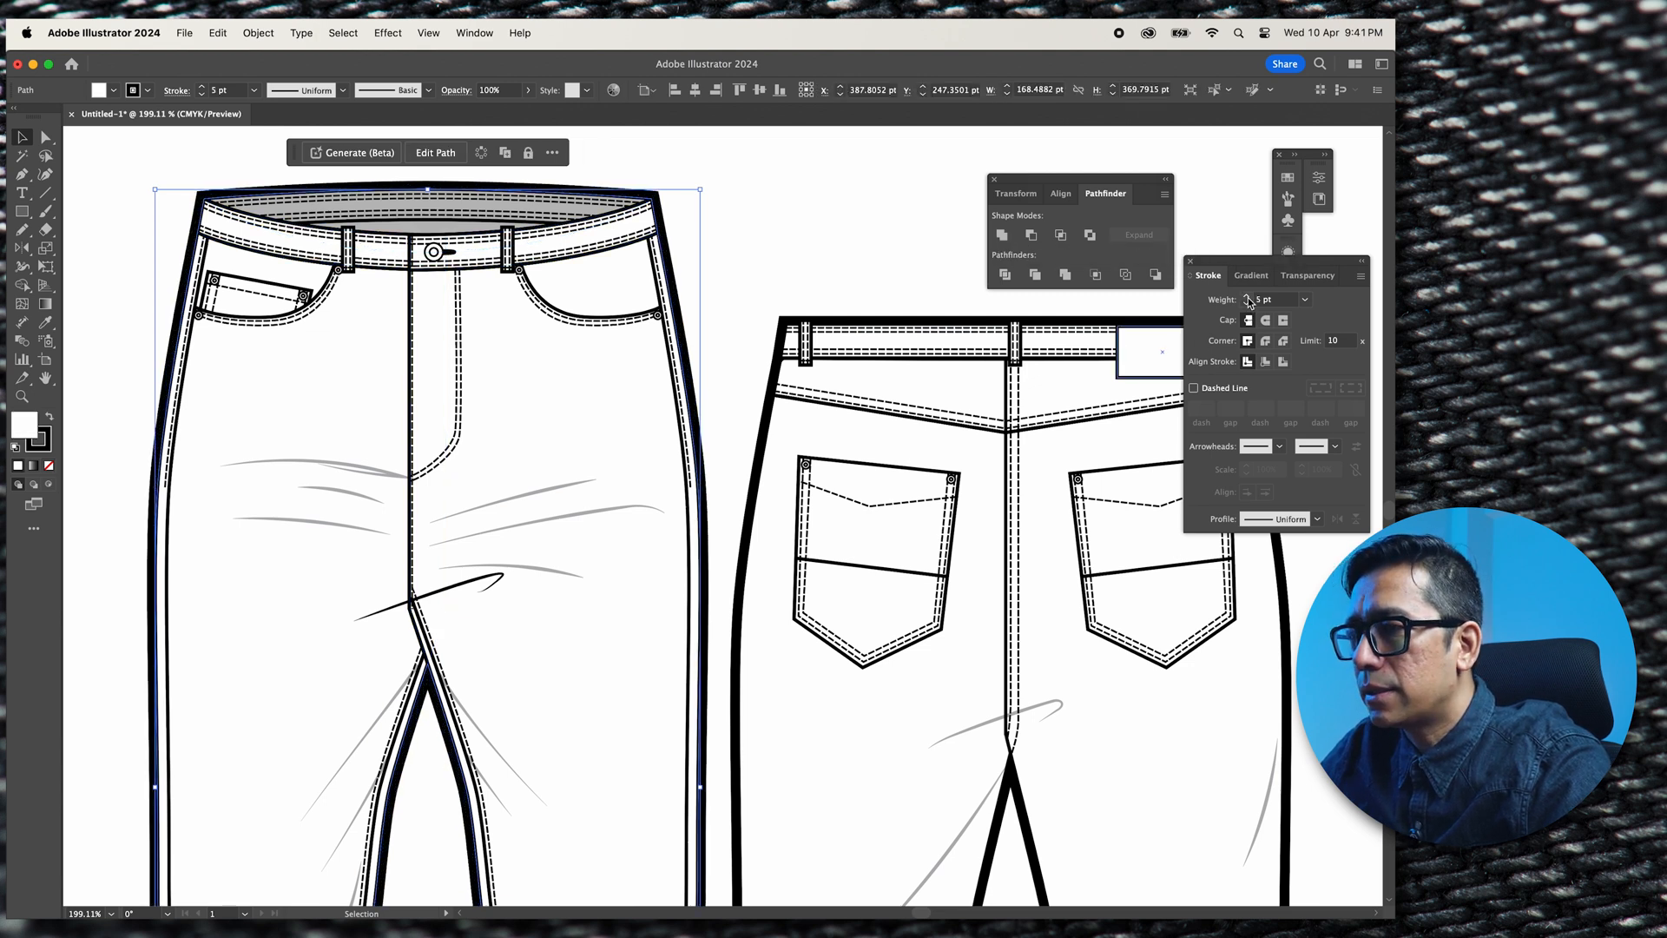
left_click(764, 214)
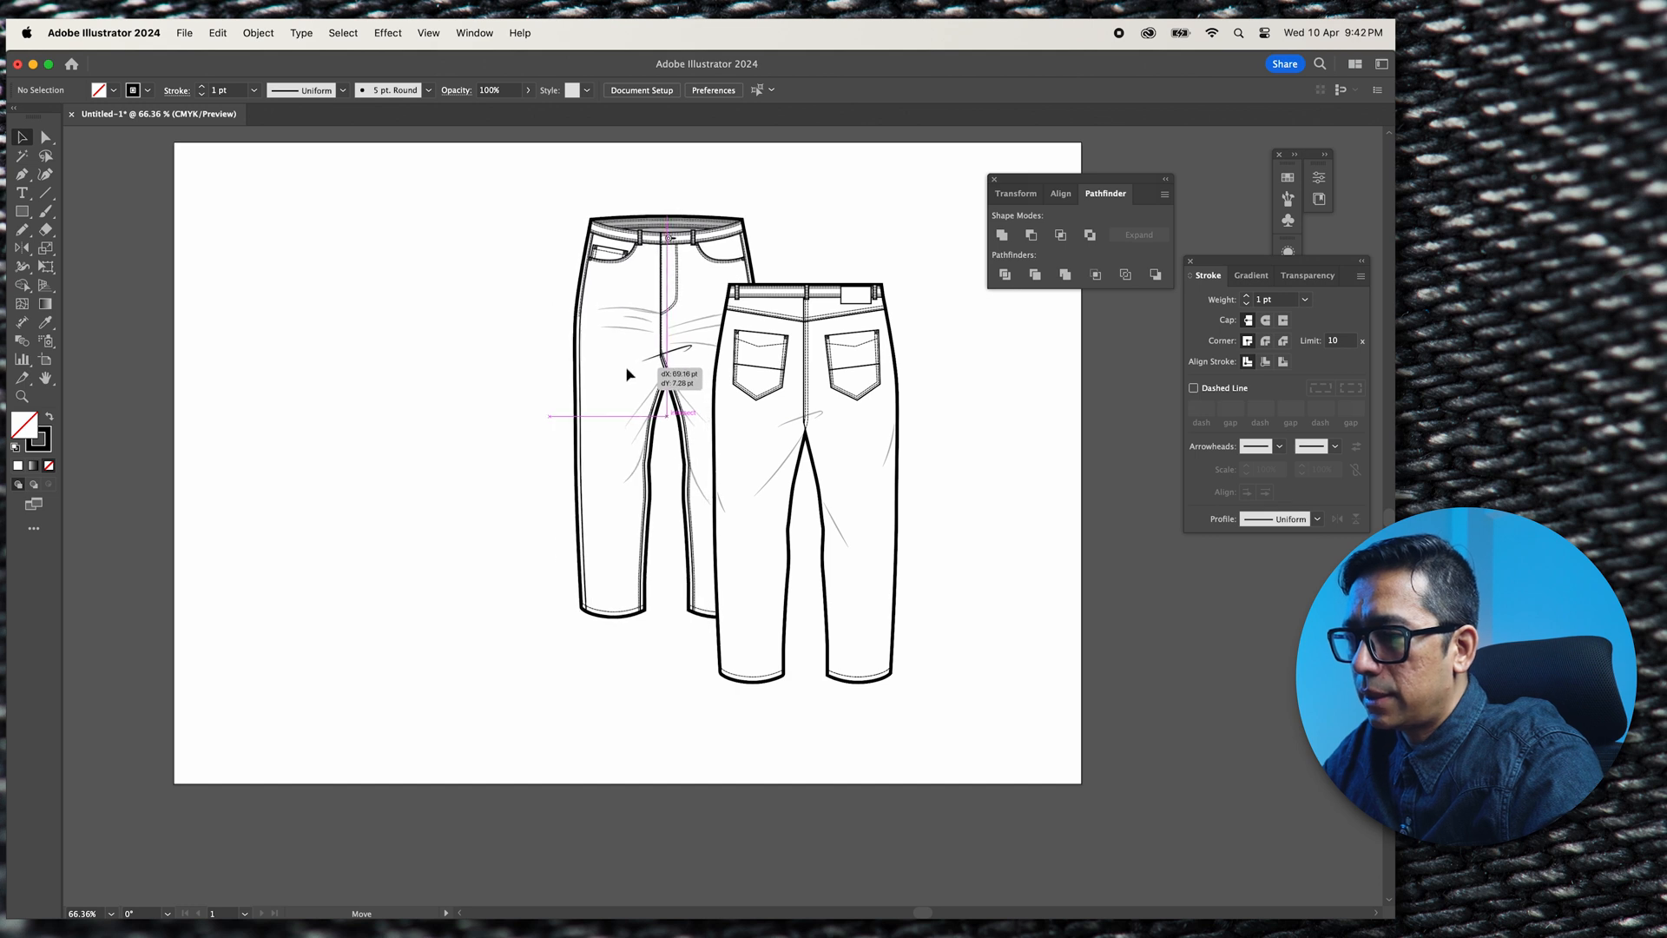
Move the grouped front jeans over the back view, then deselect
left_click(645, 335)
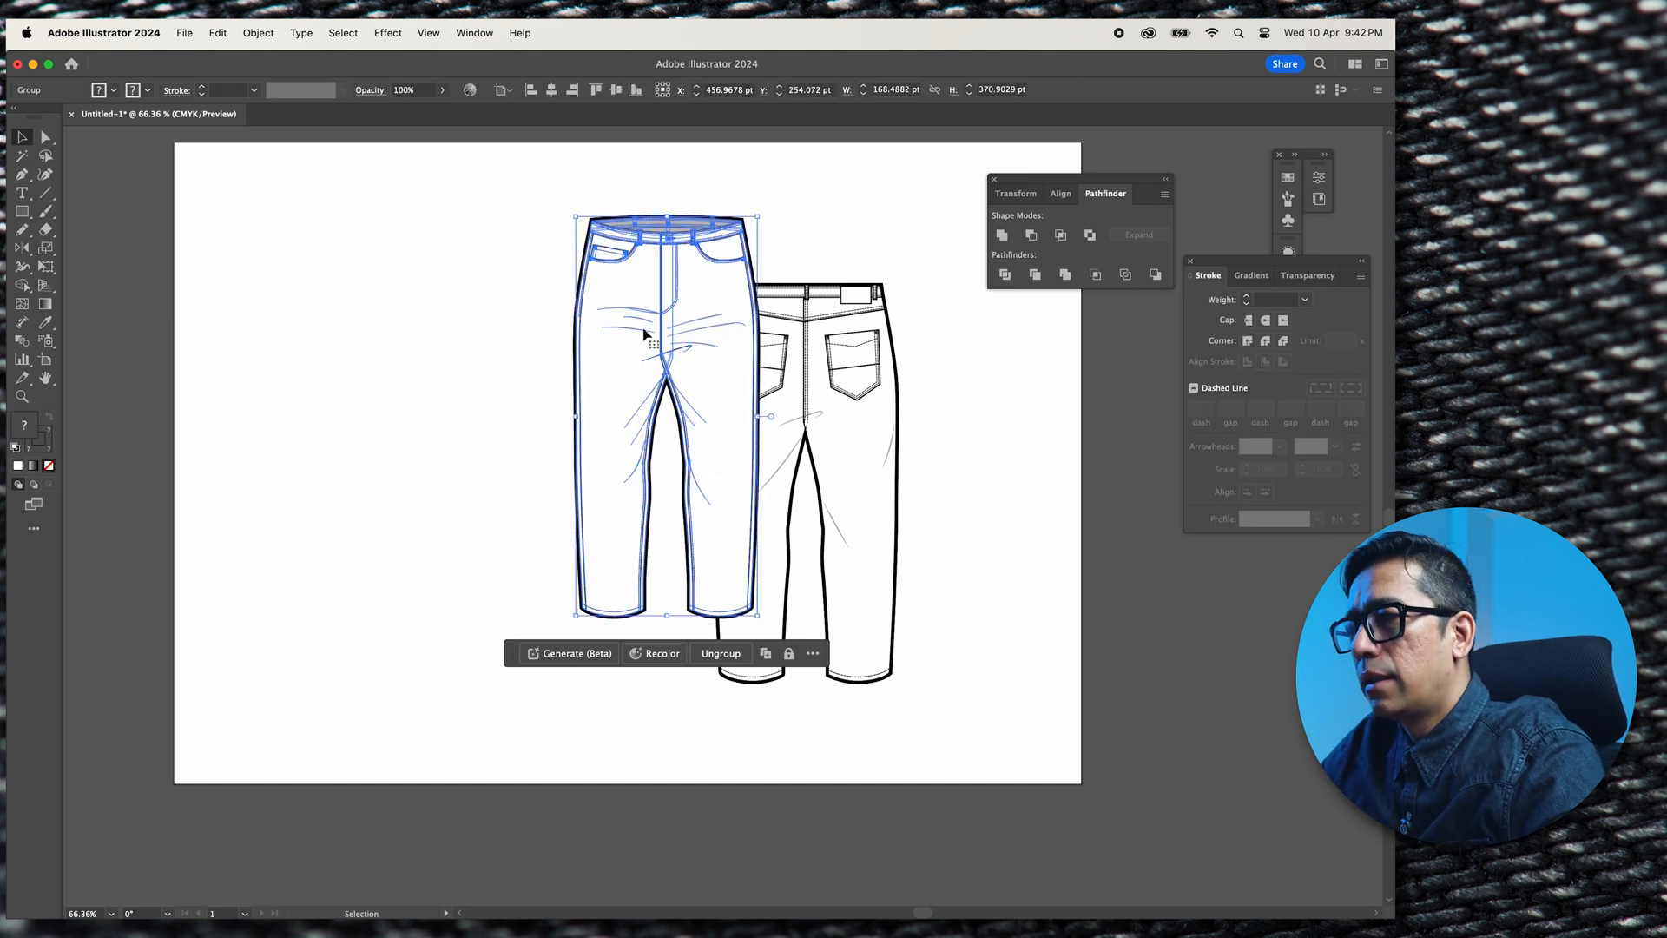
left_click(932, 744)
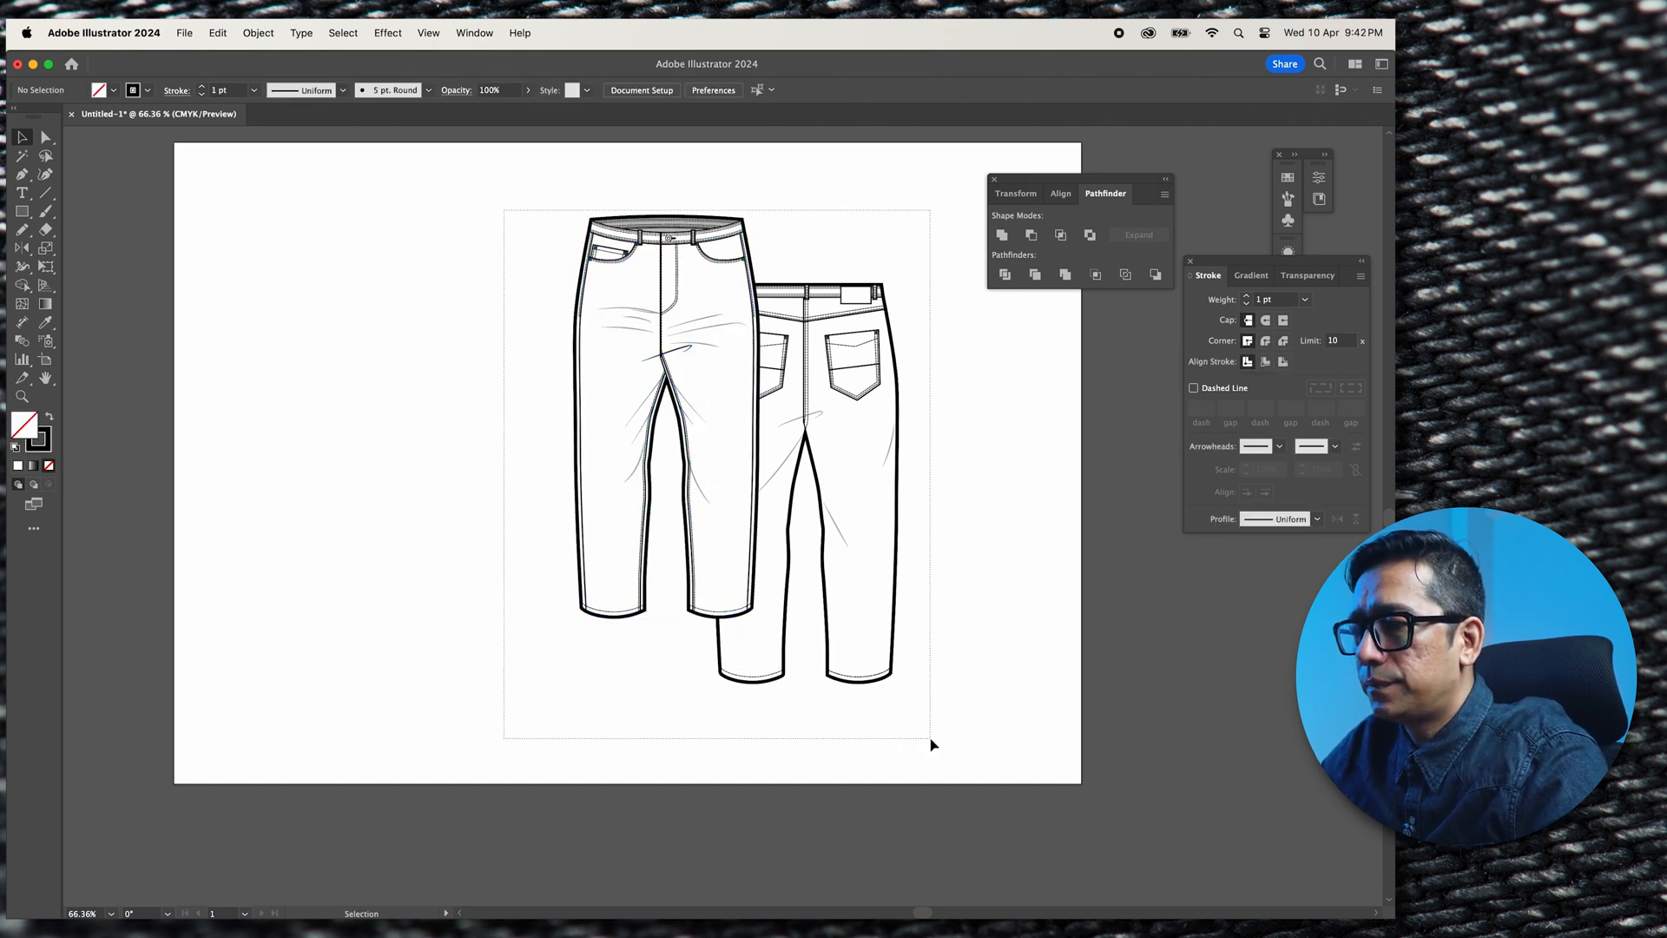